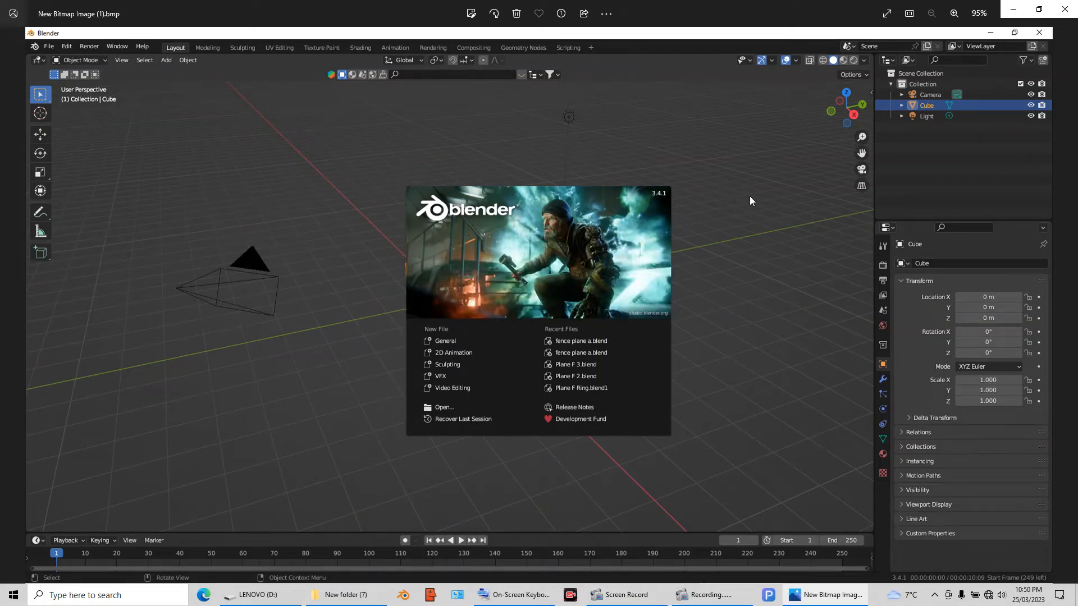
mouse_move(635, 247)
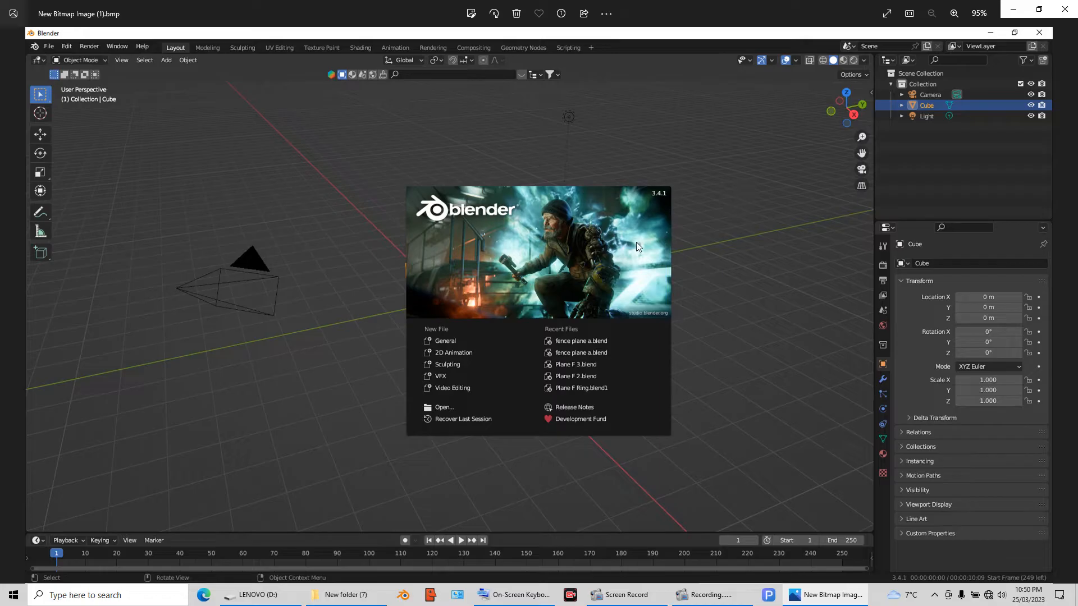
mouse_move(521, 220)
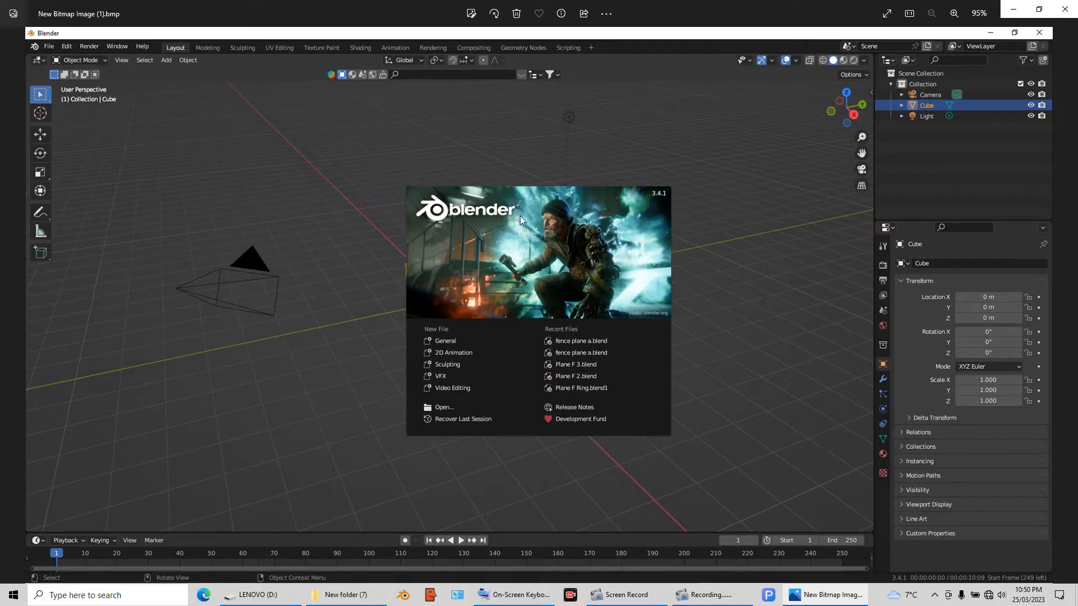
mouse_move(593, 159)
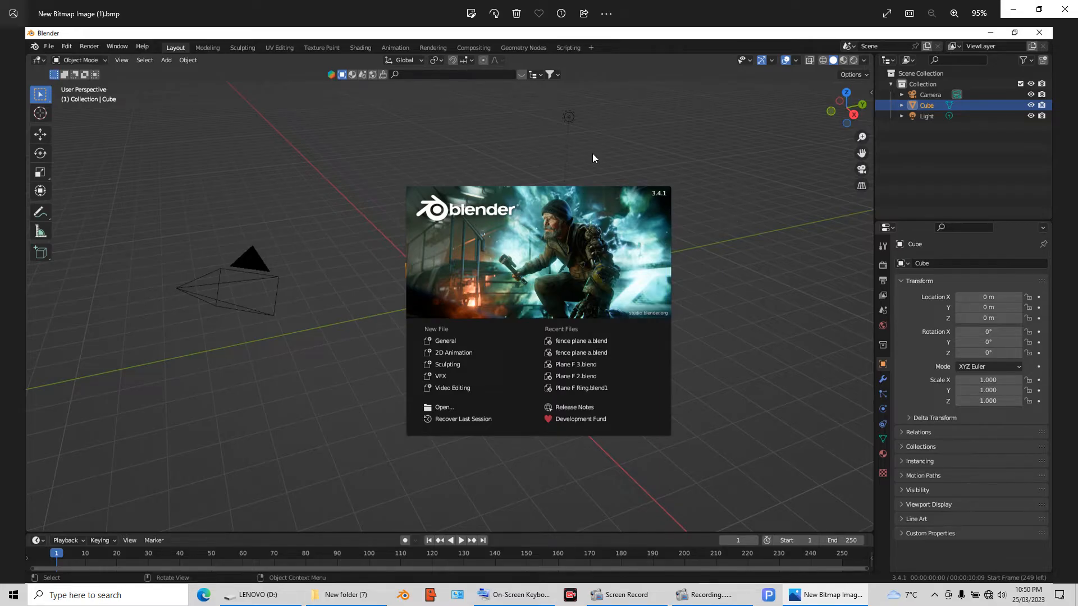
mouse_move(485, 268)
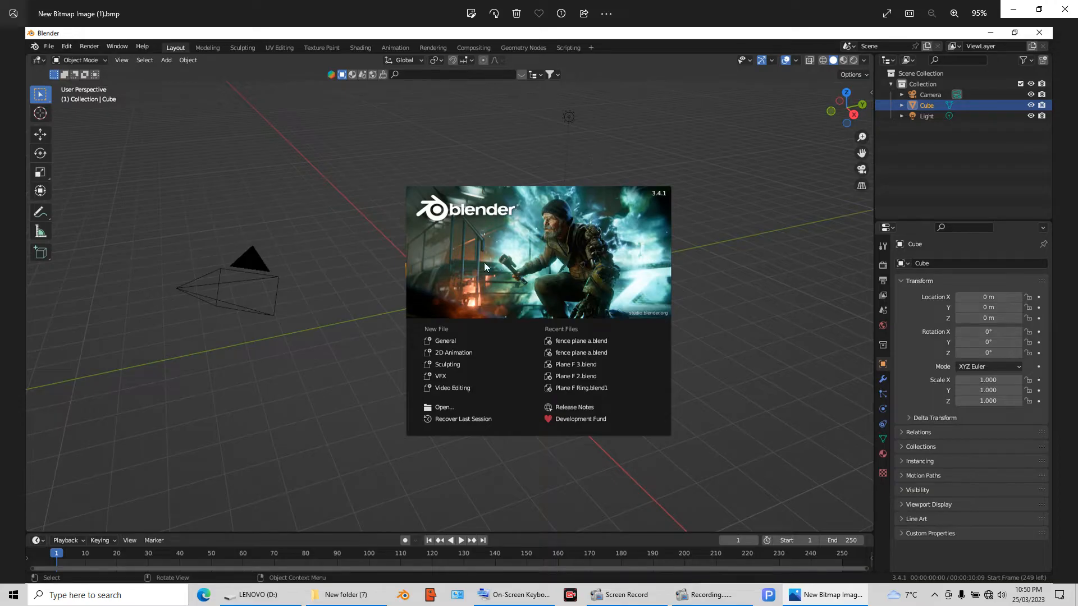
mouse_move(834, 157)
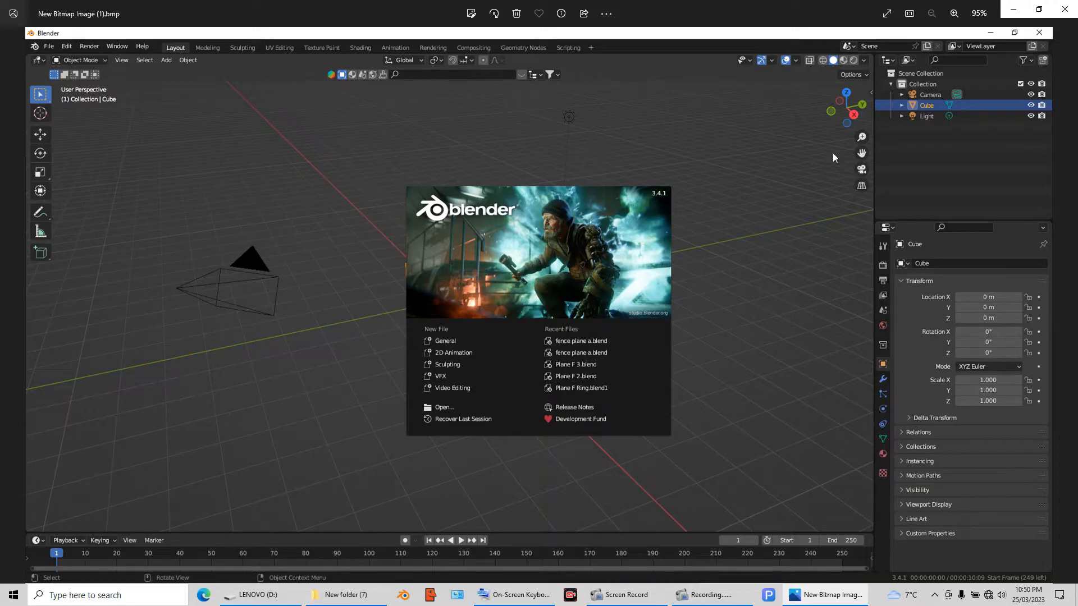
mouse_move(350, 281)
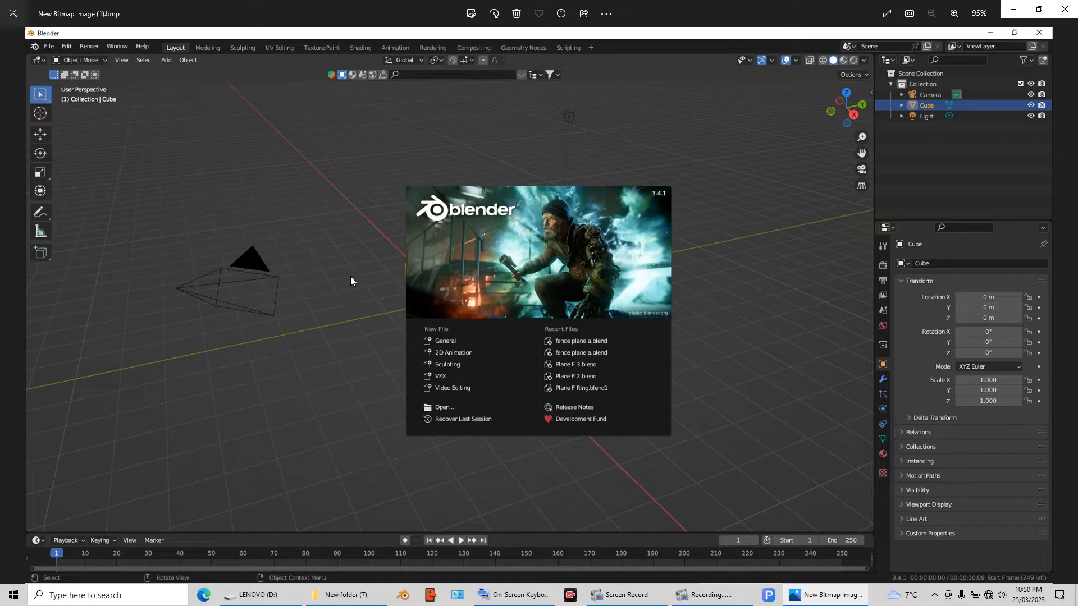
mouse_move(525, 258)
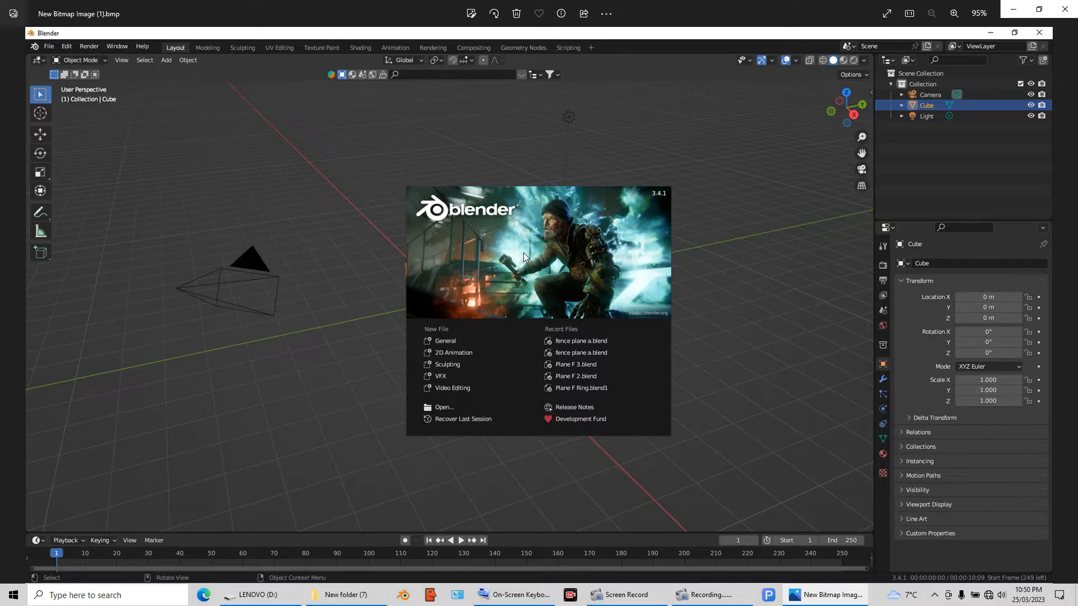
mouse_move(544, 249)
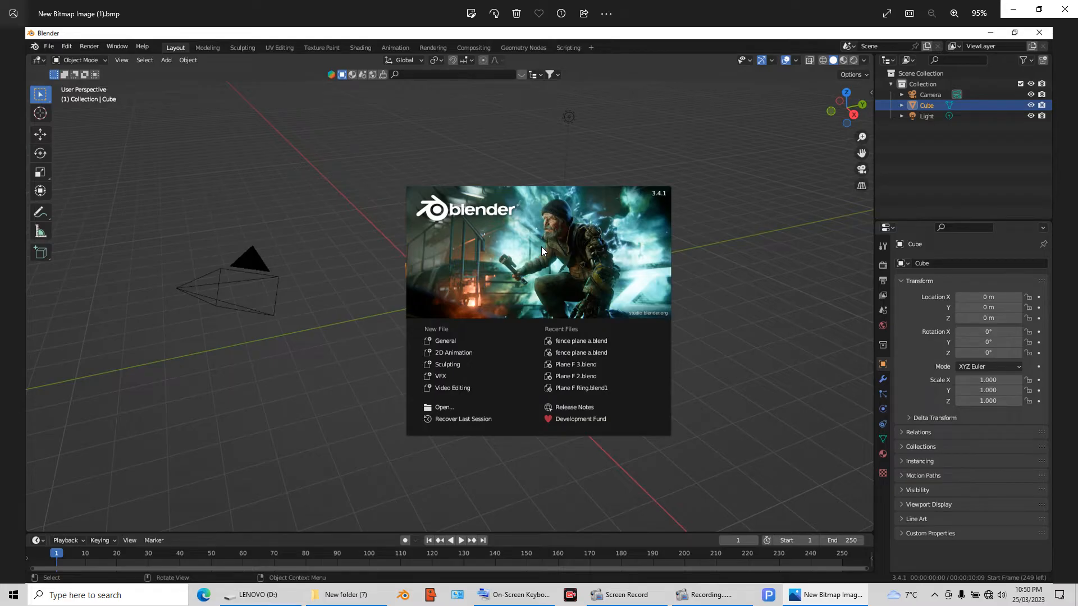
mouse_move(296, 430)
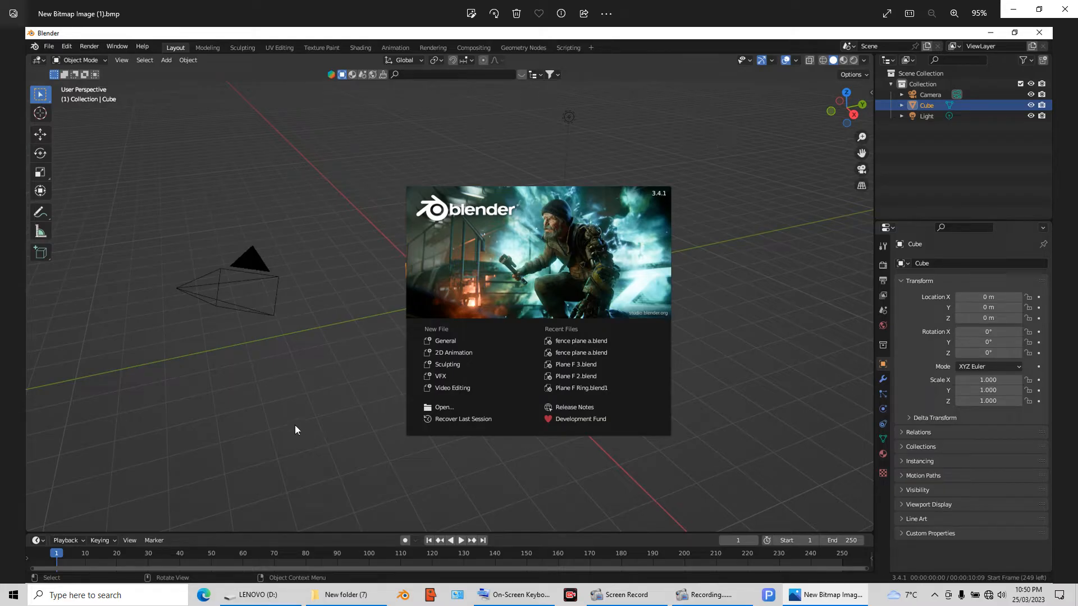
mouse_move(498, 315)
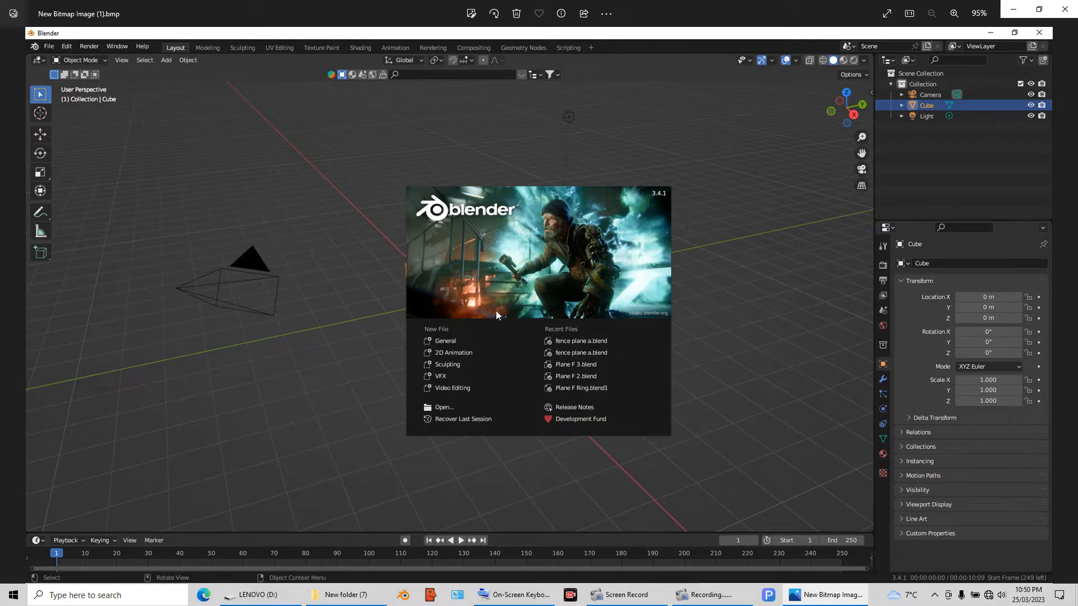
mouse_move(612, 216)
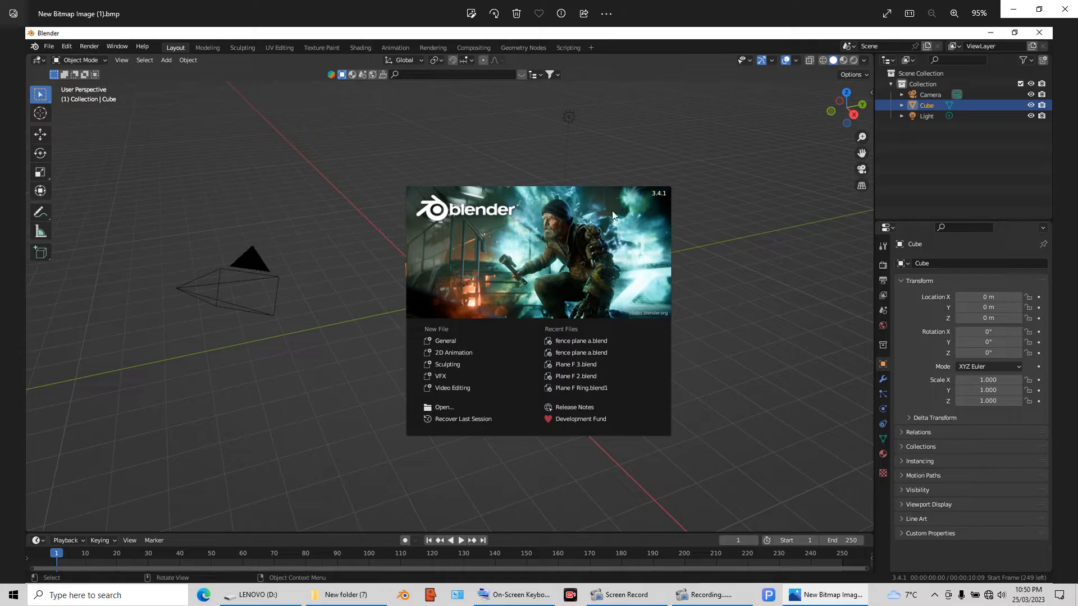
mouse_move(663, 204)
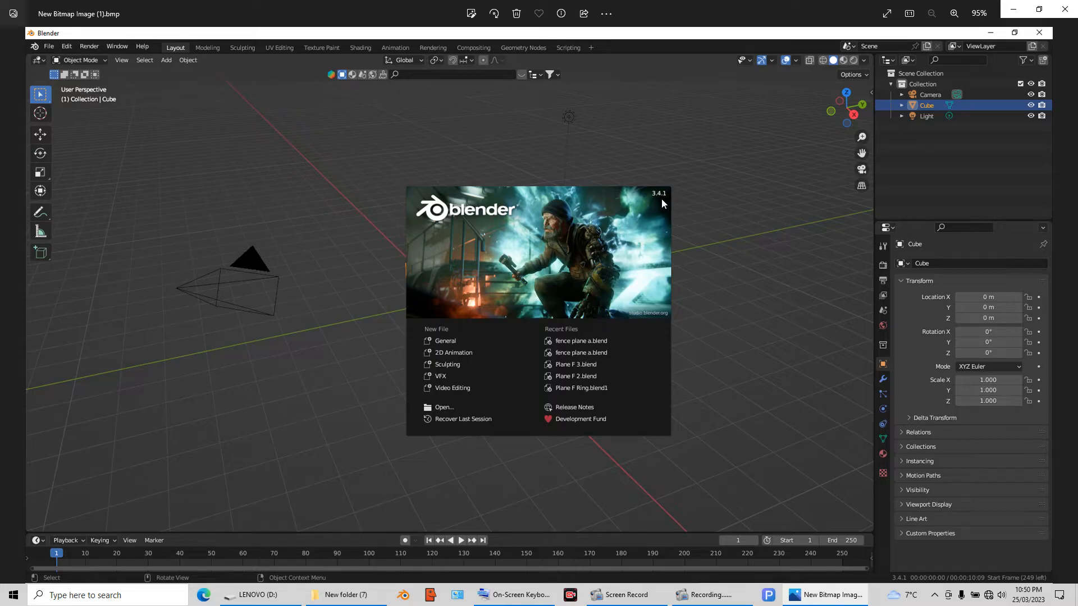
mouse_move(1068, 304)
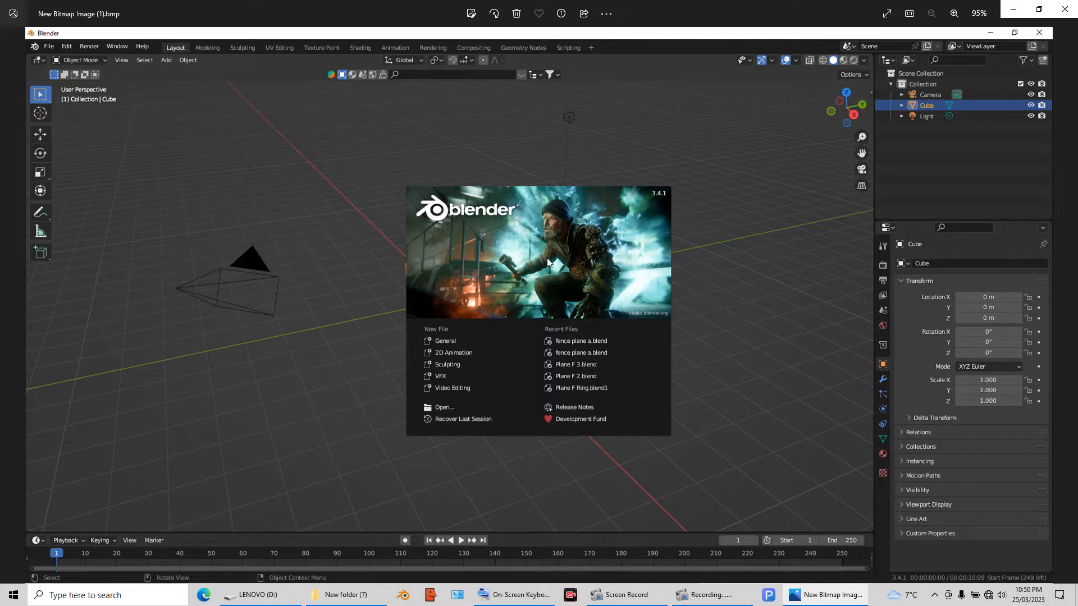
mouse_move(1066, 308)
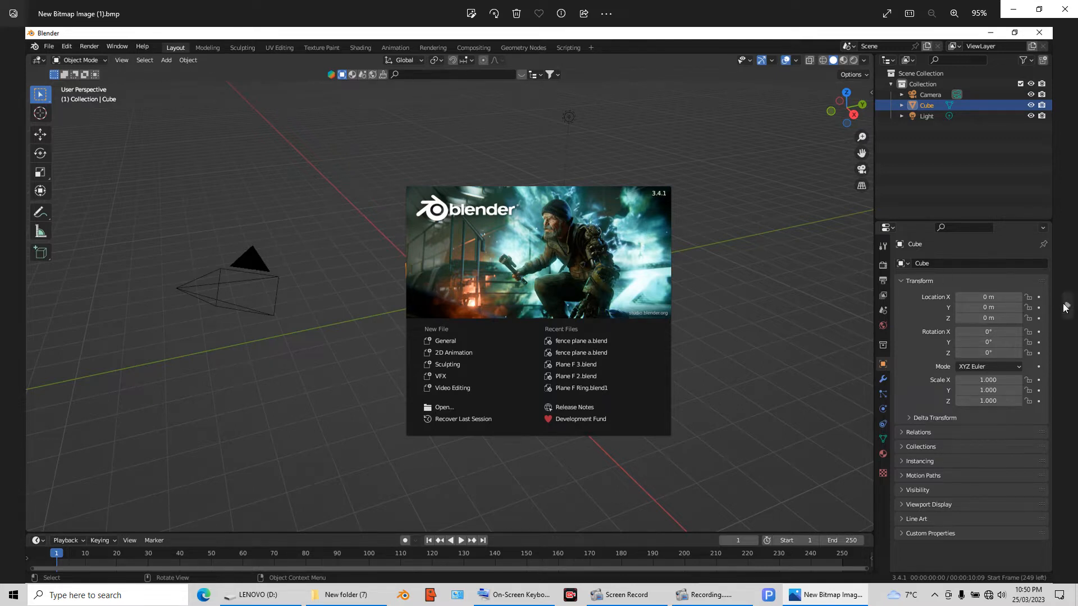
Bring up Edit > Preferences on the Add-ons list with BlenderKit checked.
click(66, 46)
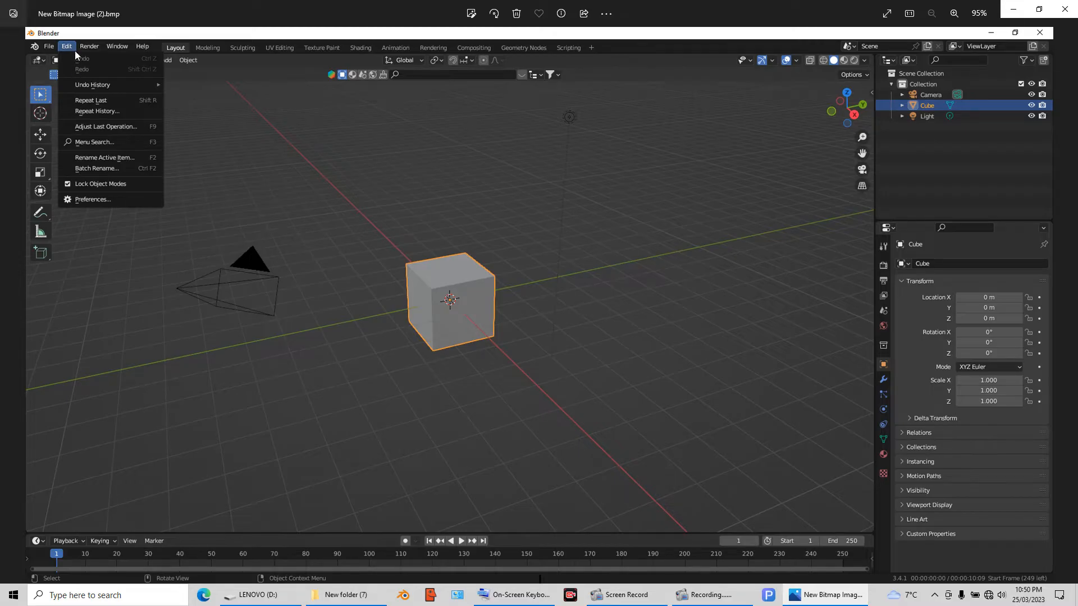
mouse_move(94, 208)
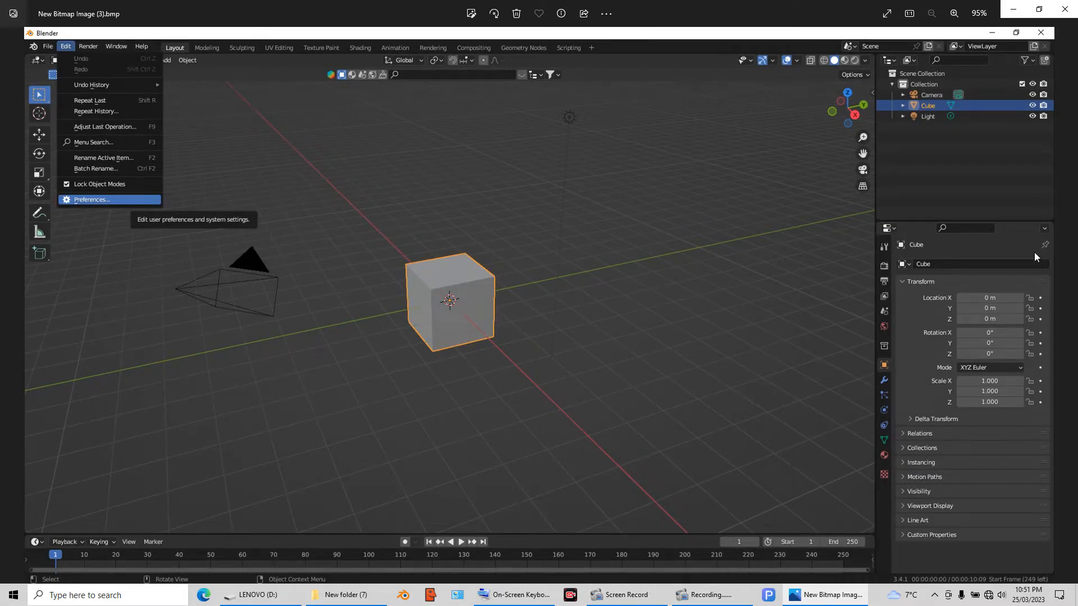
click(91, 200)
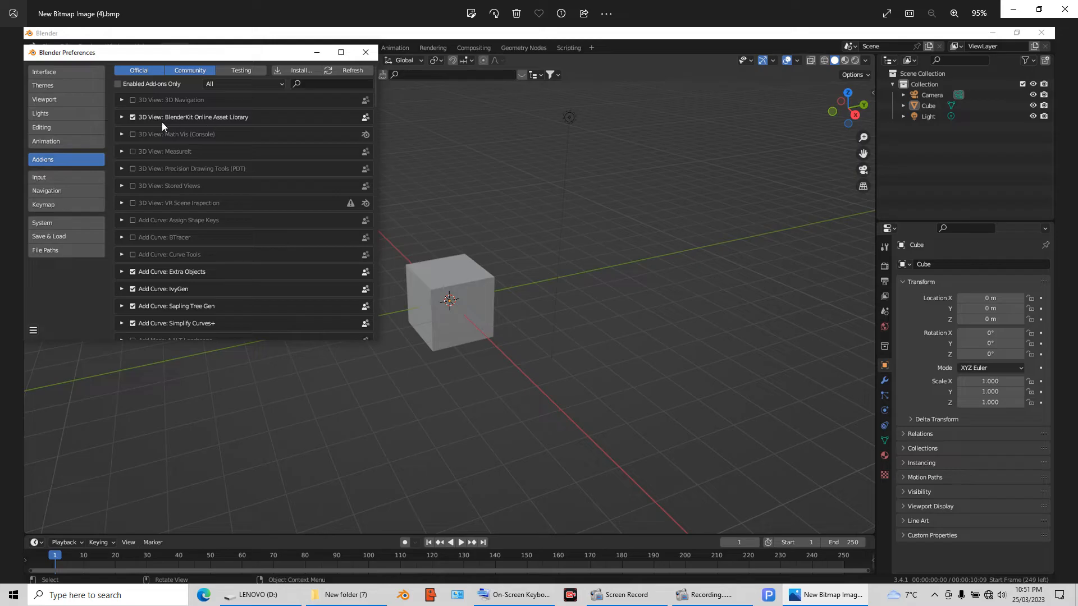
mouse_move(295, 77)
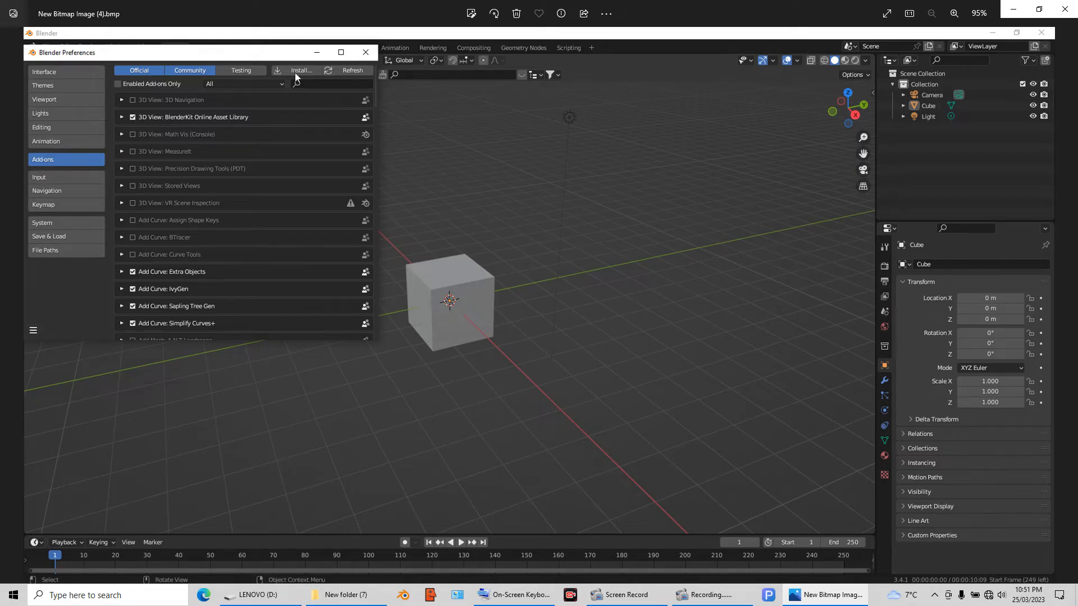
mouse_move(294, 72)
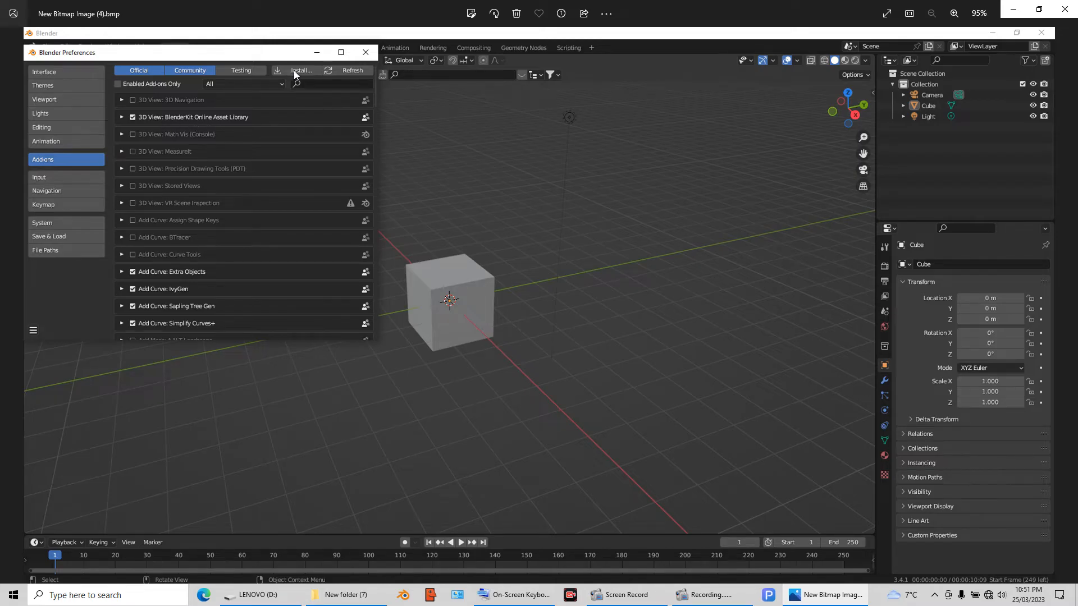
mouse_move(1068, 305)
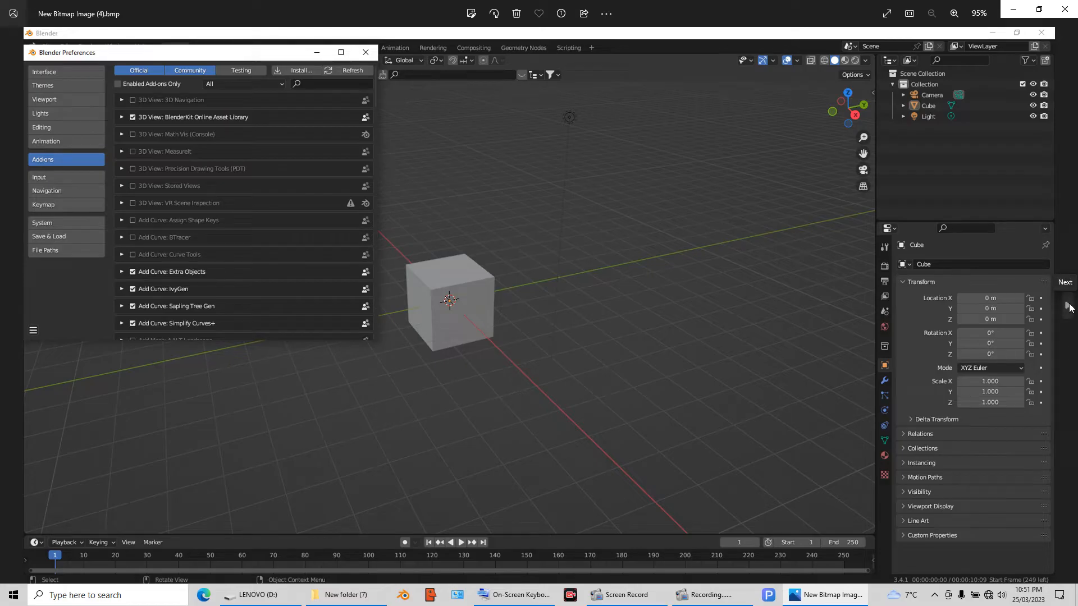
Install the blenderkit zip from Downloads and enable the BlenderKit Online Asset Library add-on.
click(301, 70)
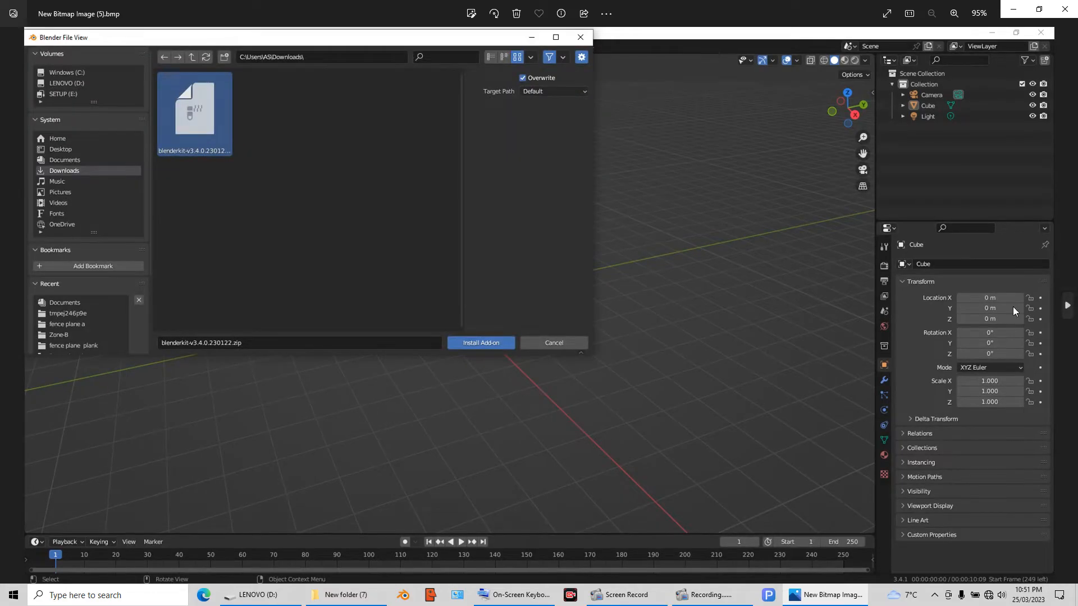
mouse_move(249, 149)
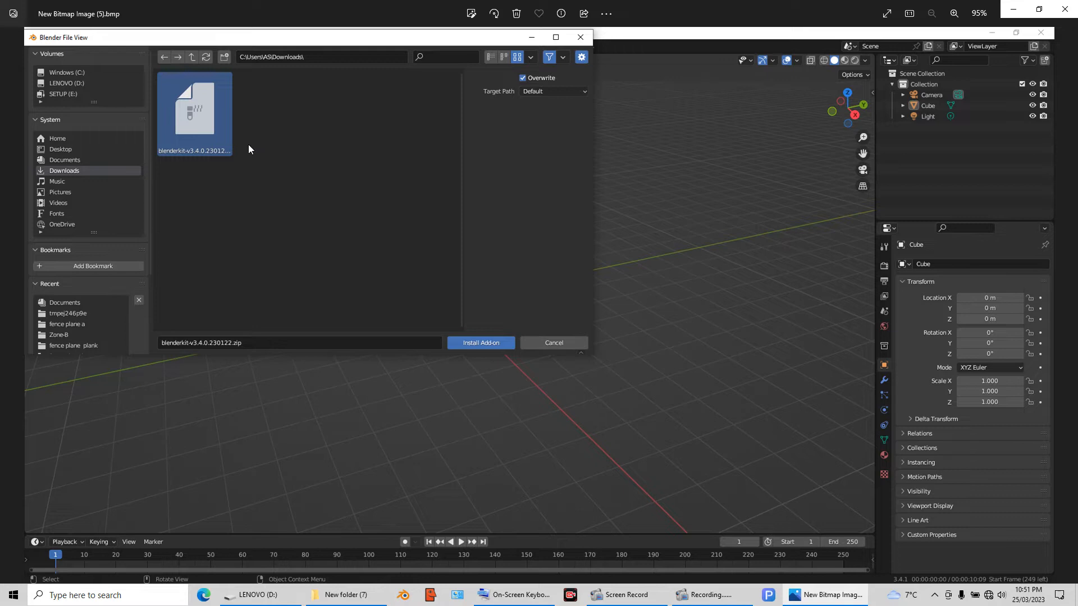
mouse_move(224, 122)
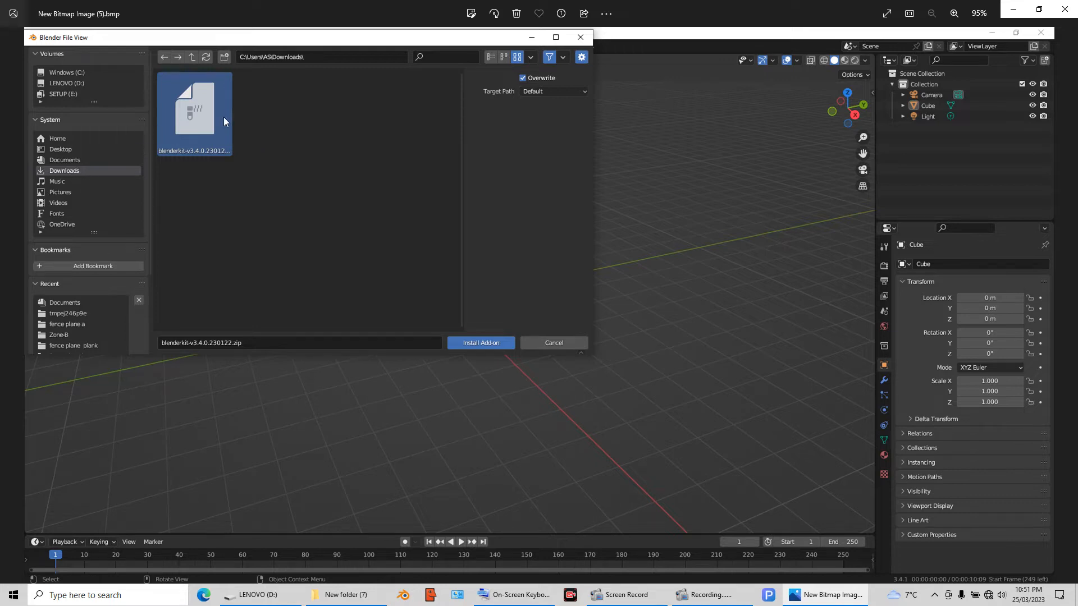
mouse_move(182, 136)
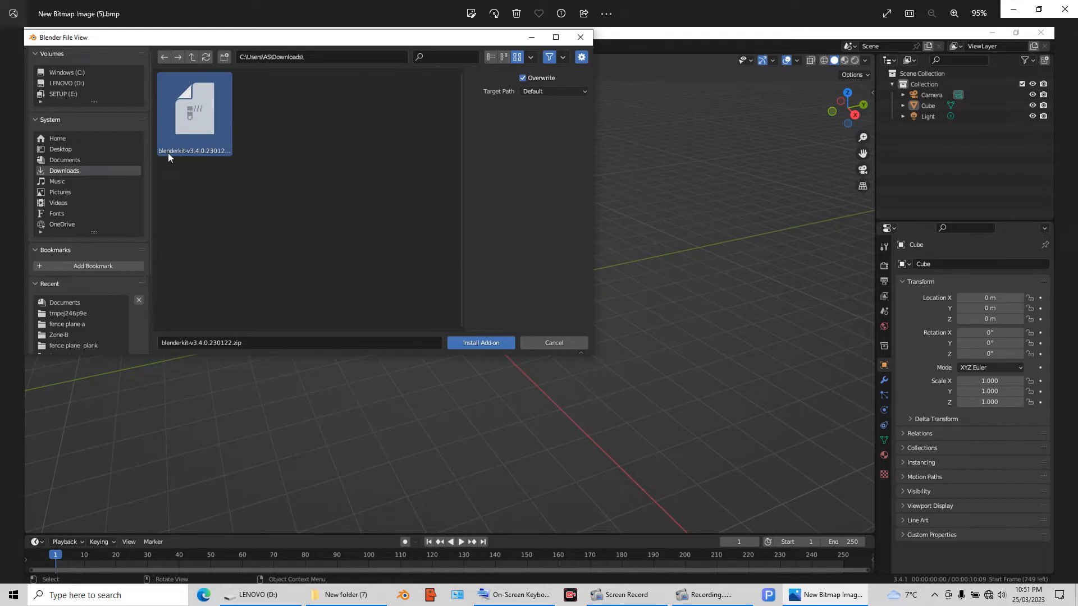
mouse_move(187, 158)
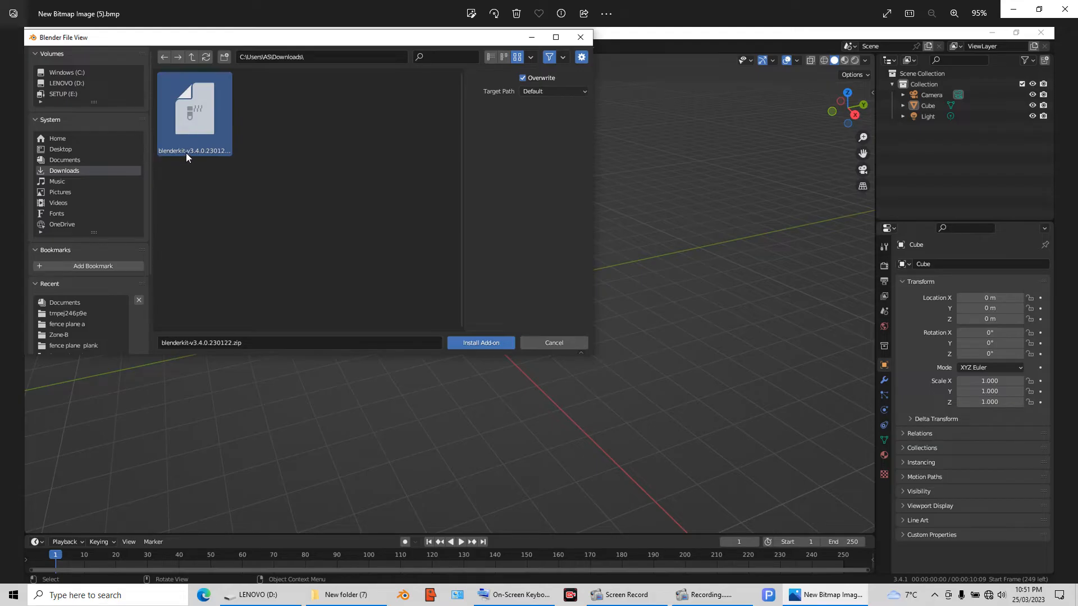
mouse_move(222, 112)
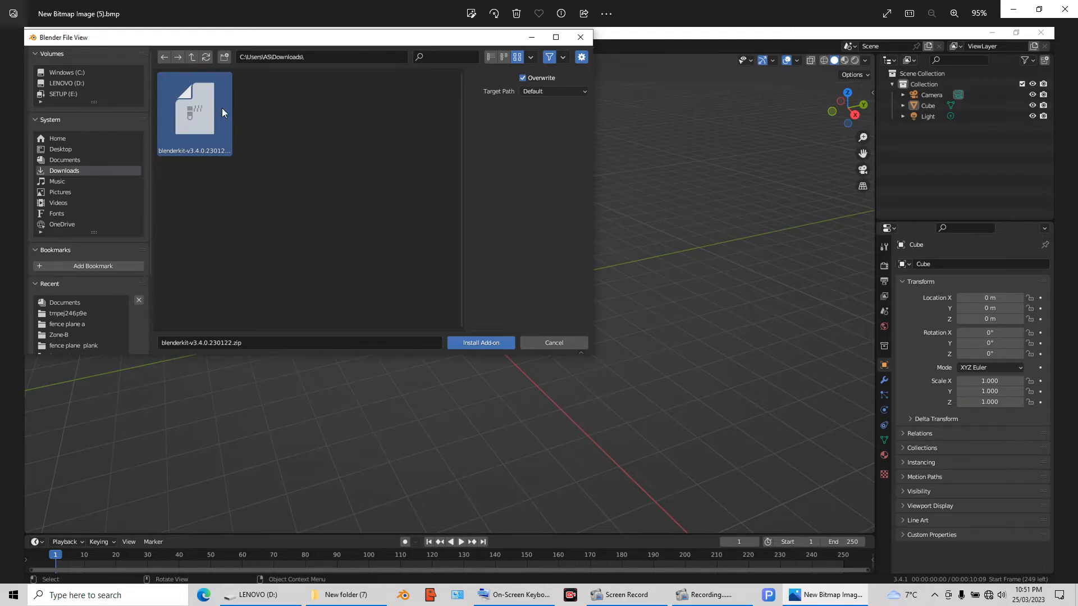
mouse_move(203, 170)
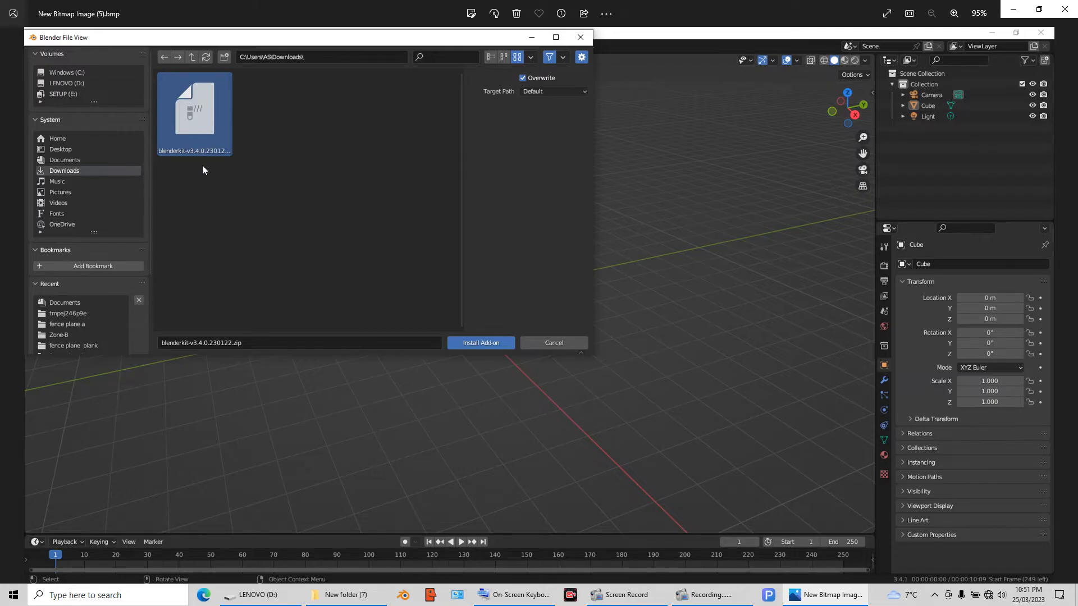
click(480, 342)
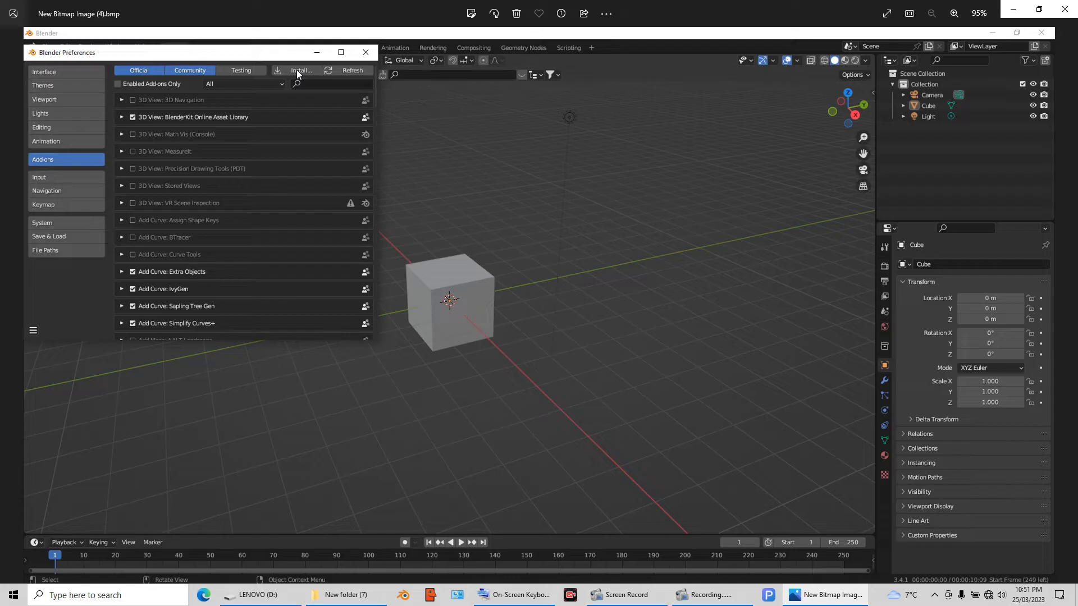
click(301, 70)
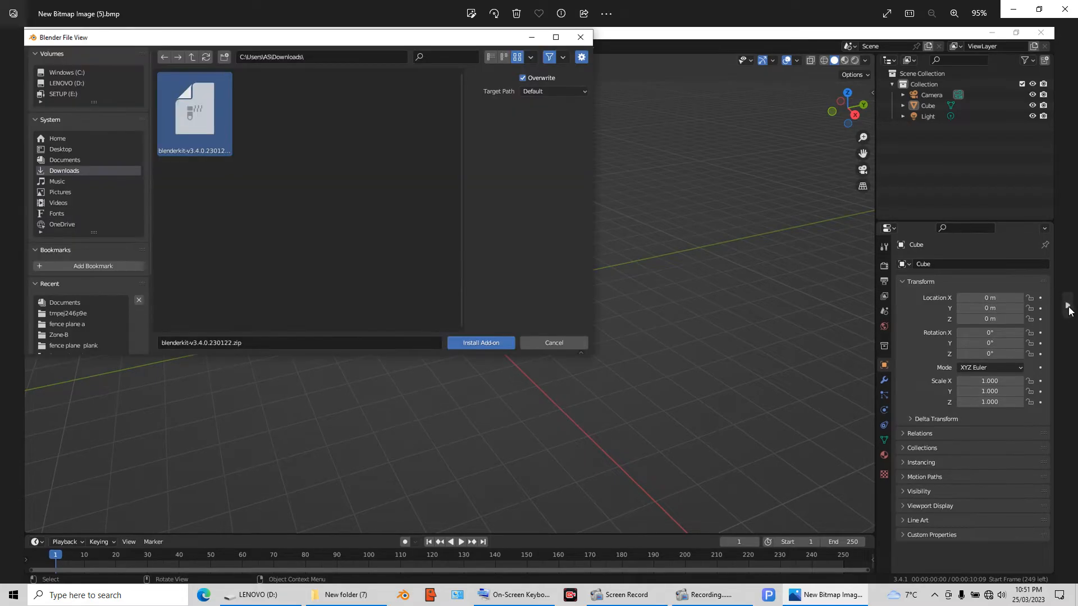
mouse_move(194, 129)
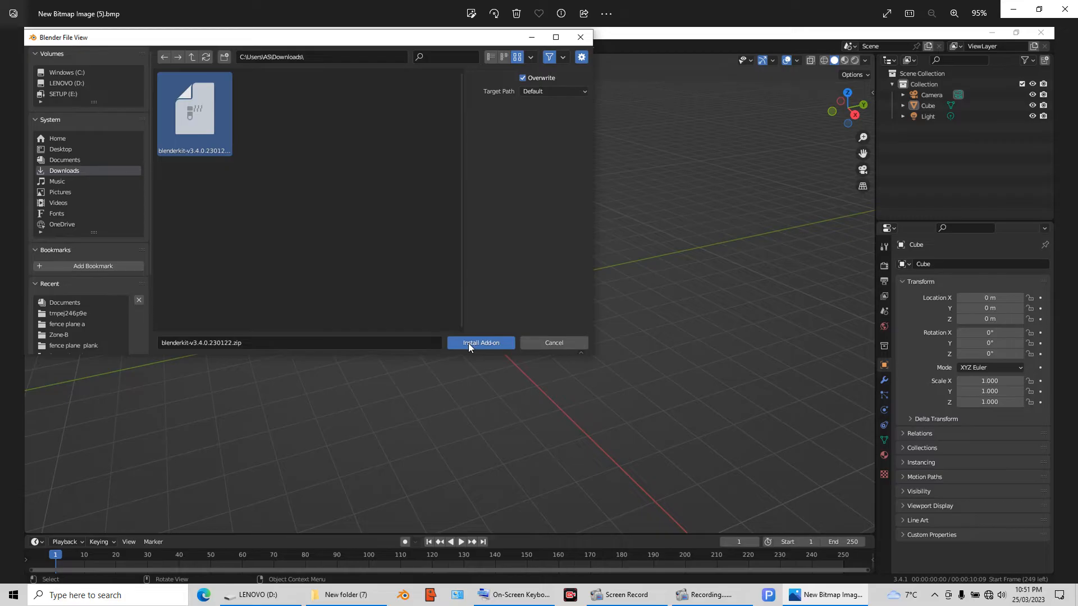
click(480, 343)
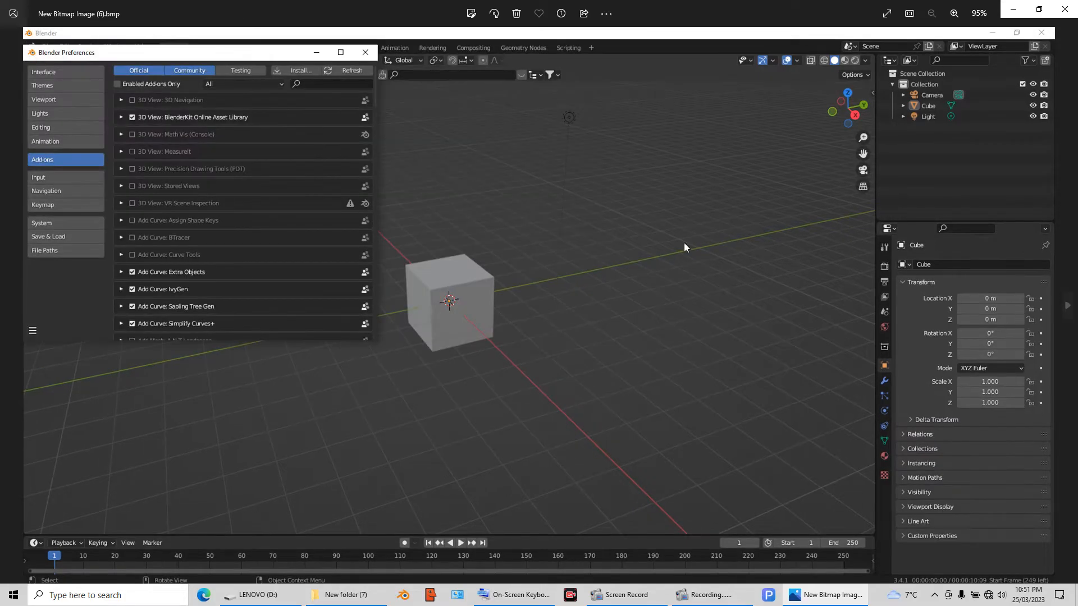
mouse_move(221, 126)
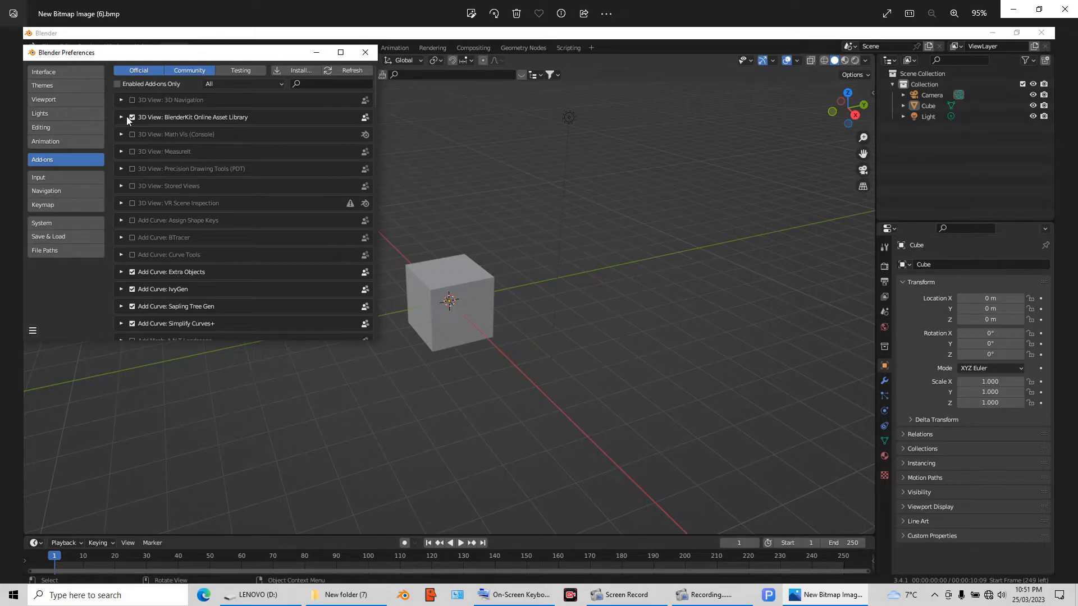
Expand the BlenderKit add-on entry to check login, then show its asset bar and search panel in the viewport.
click(133, 117)
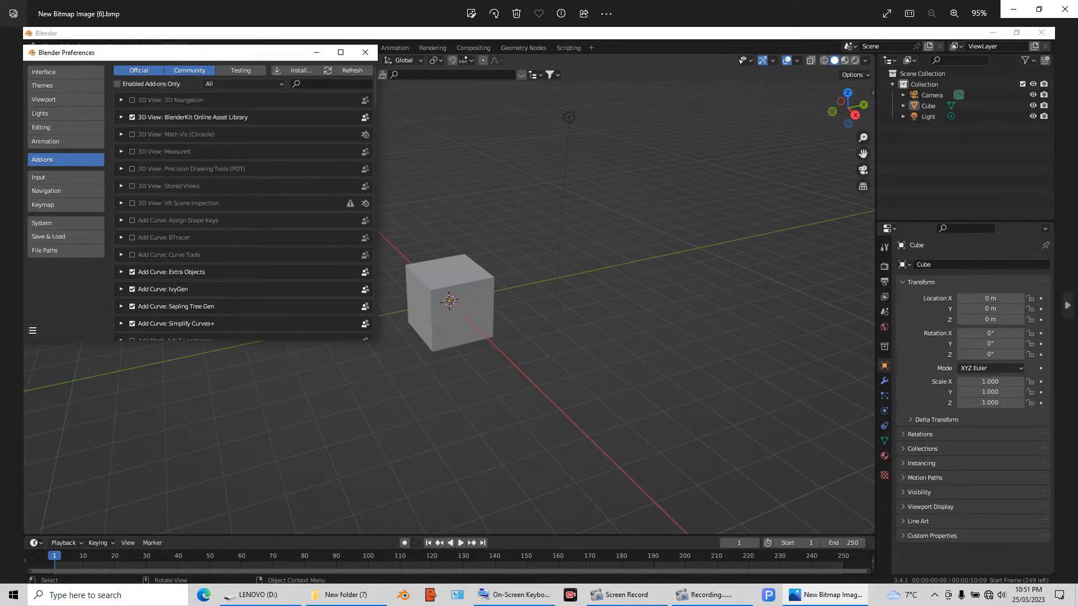
click(121, 117)
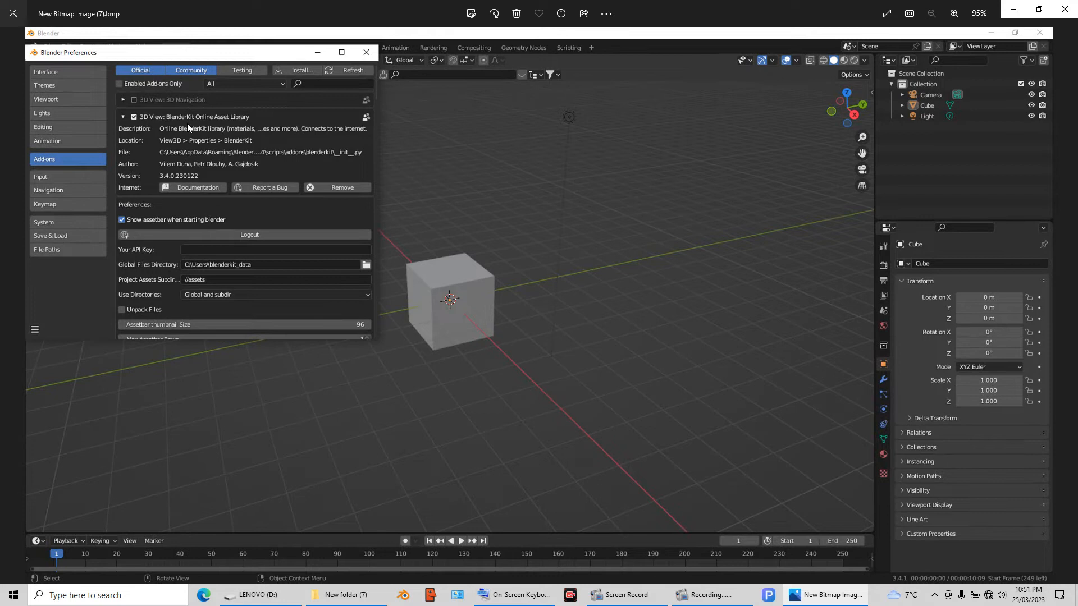
mouse_move(214, 182)
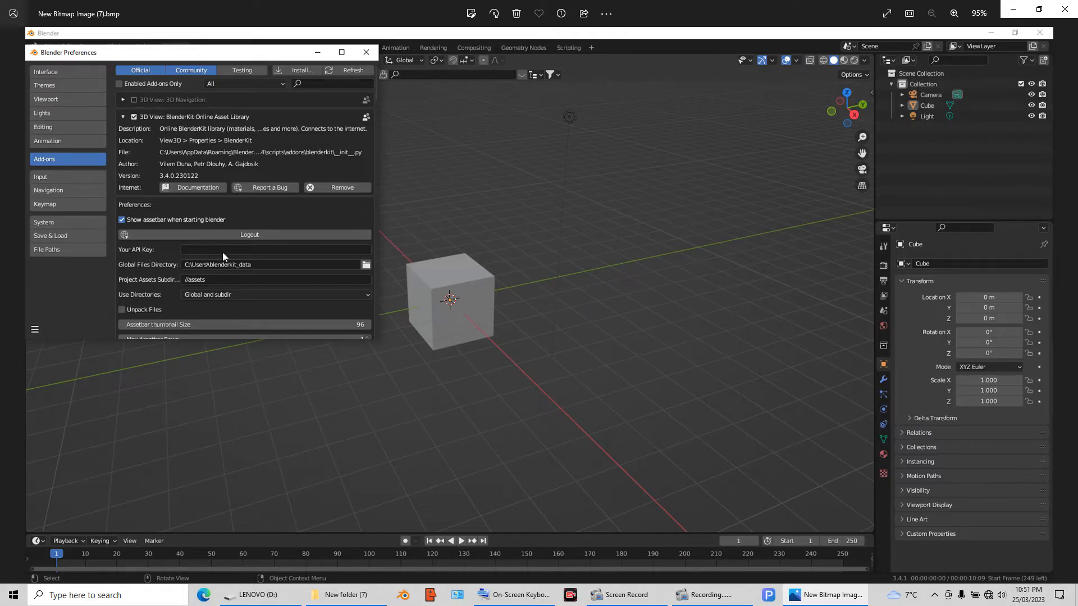
mouse_move(251, 258)
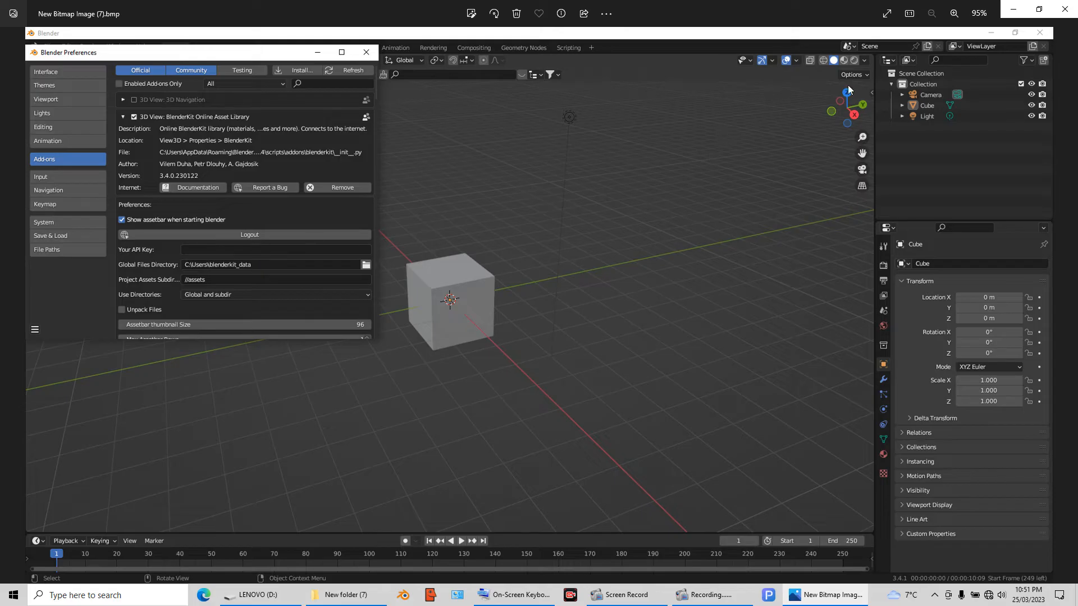
mouse_move(229, 247)
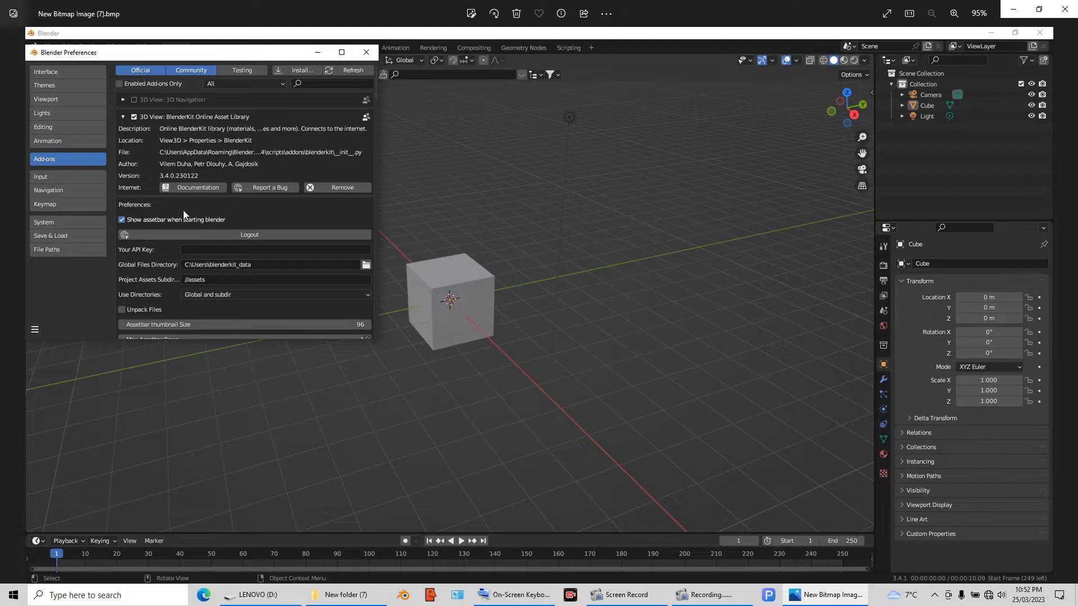
mouse_move(249, 243)
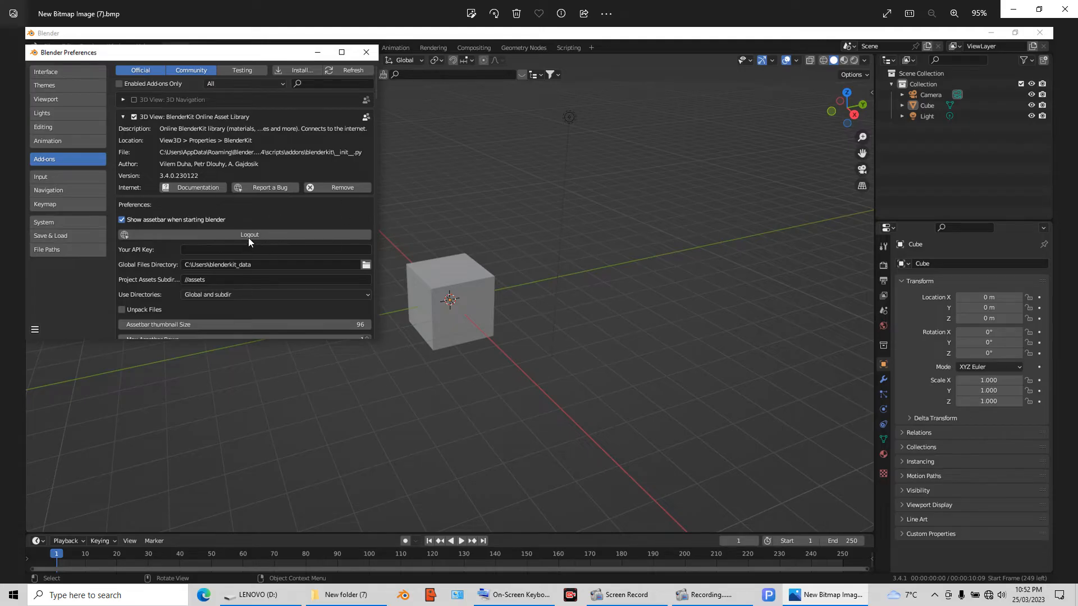
mouse_move(239, 255)
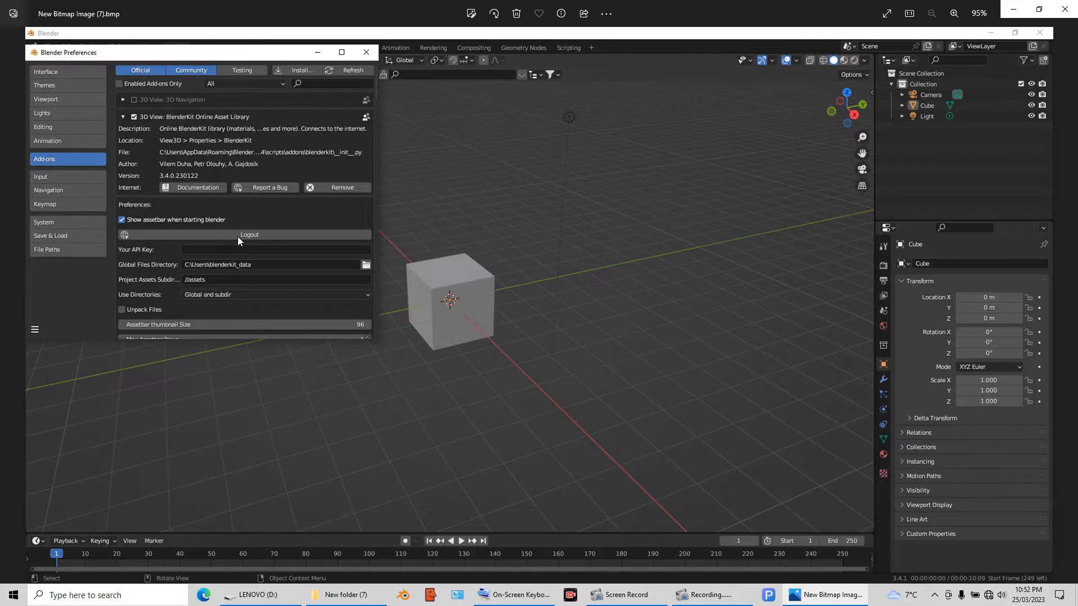
mouse_move(252, 241)
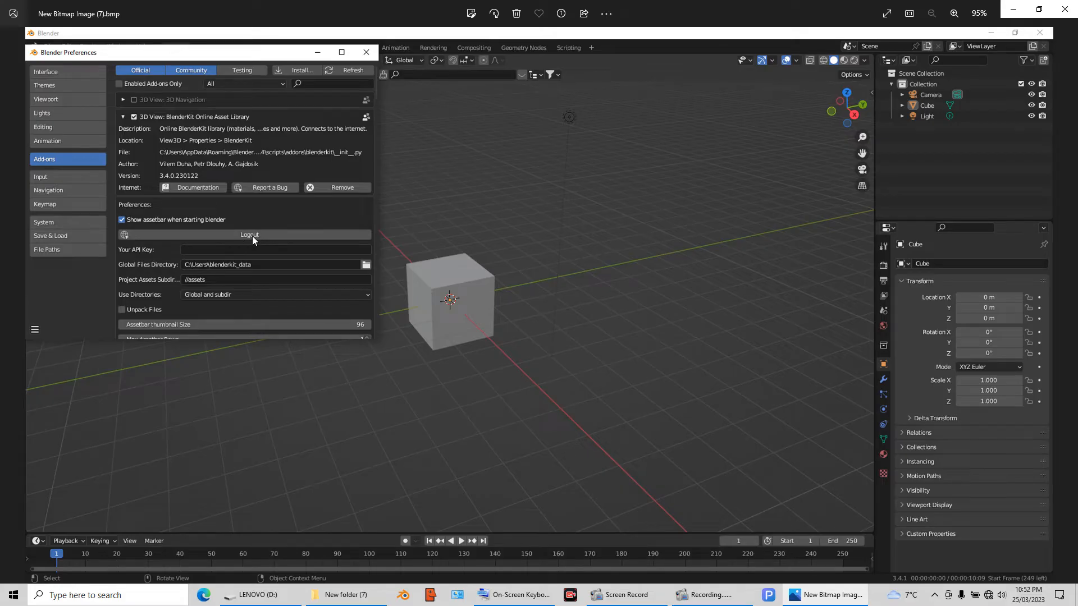
mouse_move(246, 237)
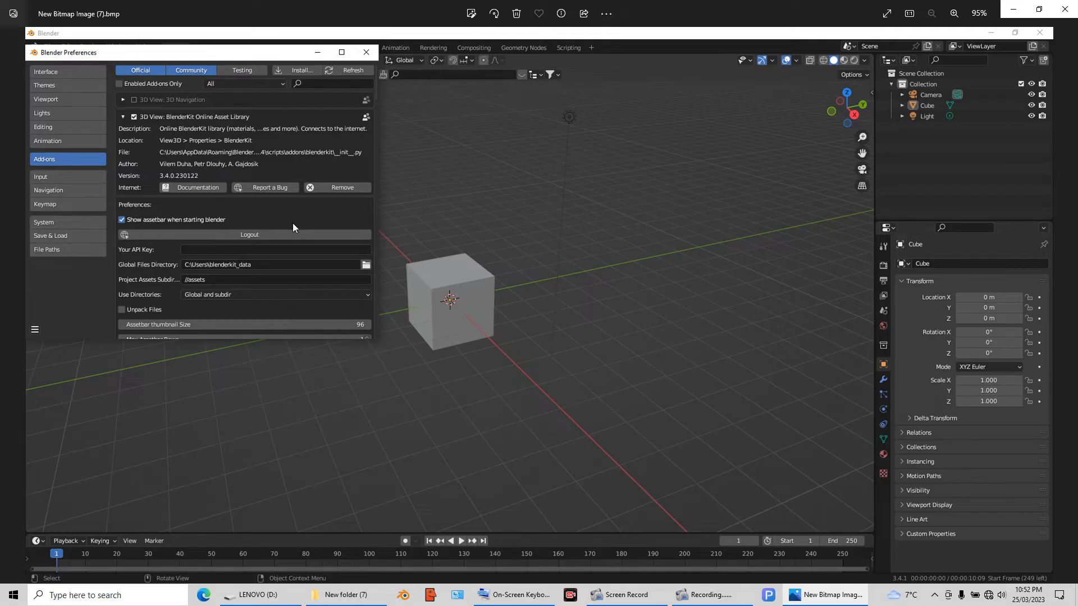
mouse_move(330, 215)
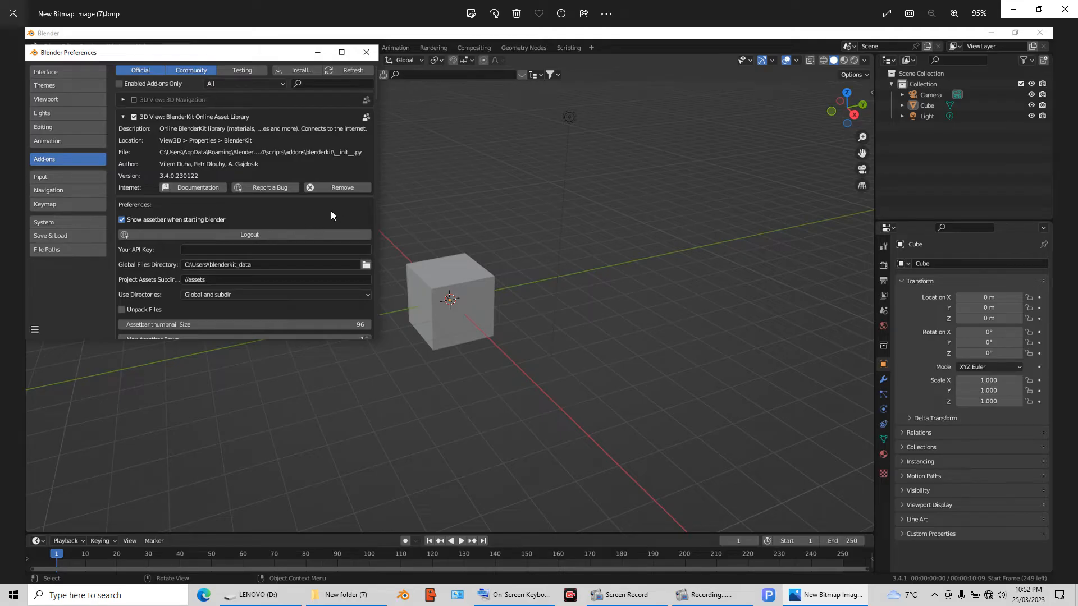
click(366, 53)
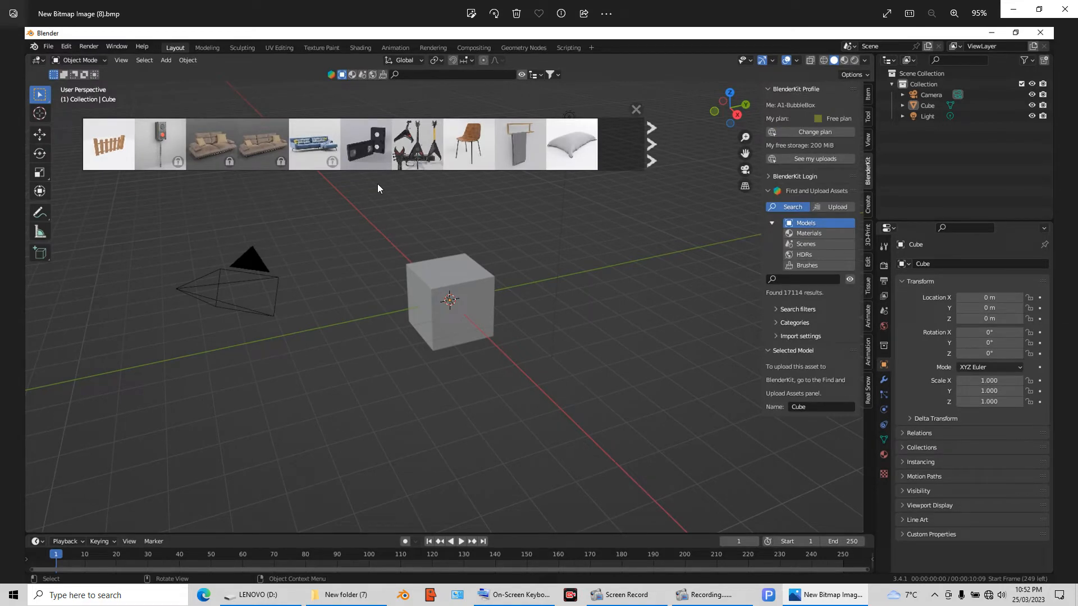
mouse_move(185, 149)
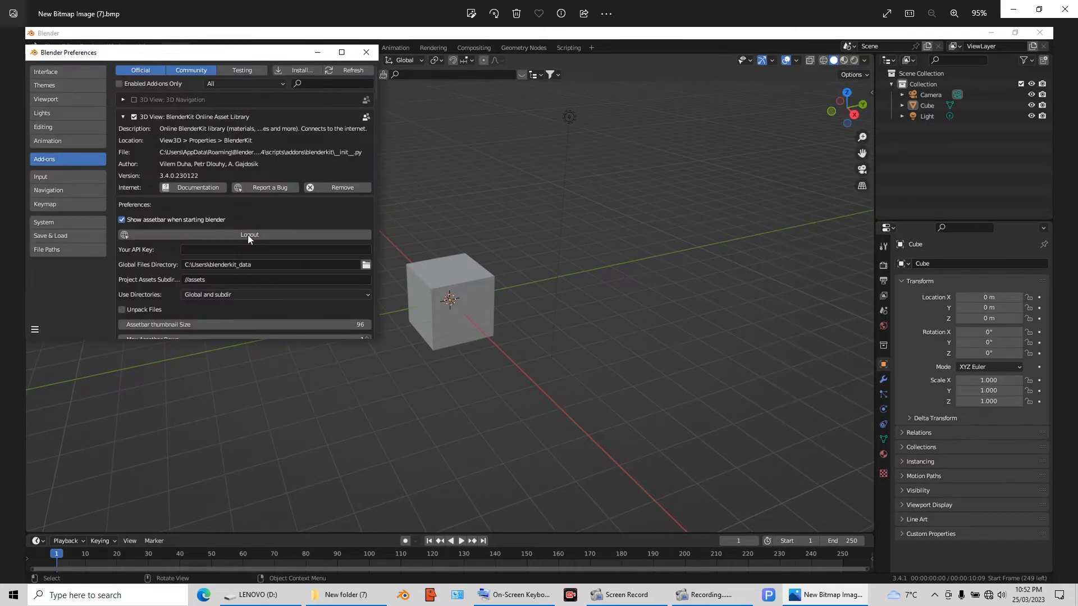
mouse_move(334, 230)
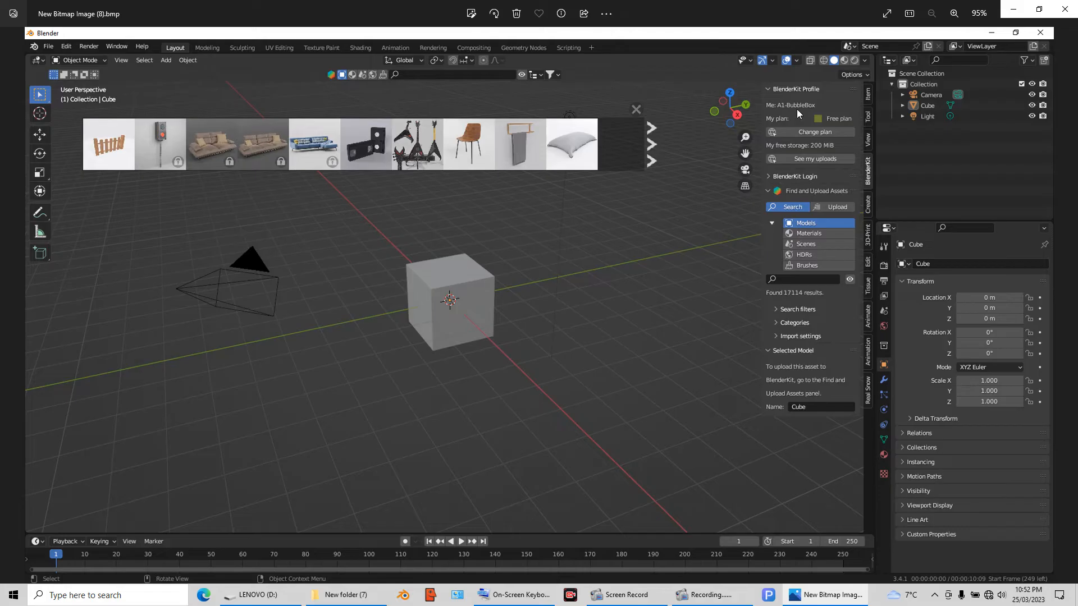
mouse_move(804, 165)
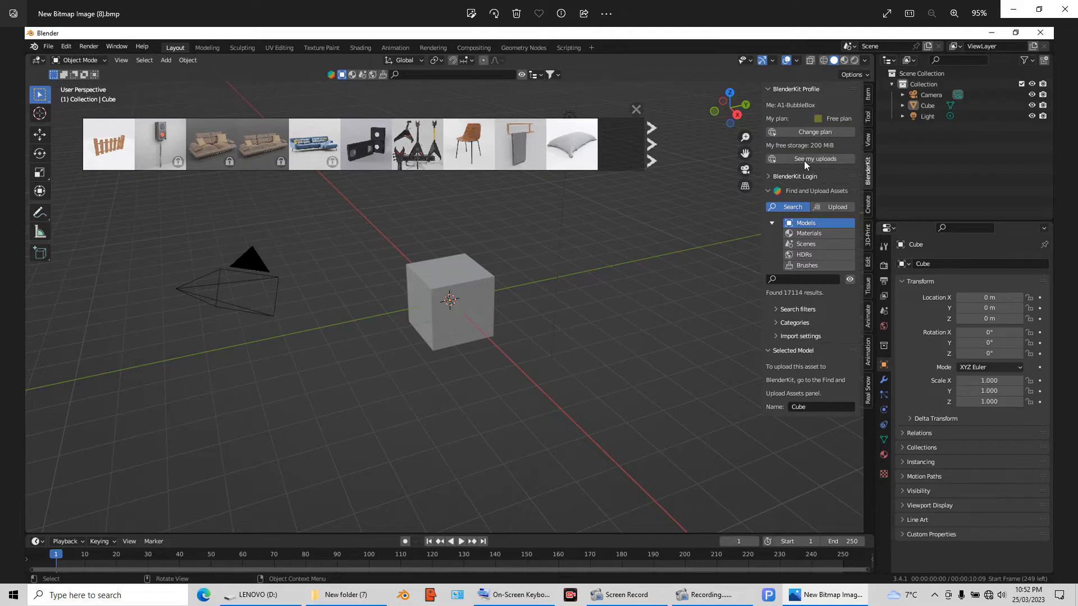
mouse_move(823, 166)
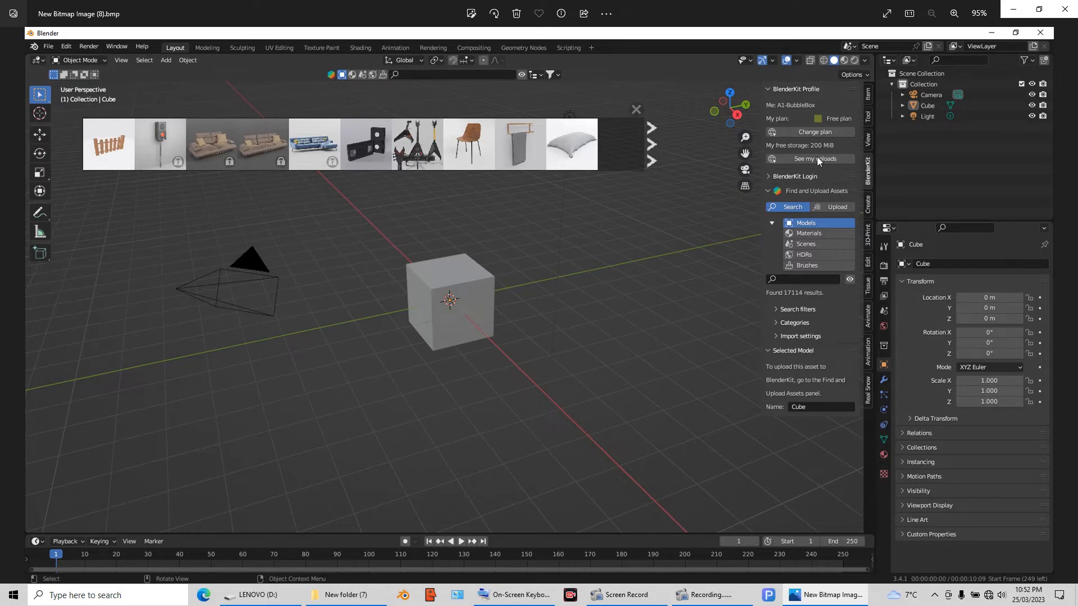
mouse_move(816, 162)
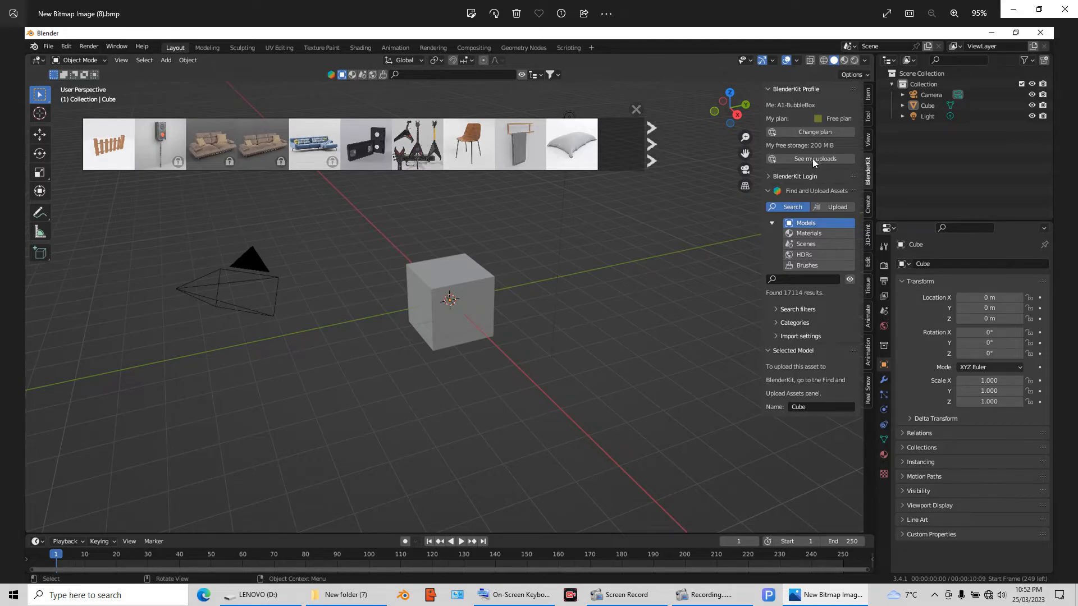
mouse_move(807, 165)
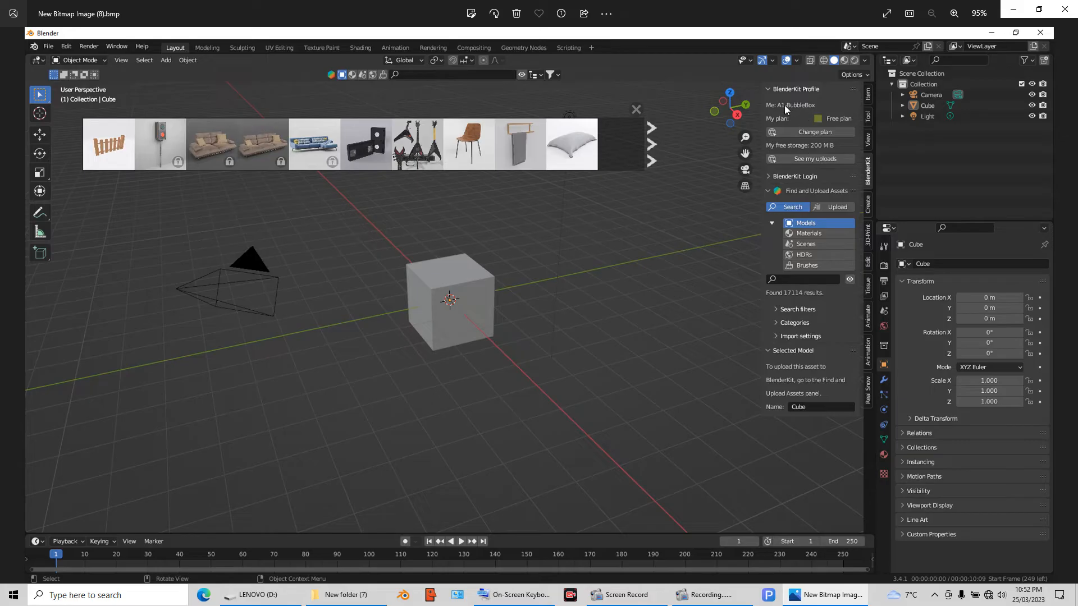
mouse_move(810, 113)
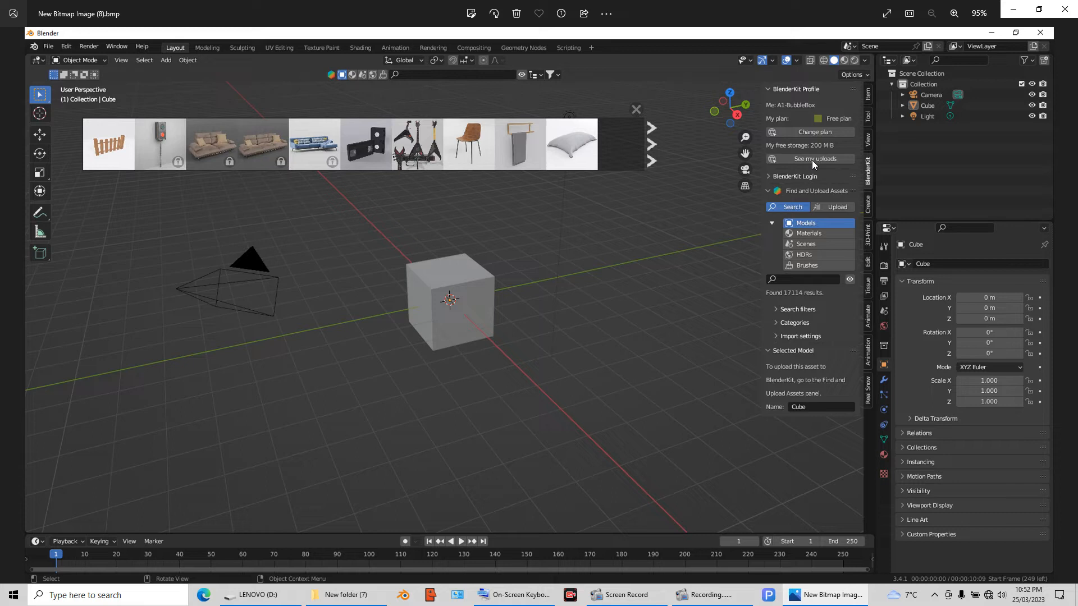
mouse_move(77, 108)
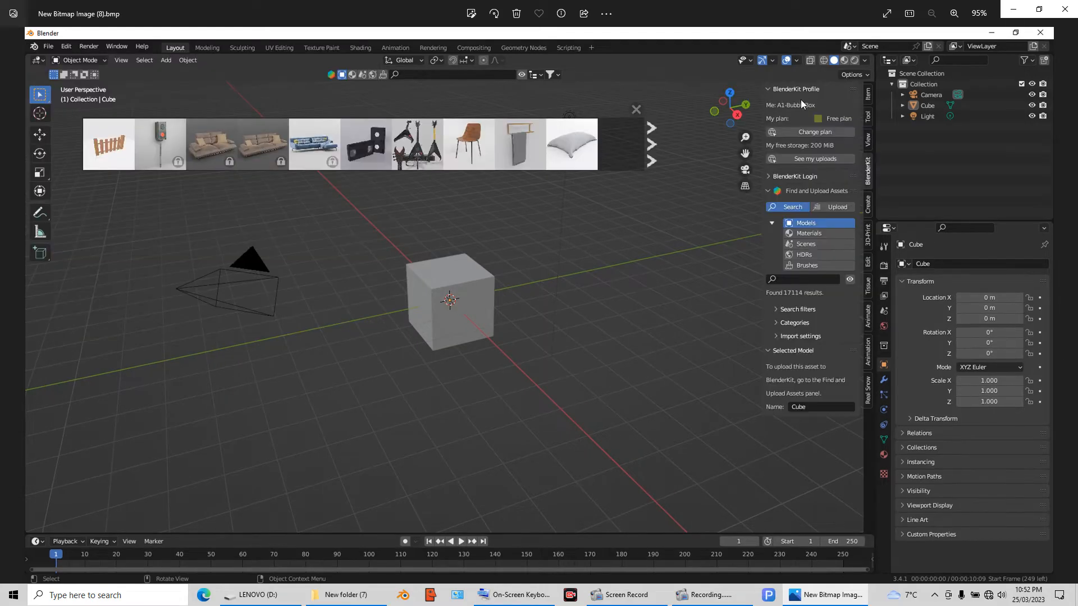
mouse_move(1070, 318)
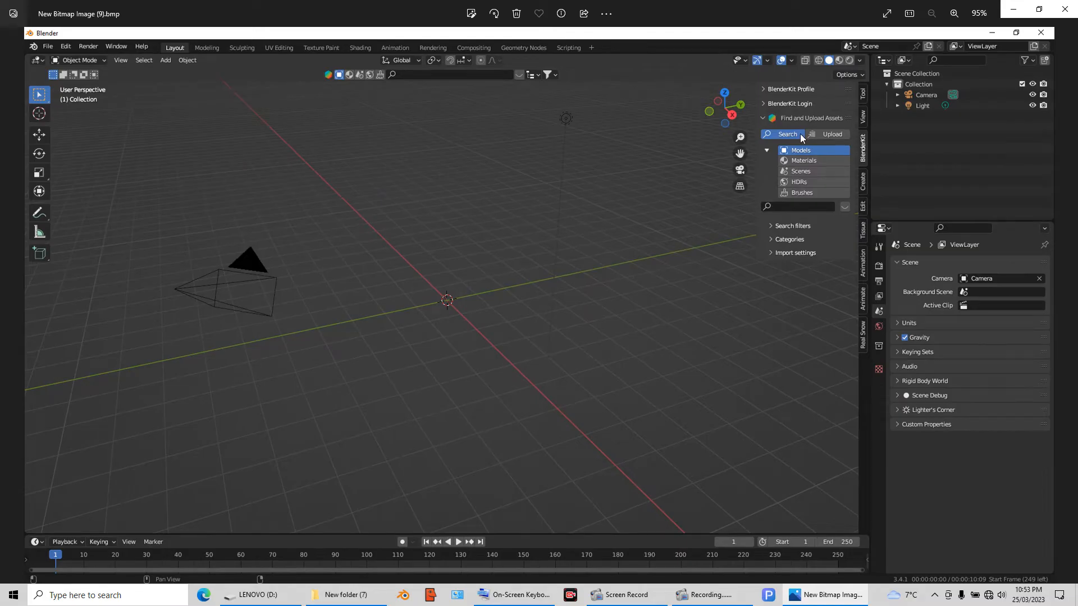
mouse_move(809, 140)
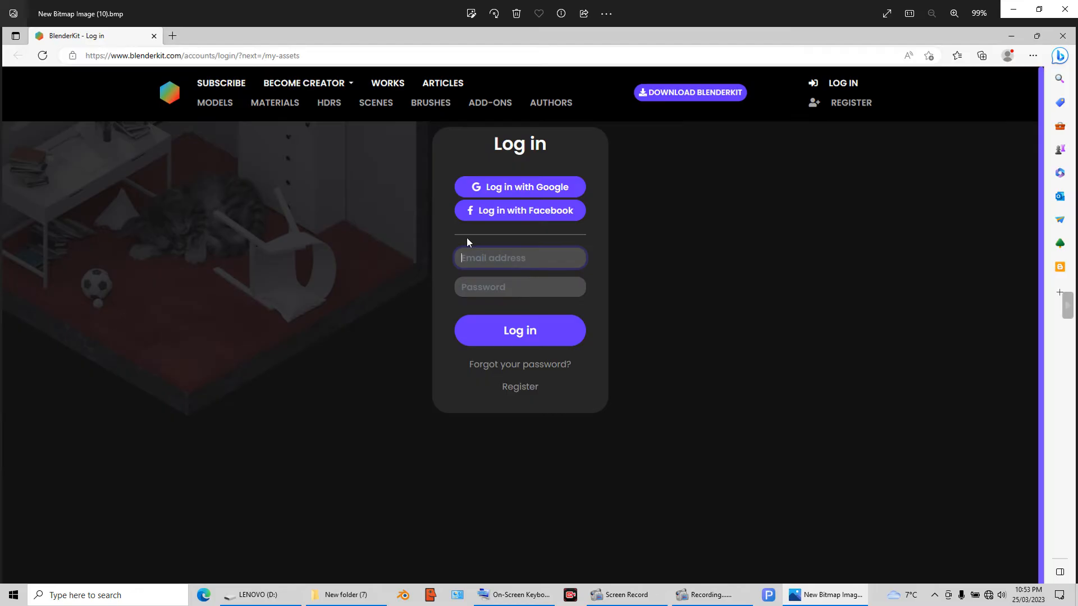
mouse_move(480, 237)
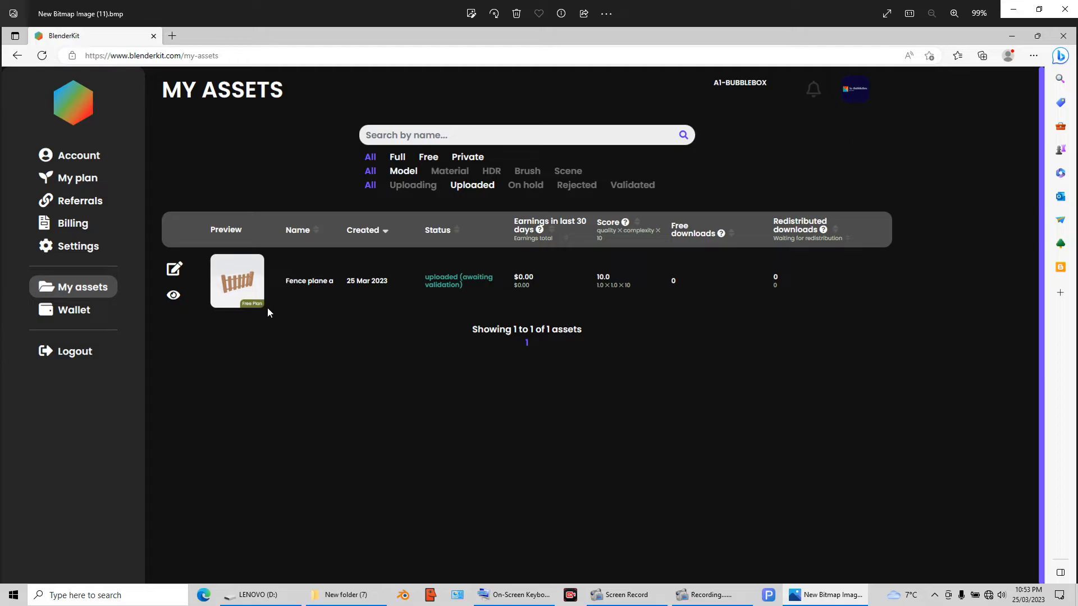
mouse_move(363, 299)
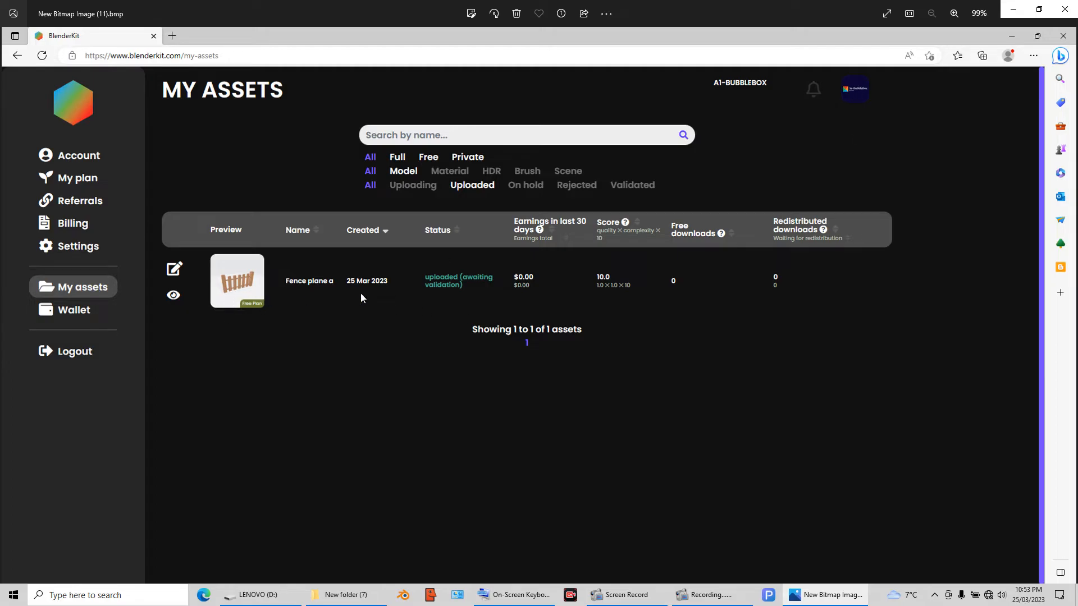
mouse_move(324, 300)
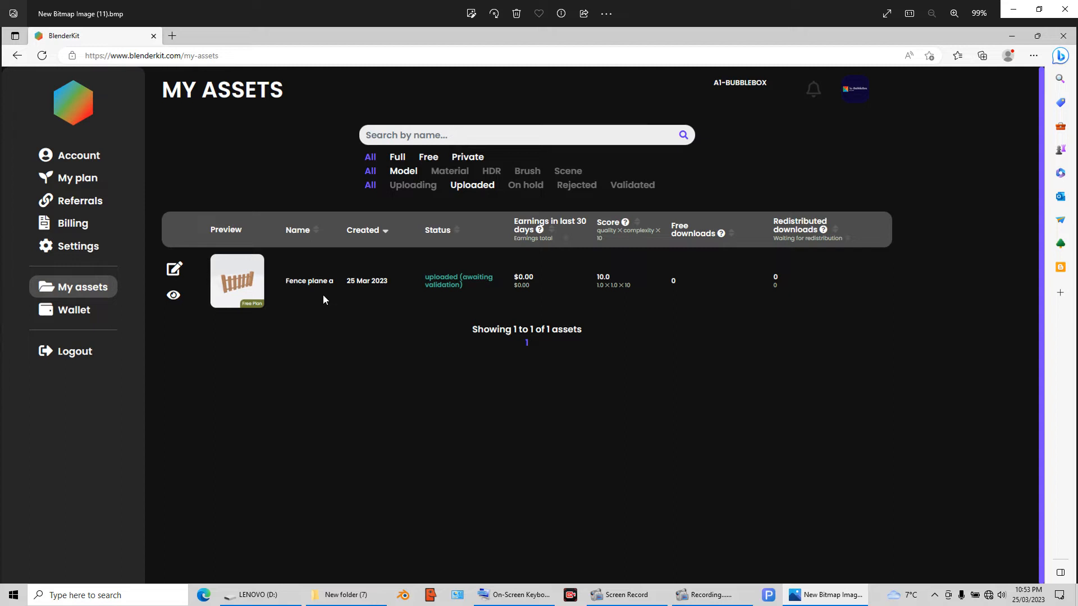
mouse_move(460, 286)
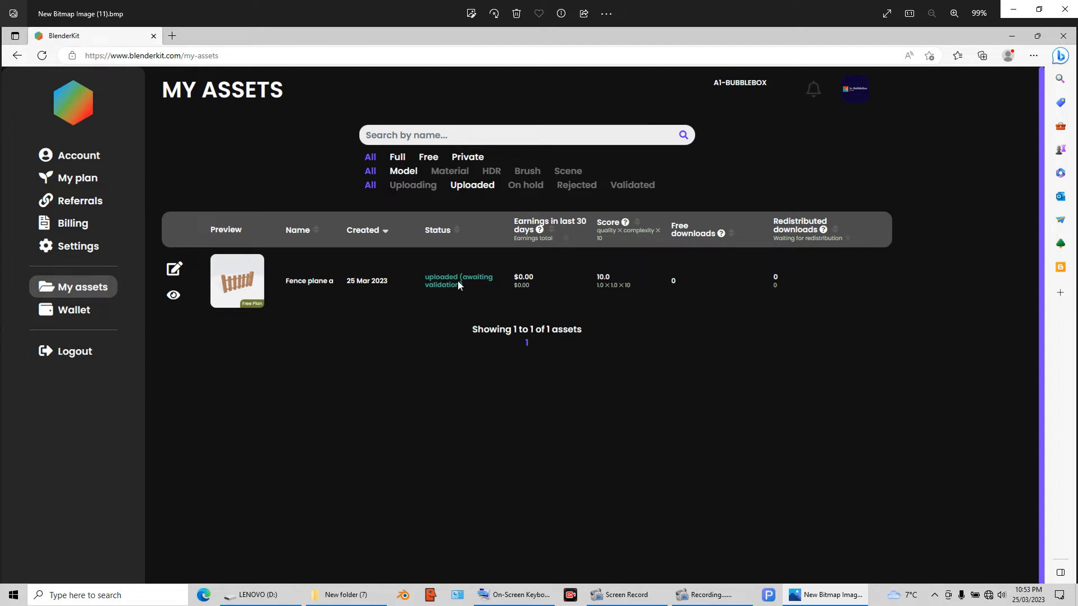
mouse_move(463, 293)
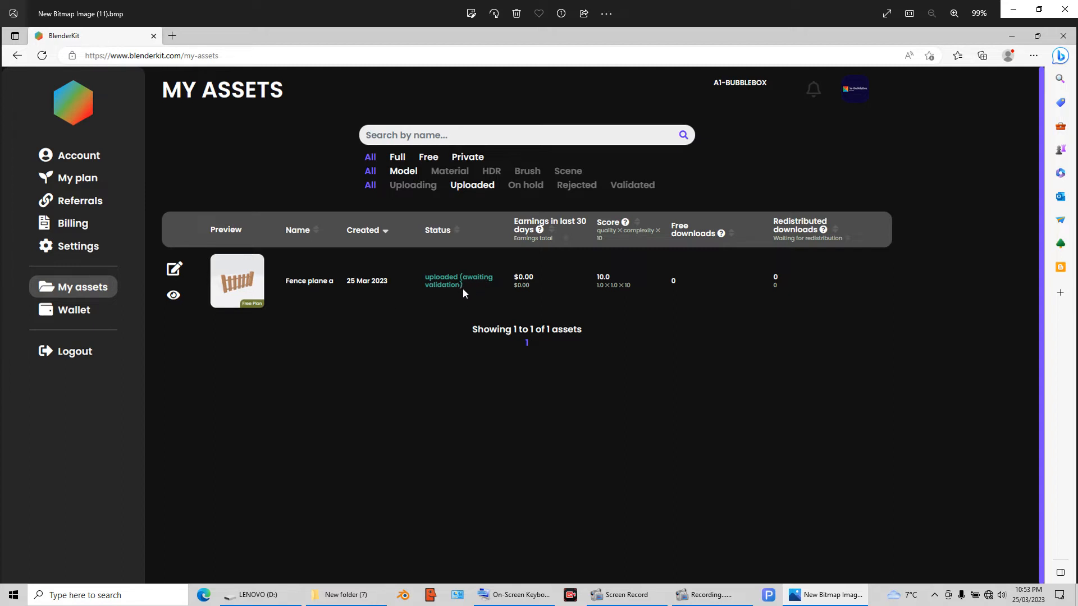
mouse_move(457, 294)
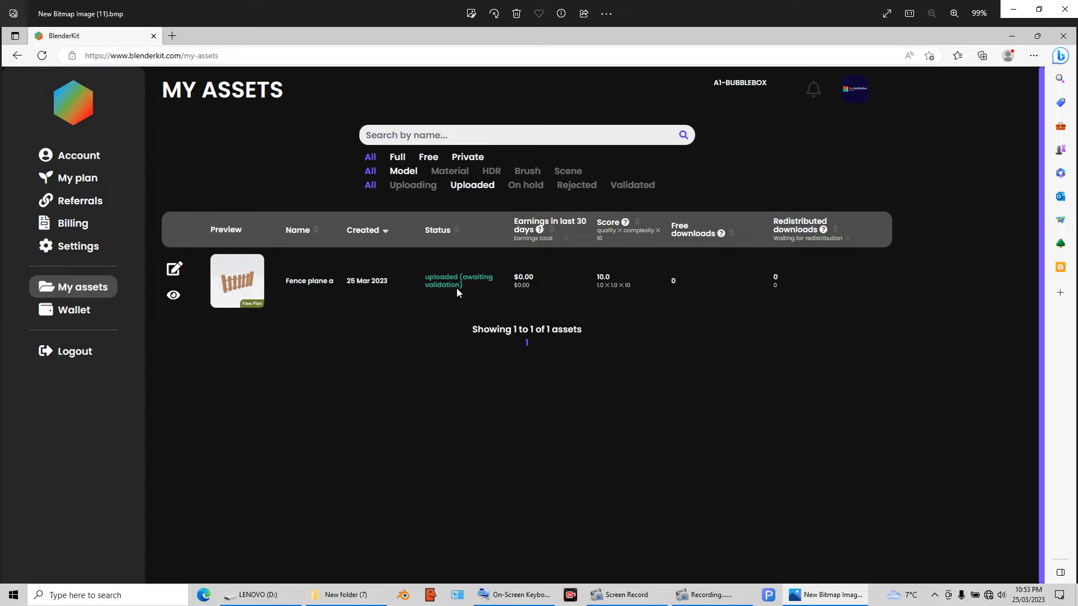
mouse_move(451, 288)
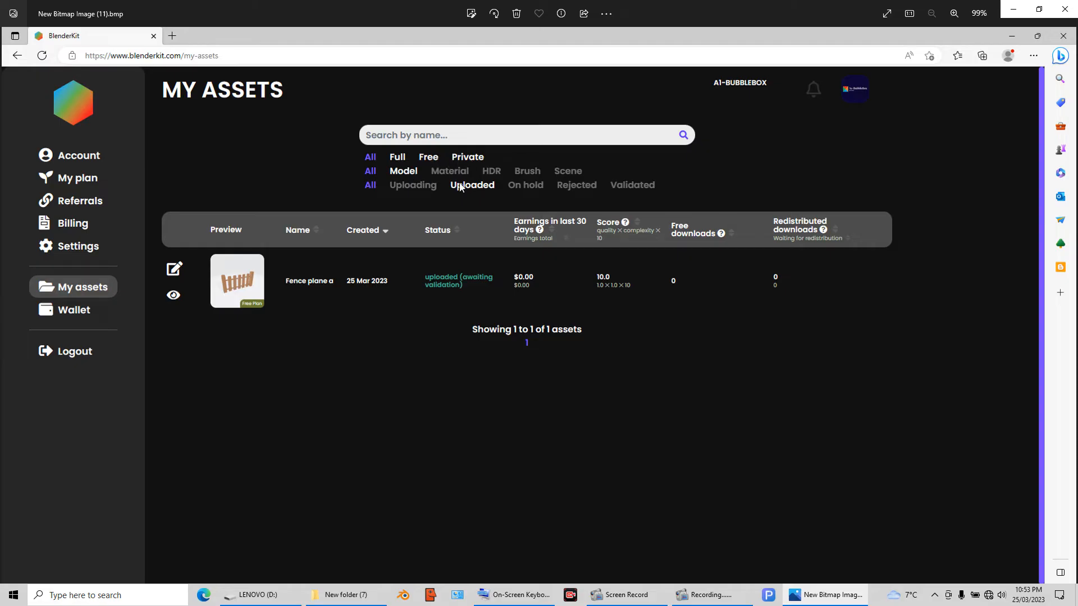
Show blenderkit.com/my-assets with the Uploaded filter listing the Fence plane awaiting validation.
click(472, 186)
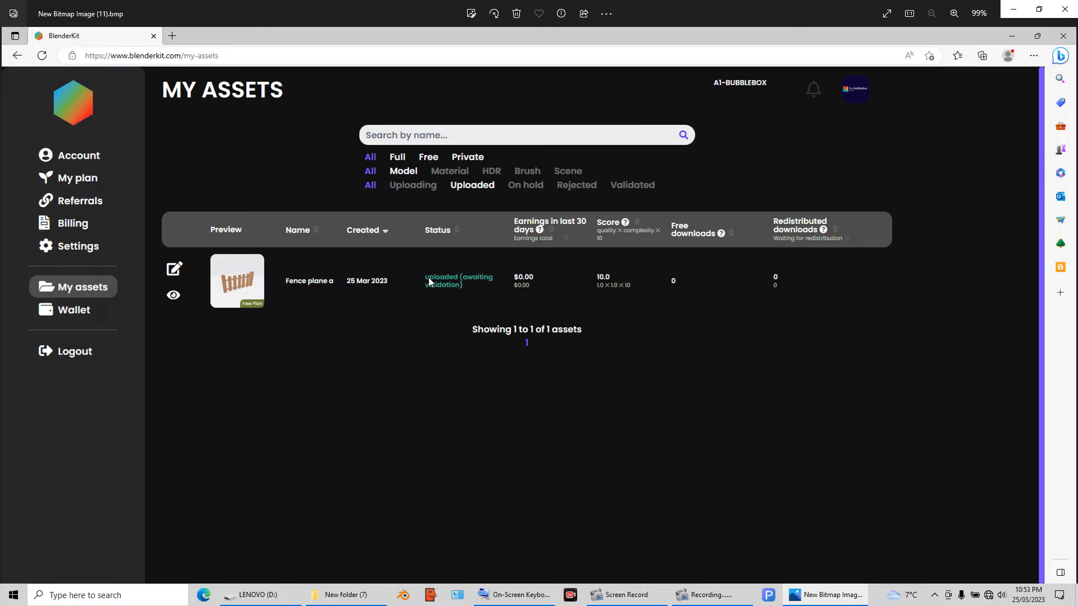
mouse_move(412, 274)
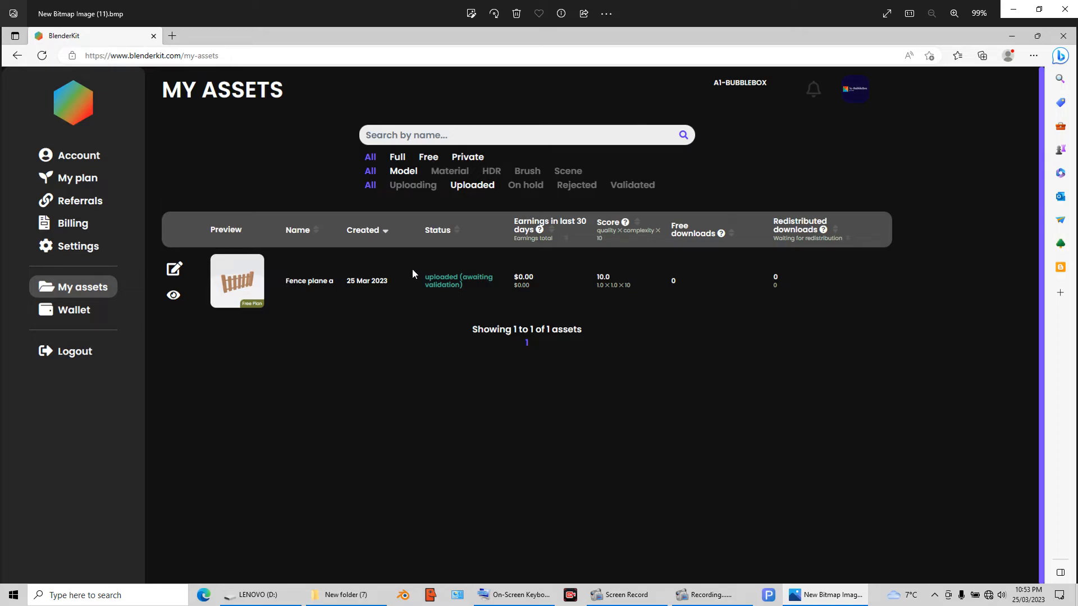
mouse_move(496, 268)
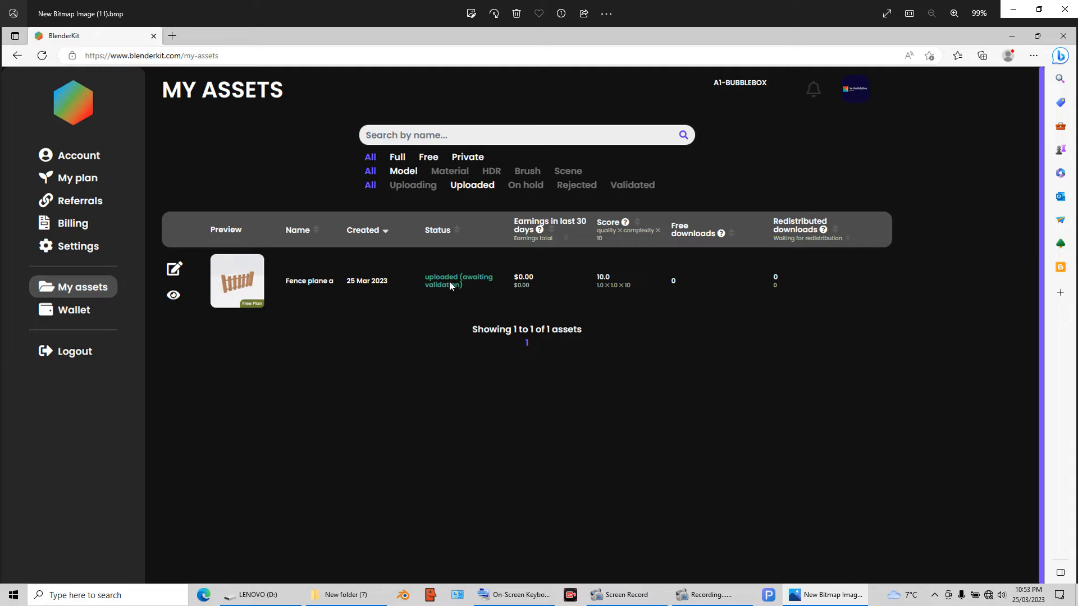
mouse_move(422, 290)
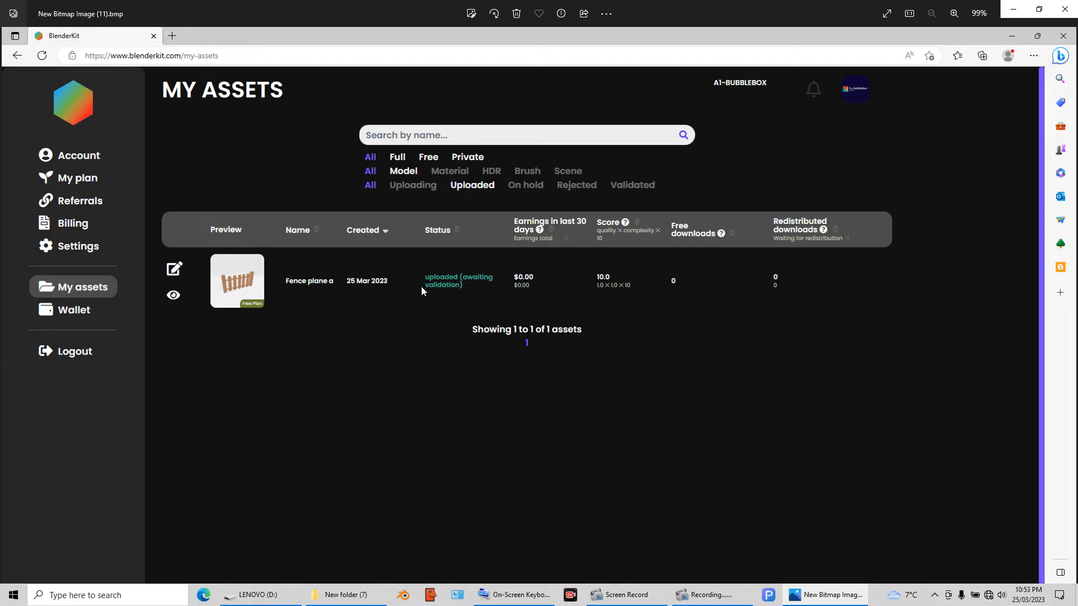
mouse_move(415, 329)
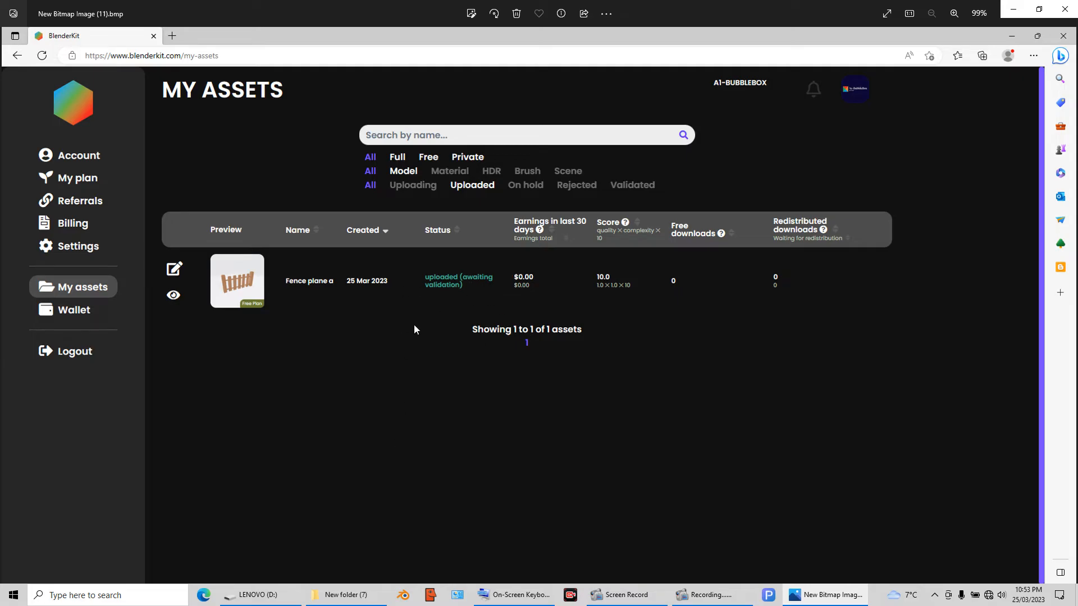
mouse_move(471, 286)
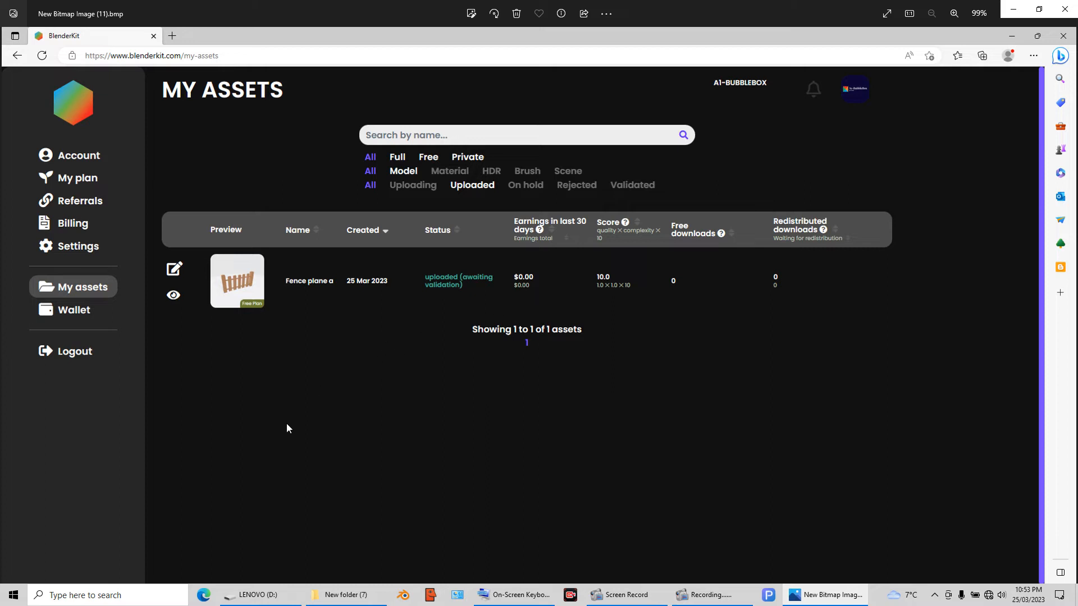
mouse_move(480, 280)
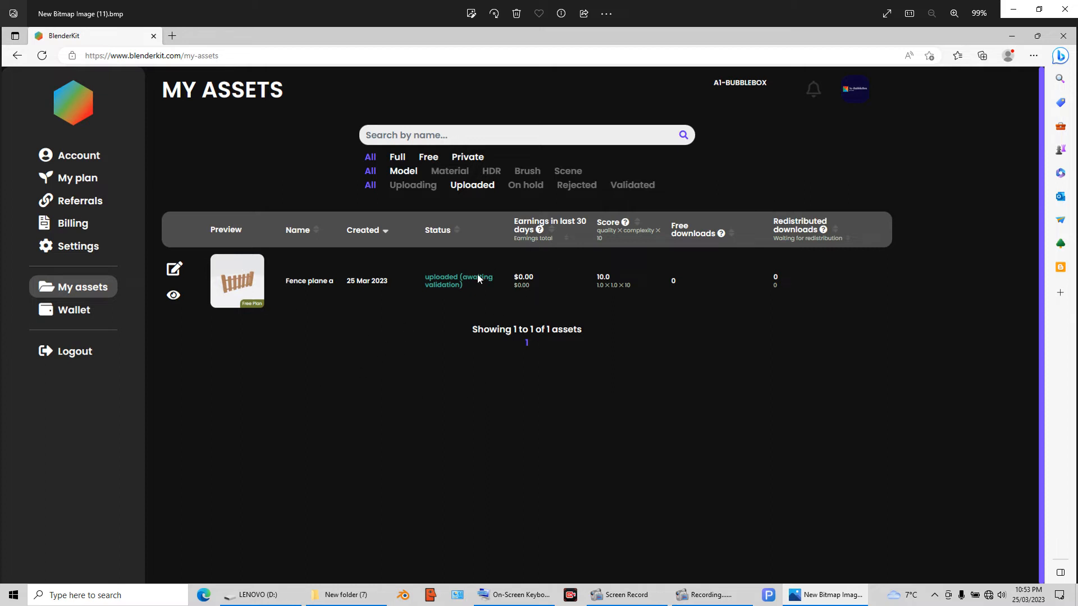
mouse_move(470, 309)
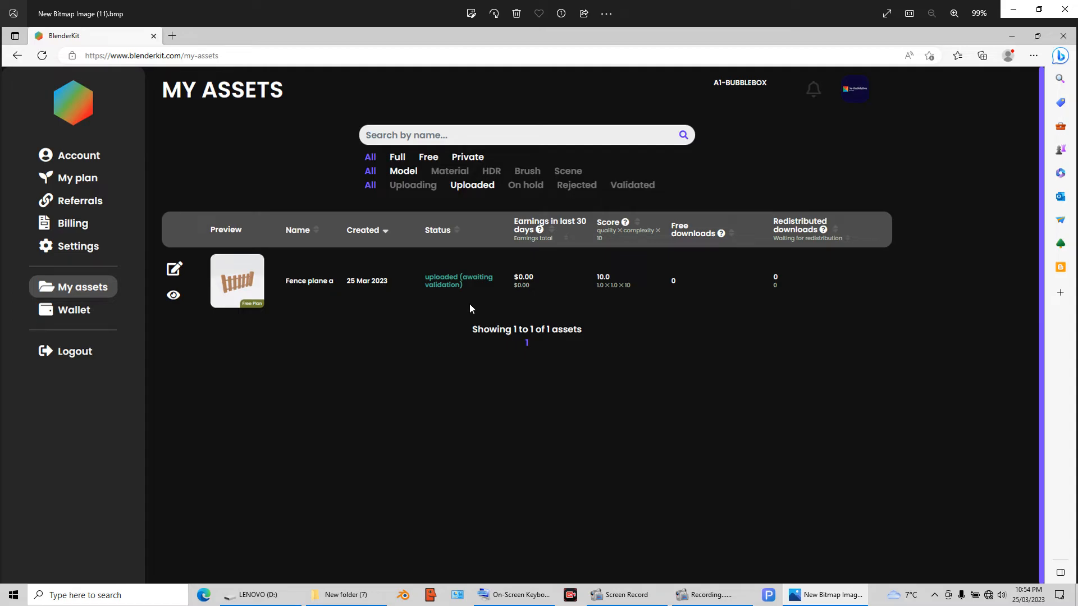
mouse_move(856, 102)
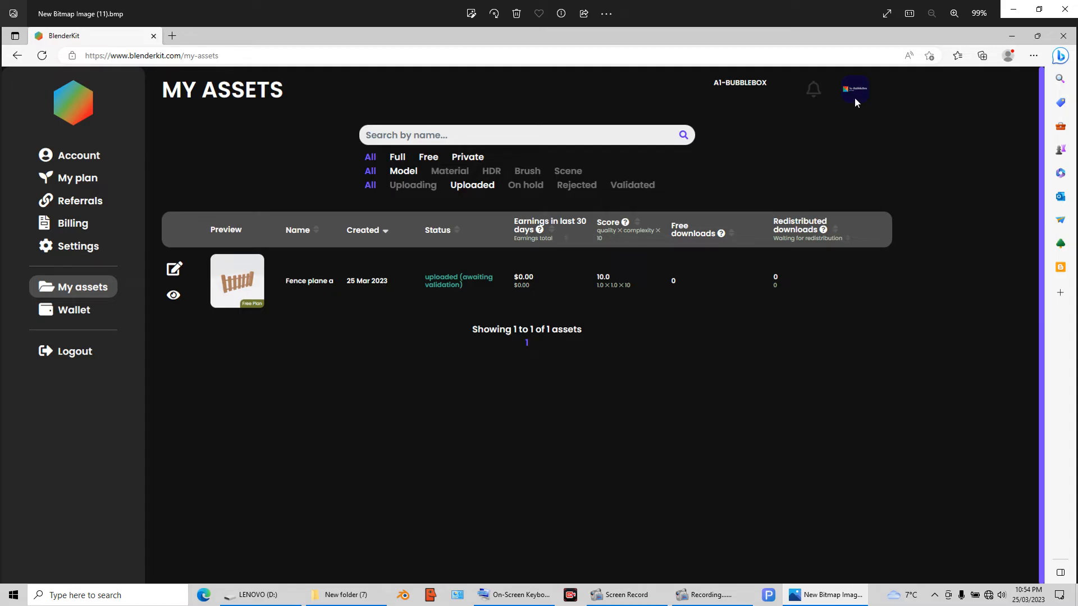
mouse_move(859, 98)
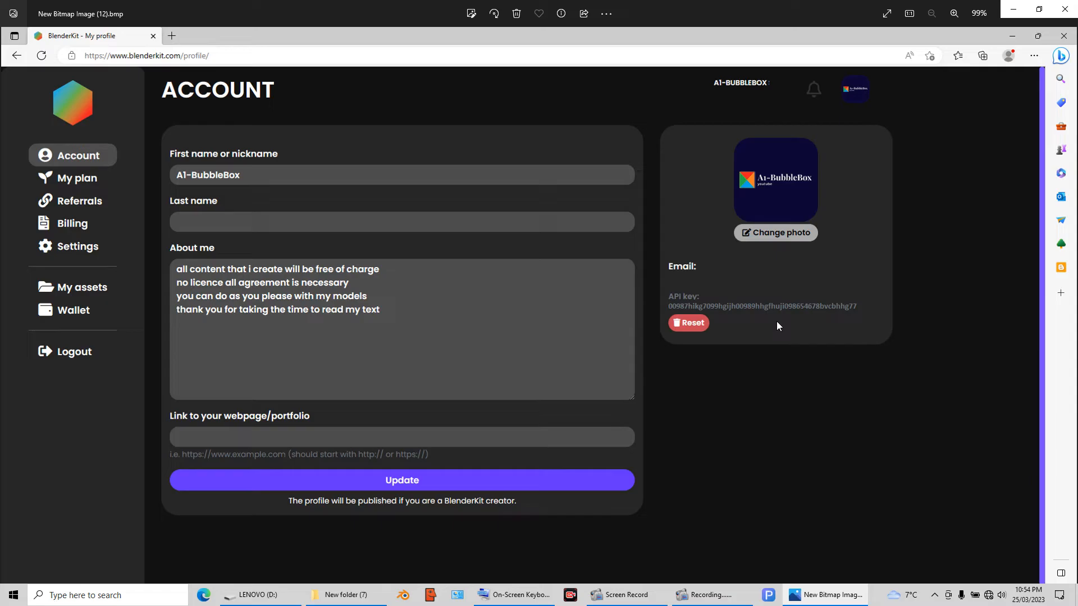
mouse_move(721, 314)
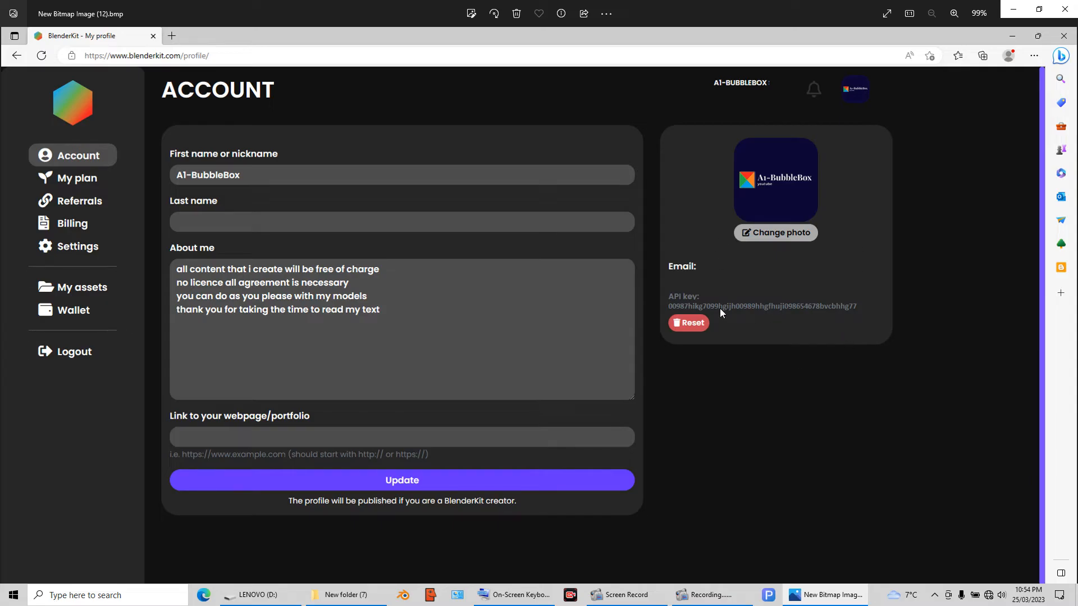
mouse_move(697, 304)
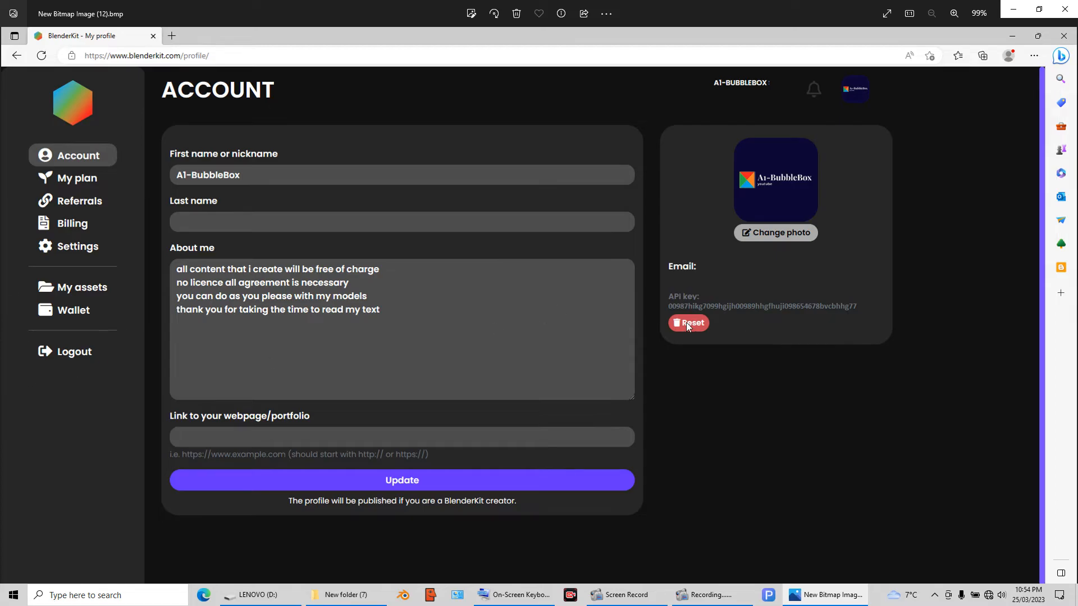
mouse_move(699, 318)
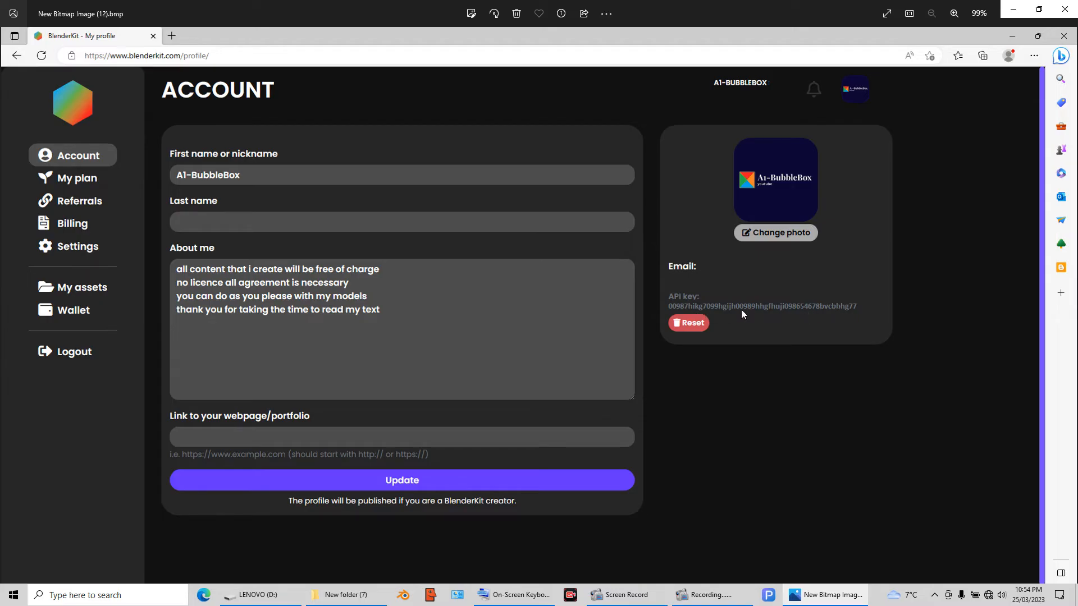
mouse_move(715, 136)
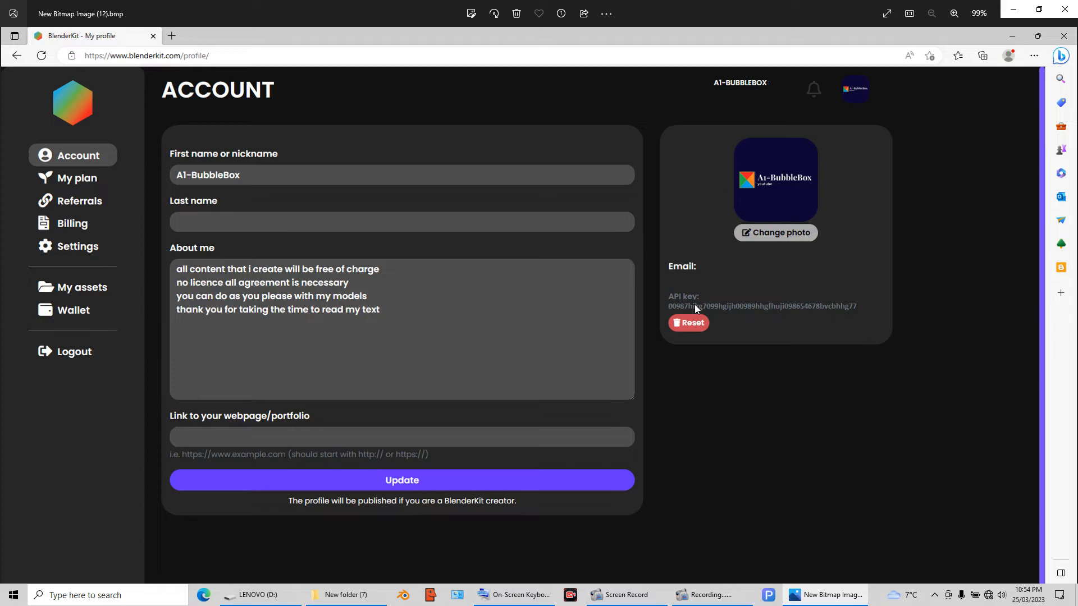
mouse_move(679, 268)
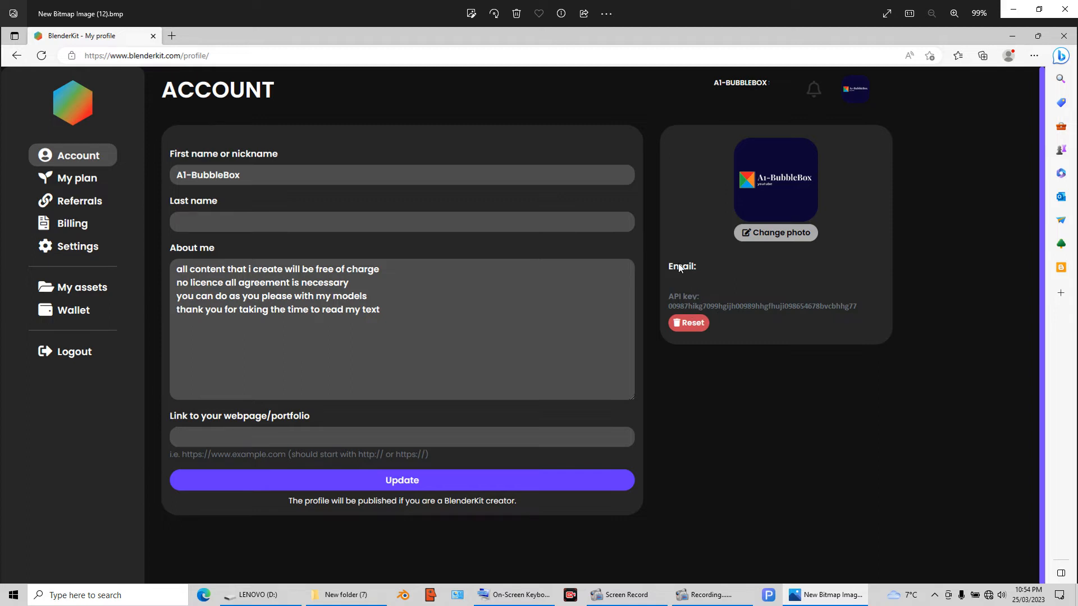
mouse_move(731, 310)
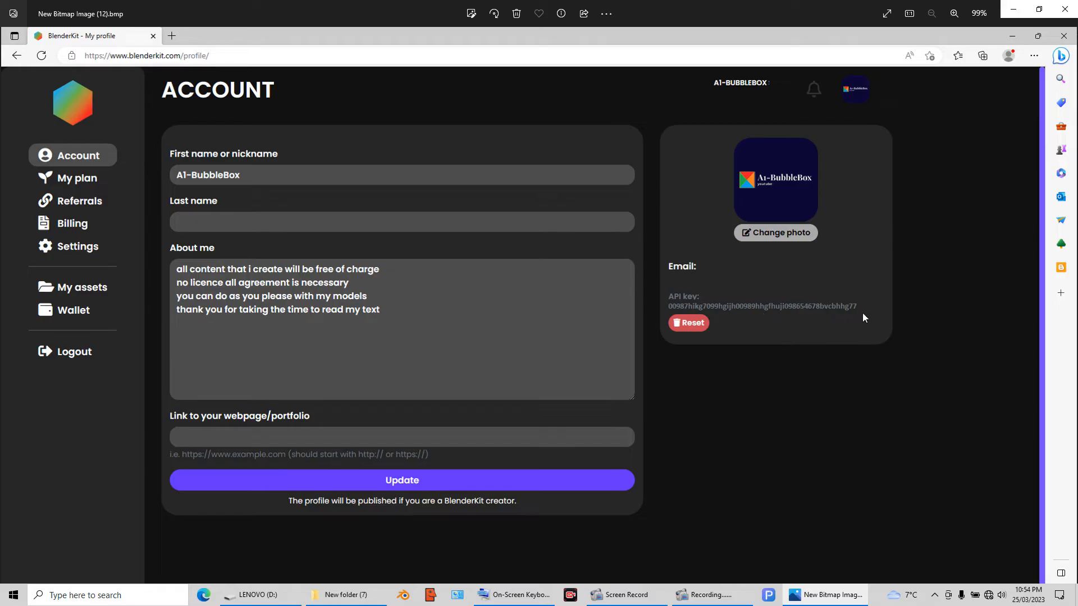
mouse_move(799, 311)
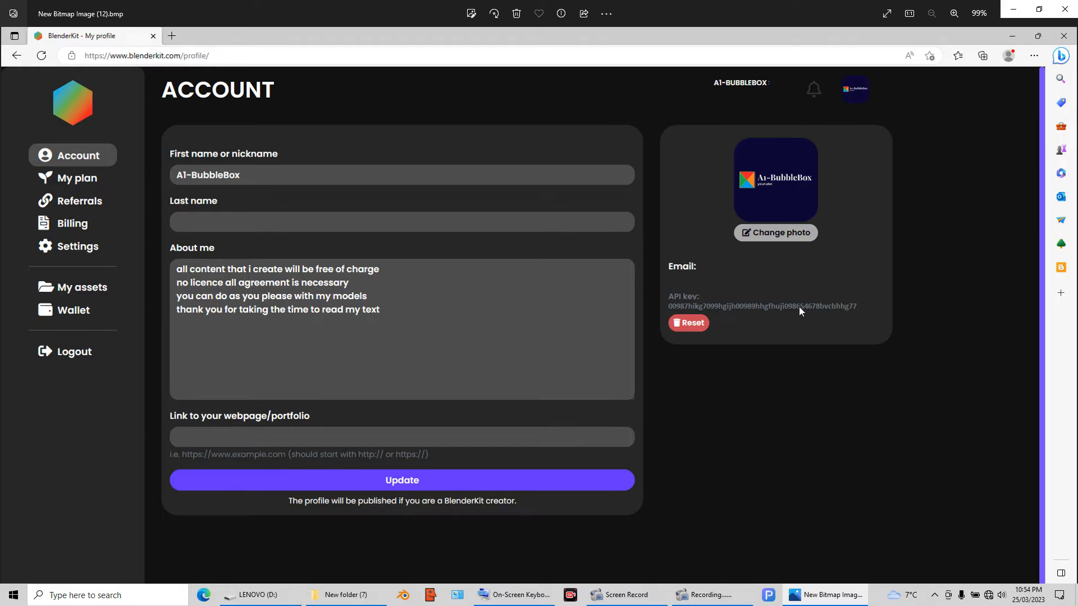
mouse_move(722, 311)
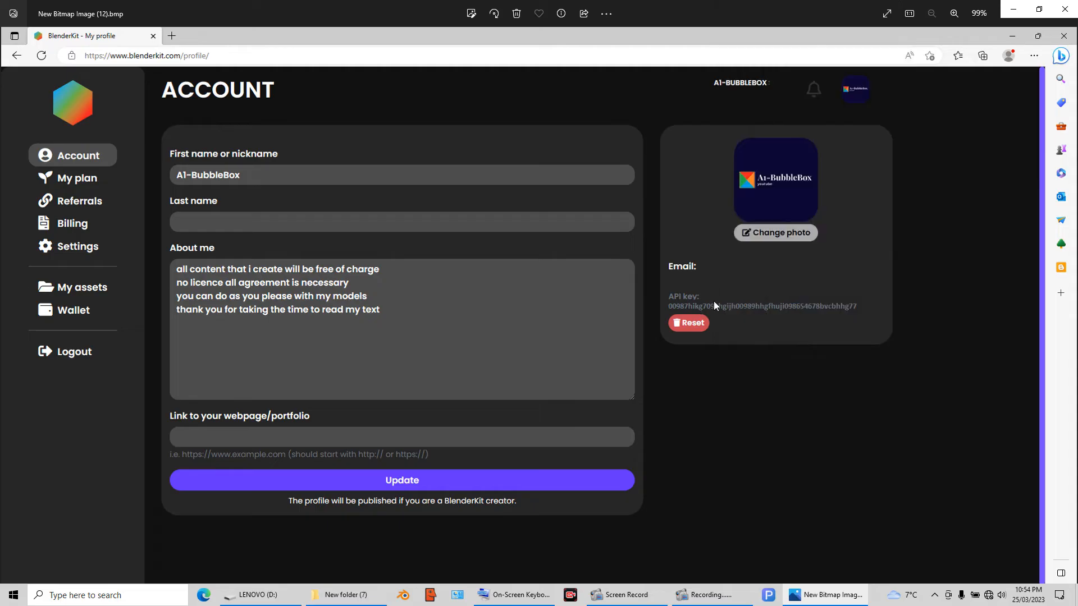
mouse_move(1002, 307)
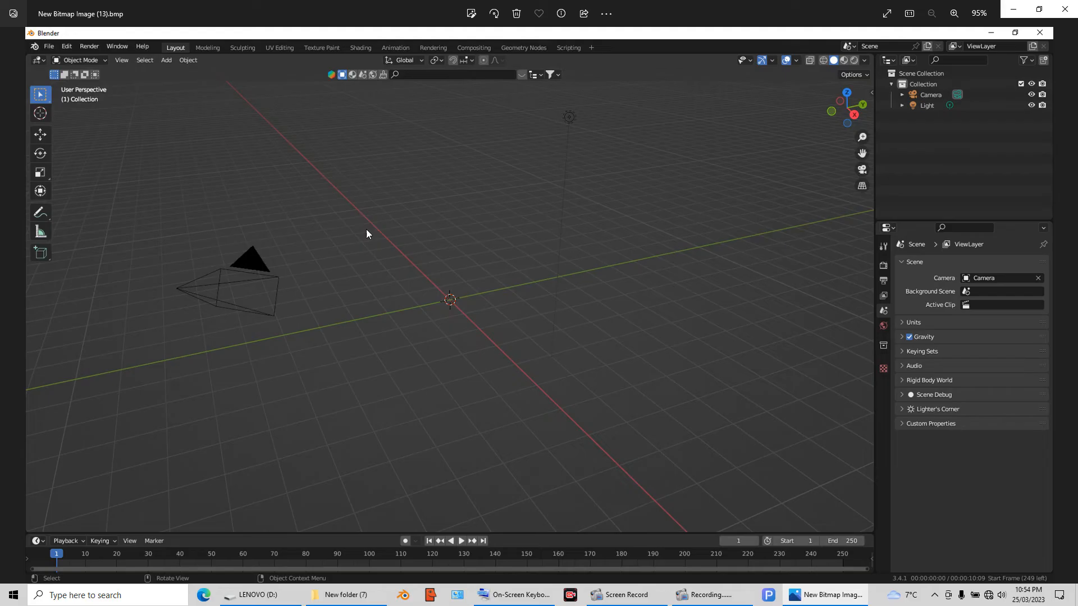
mouse_move(72, 50)
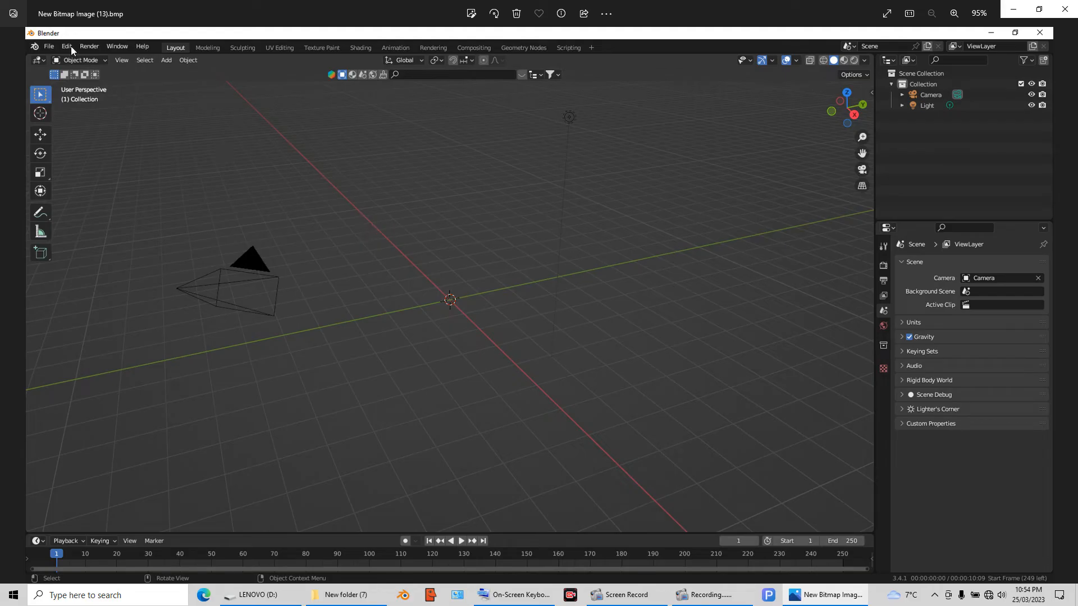
Confirm BlenderKit is enabled and logged in with an API key, then reach its Upload > Model section.
click(66, 46)
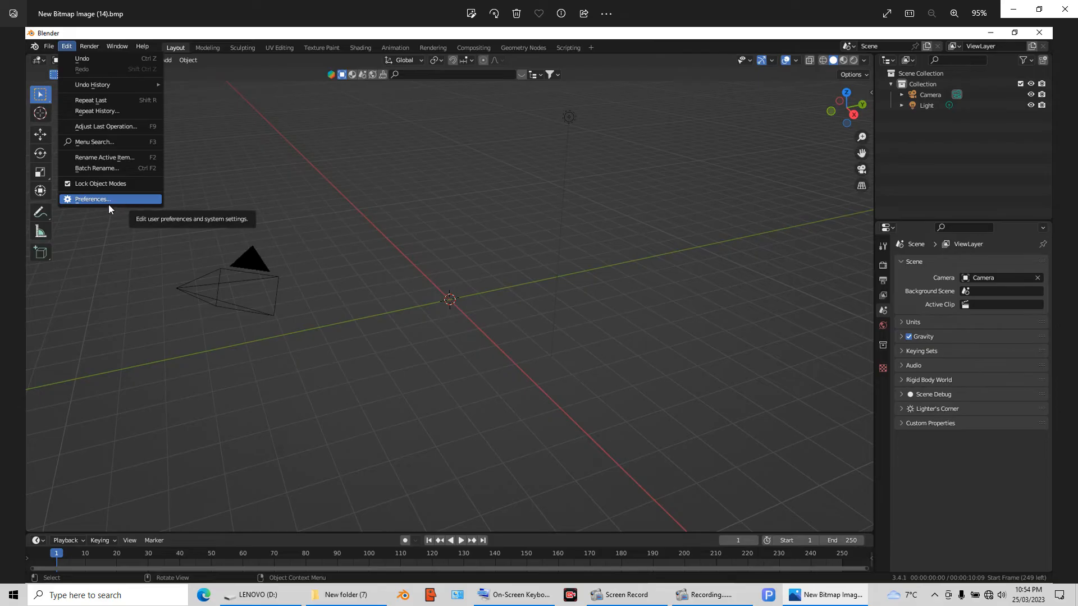
click(90, 199)
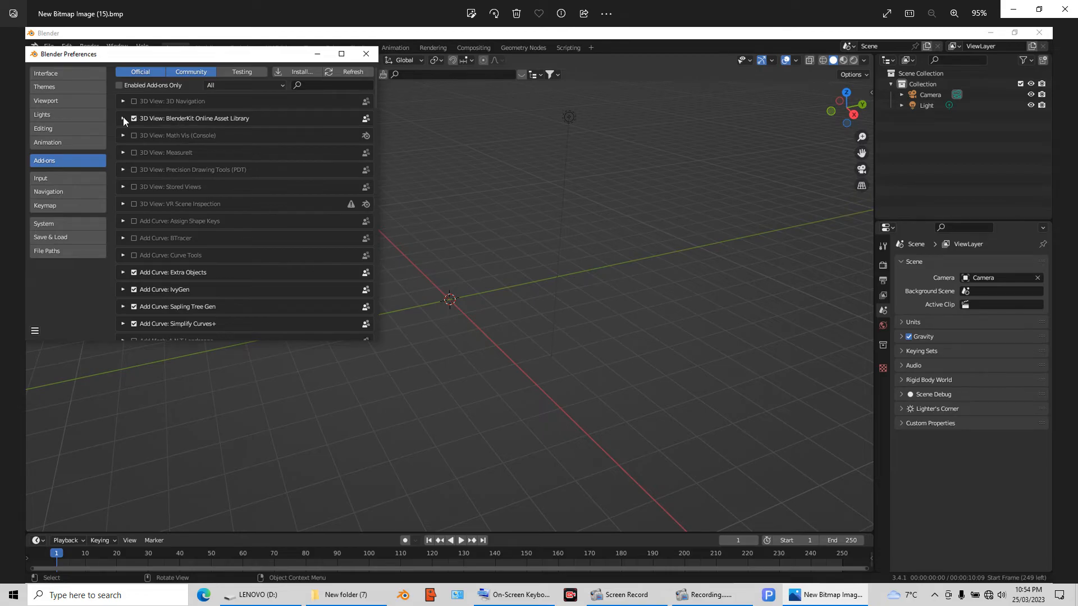
click(121, 118)
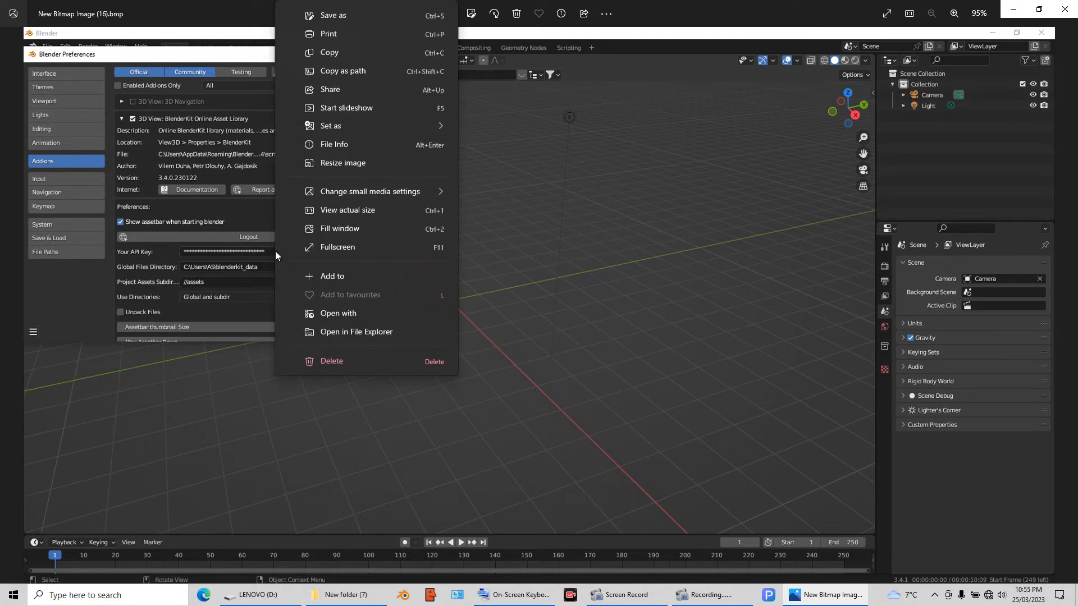
mouse_move(246, 253)
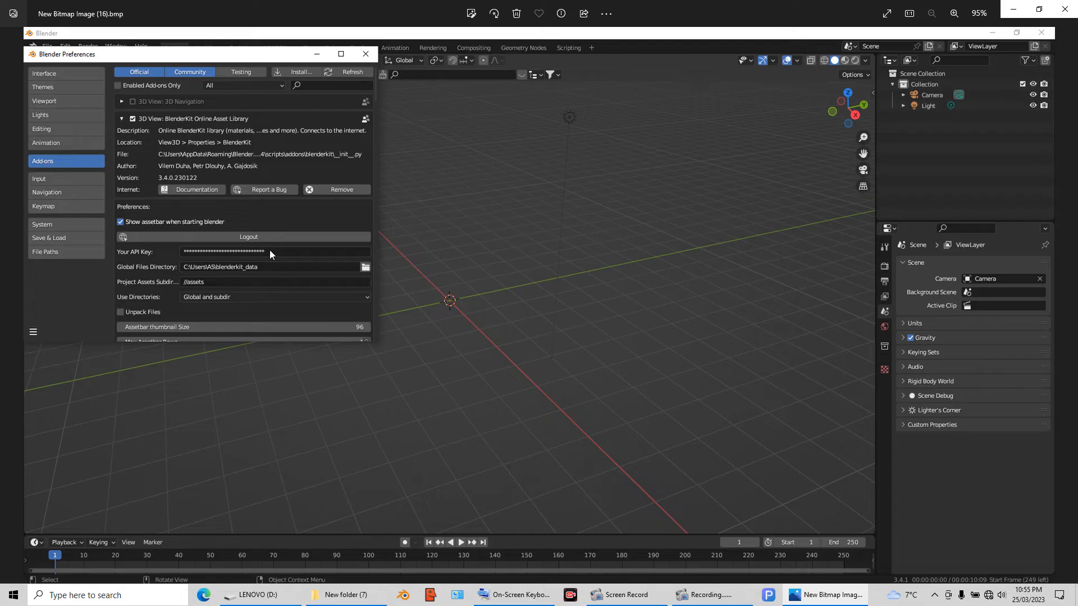
mouse_move(292, 258)
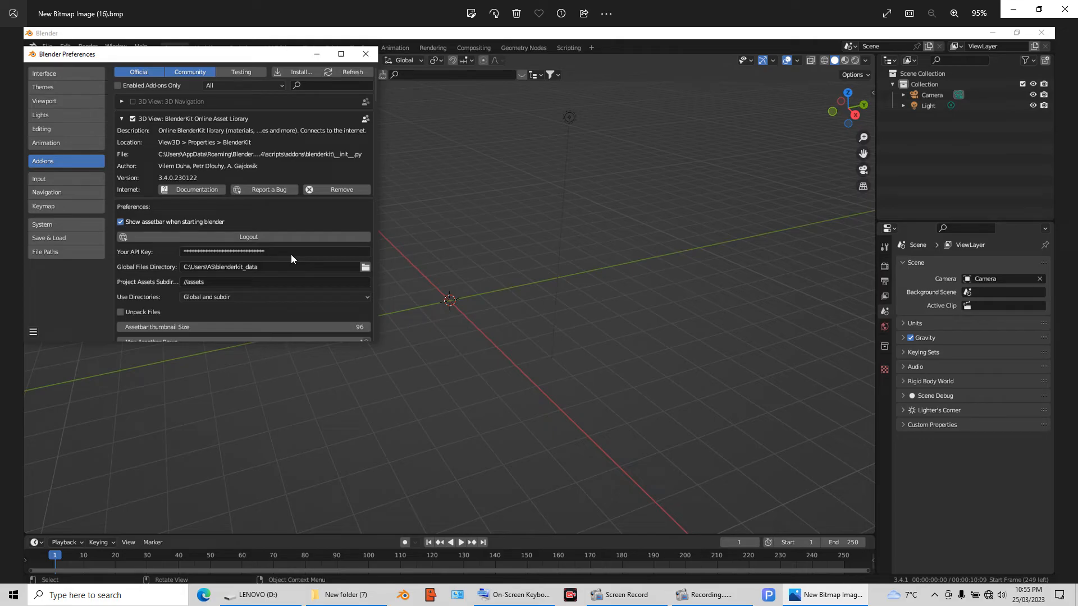
mouse_move(289, 260)
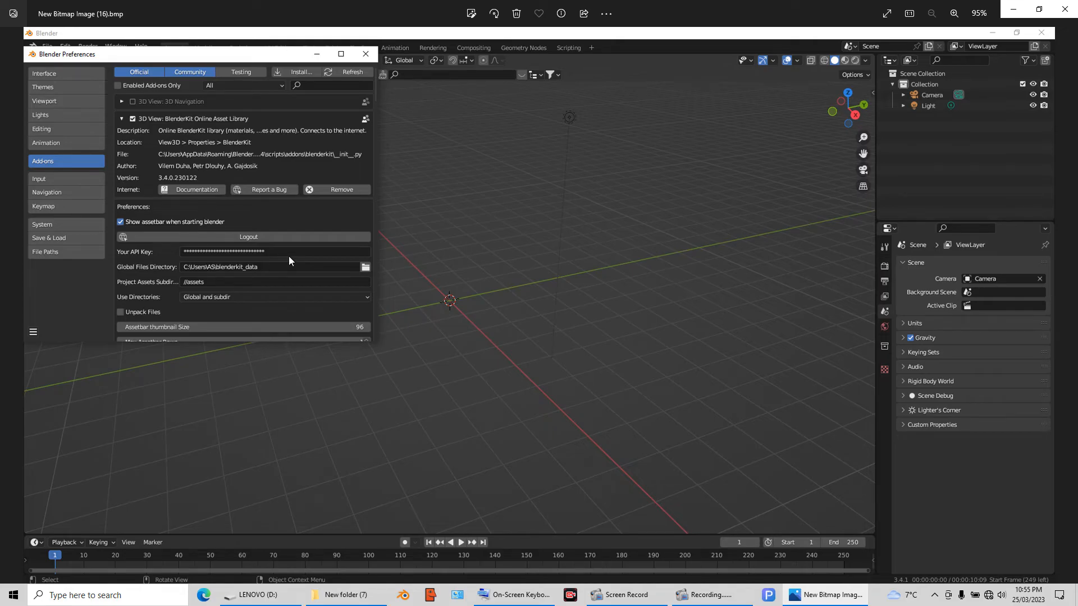
mouse_move(294, 281)
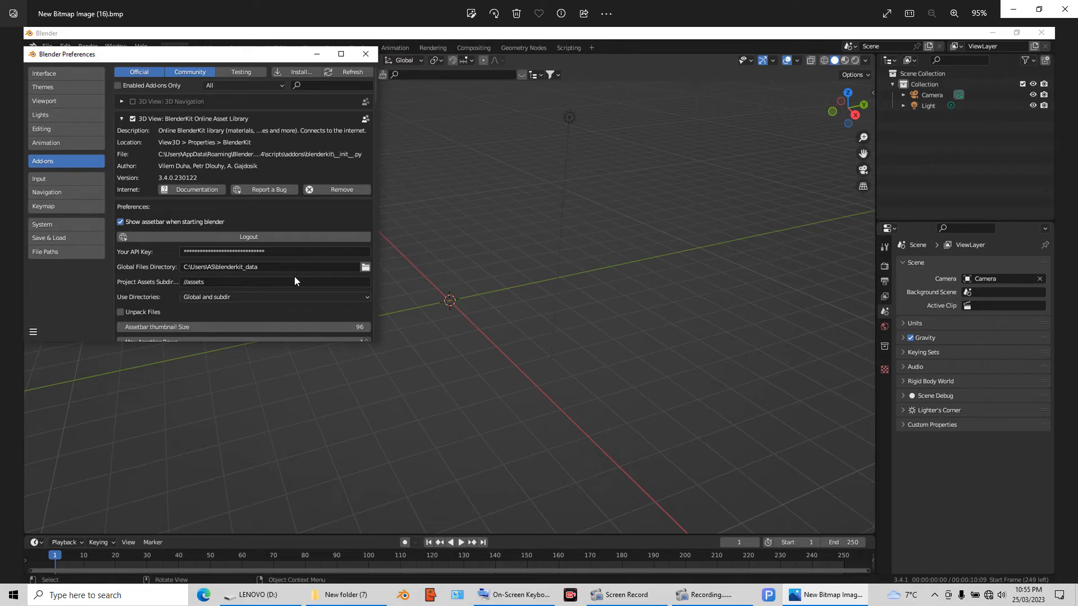
mouse_move(1040, 412)
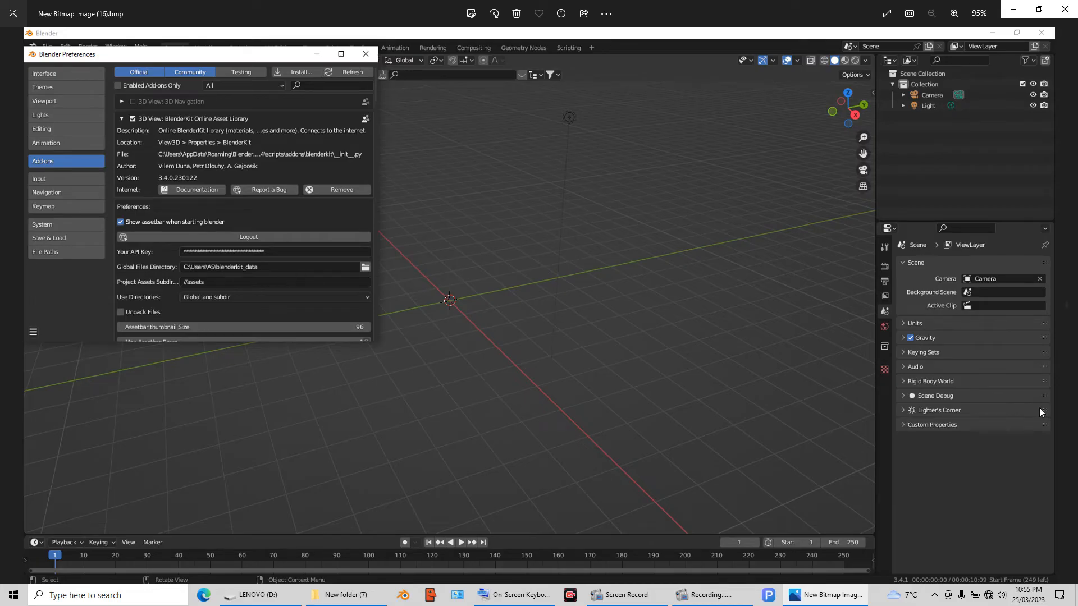
click(365, 54)
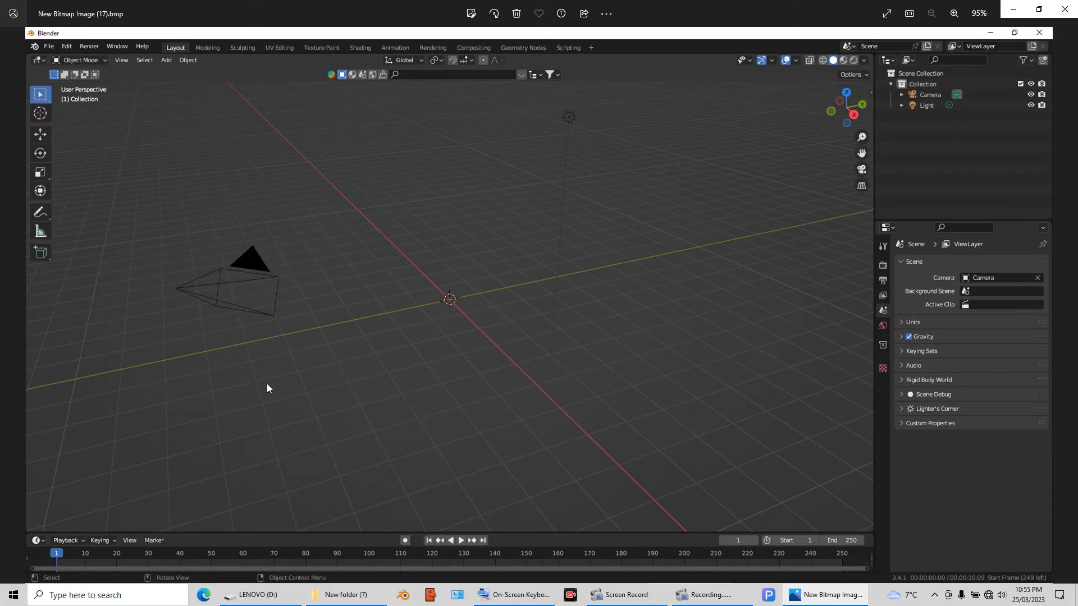
mouse_move(800, 268)
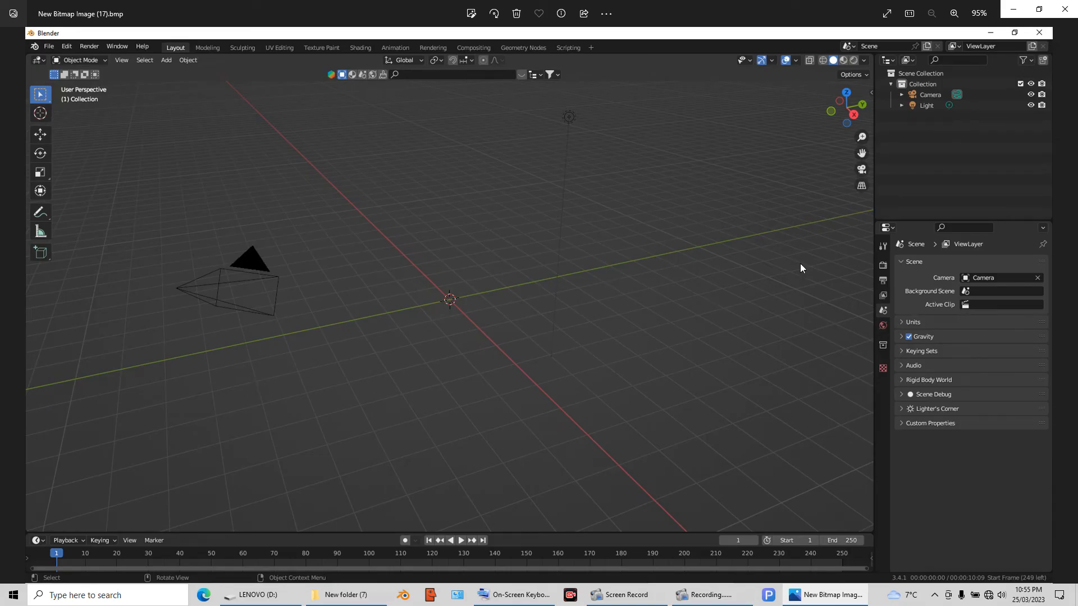
mouse_move(870, 103)
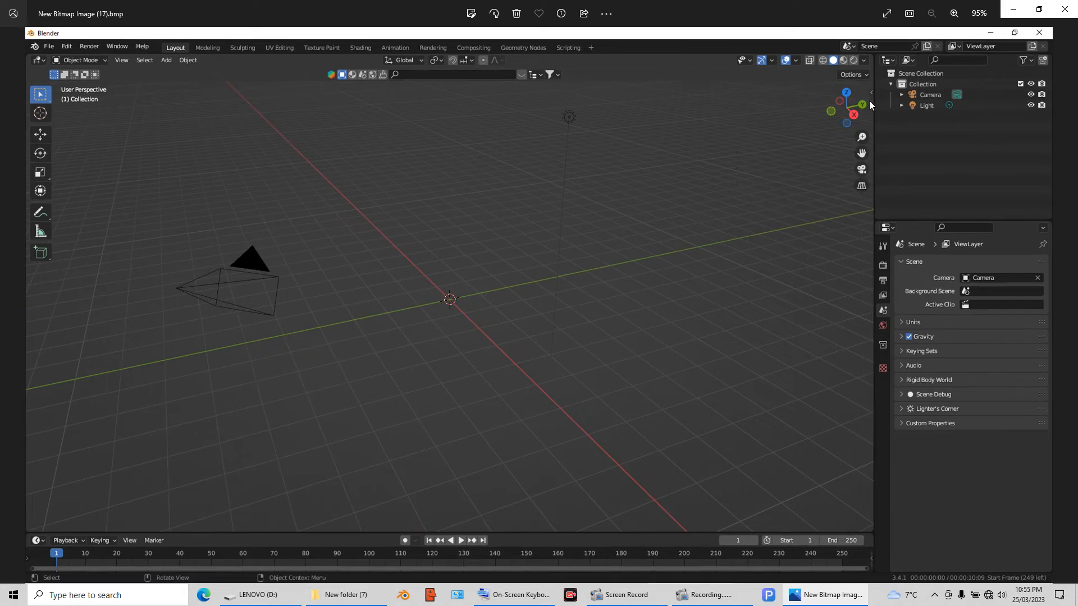
mouse_move(871, 101)
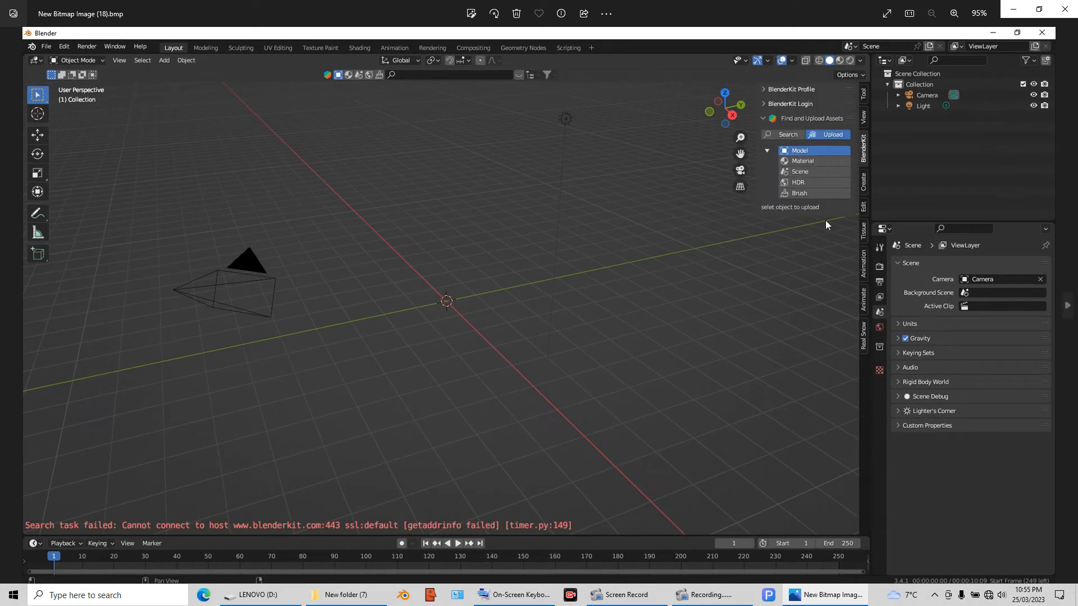
mouse_move(852, 130)
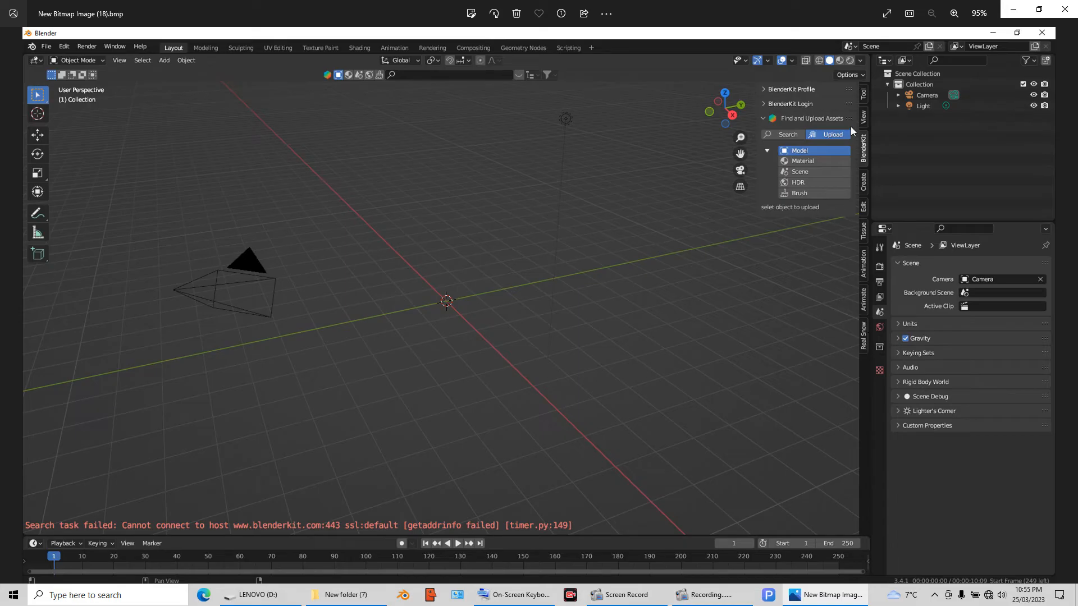
mouse_move(865, 153)
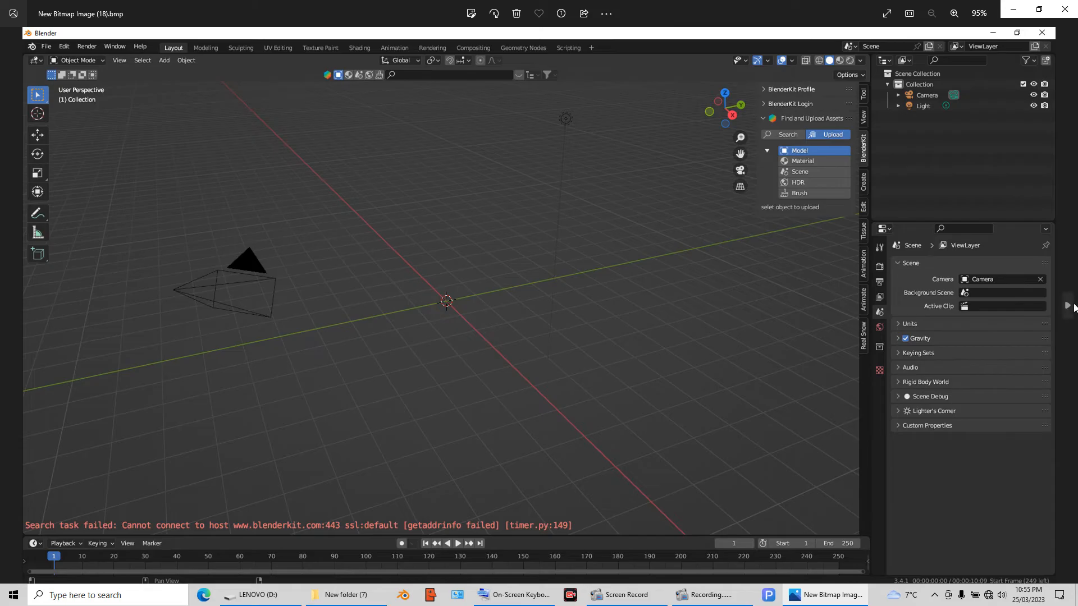
Add a Mesh > Cube so the BlenderKit upload form with name, description and tags appears.
click(164, 59)
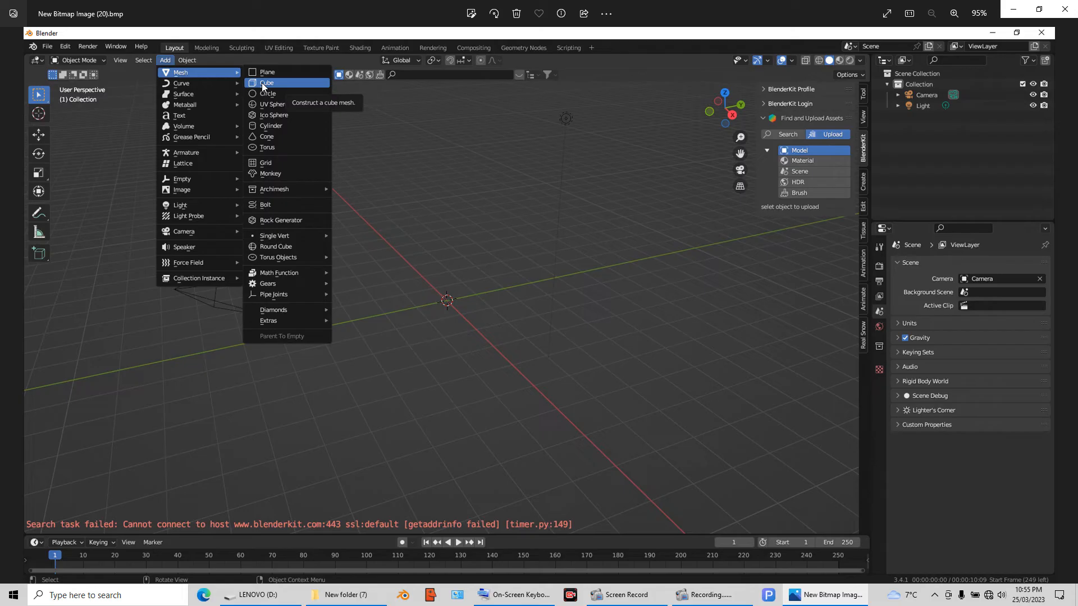
mouse_move(831, 456)
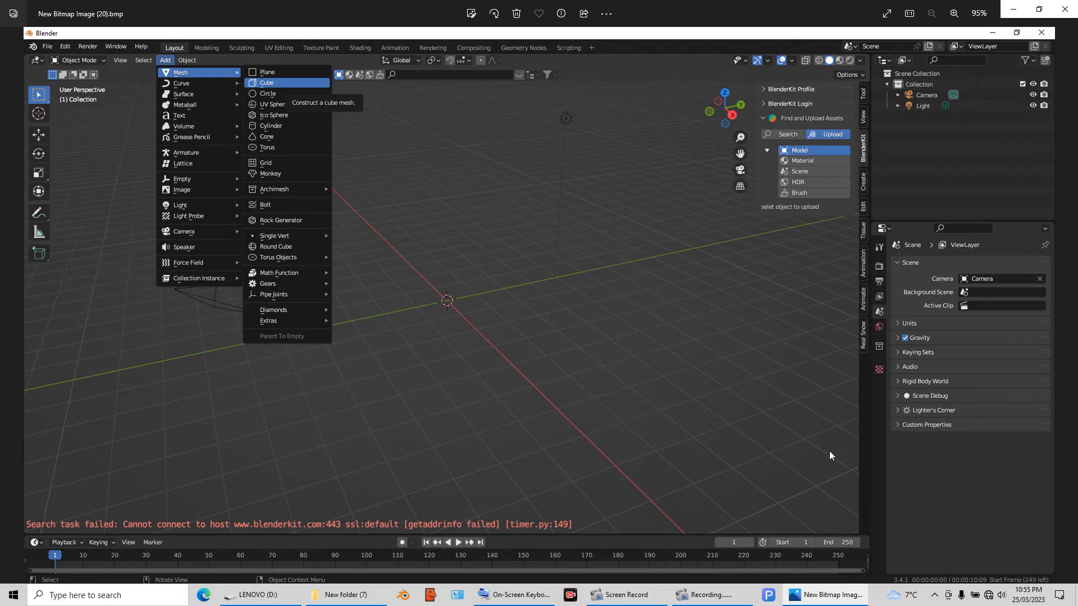
mouse_move(803, 351)
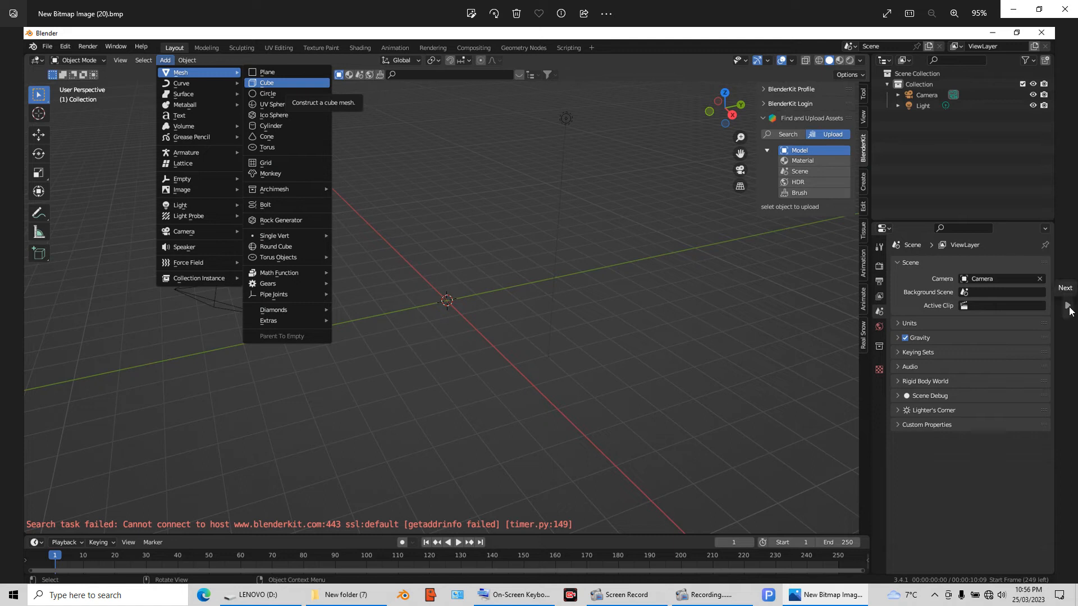
mouse_move(278, 87)
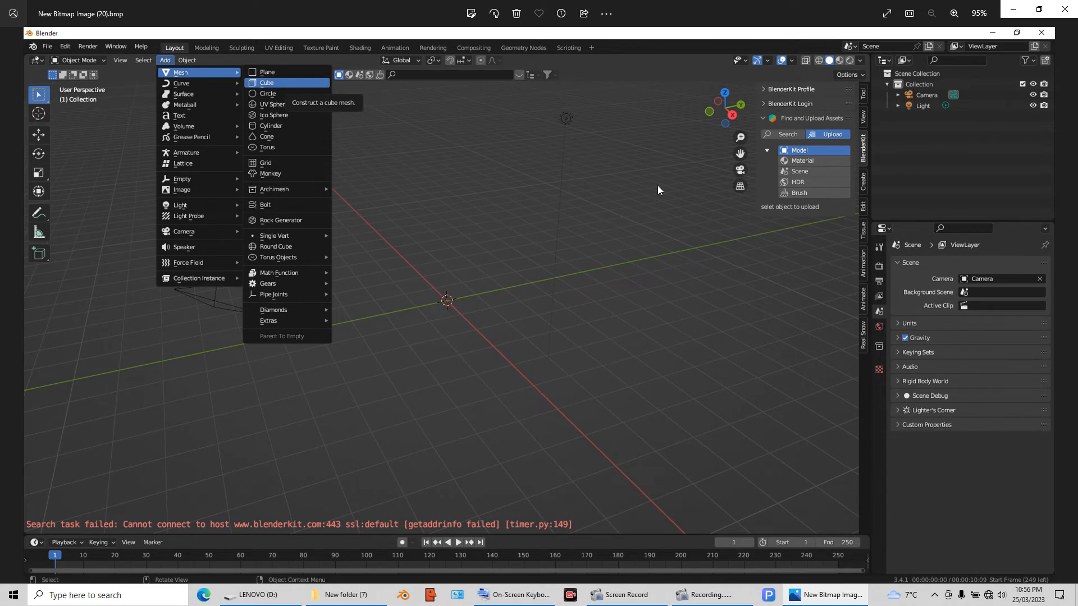
click(267, 82)
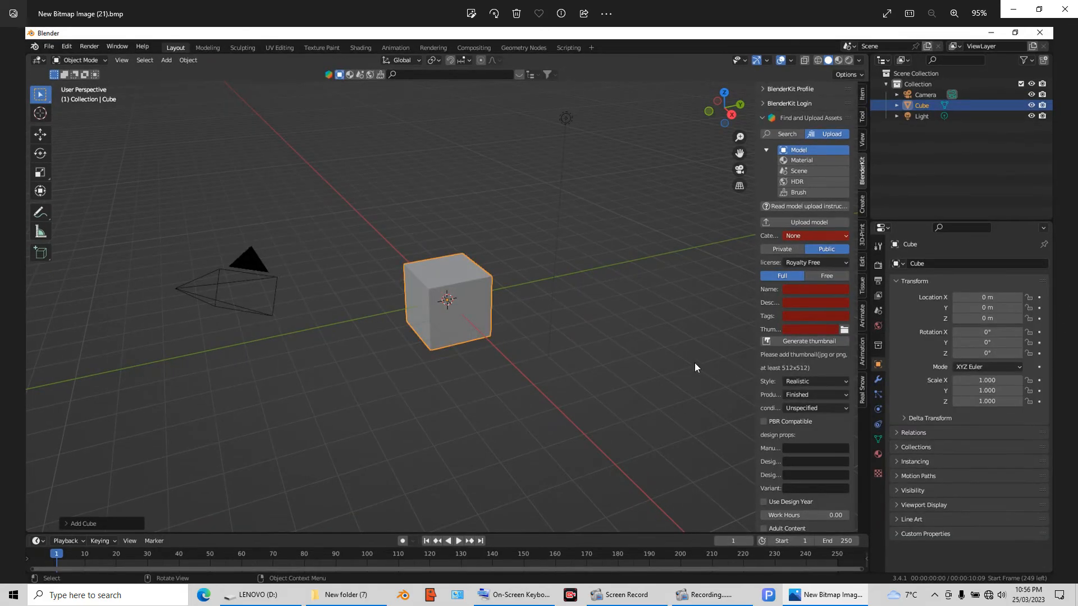
mouse_move(835, 464)
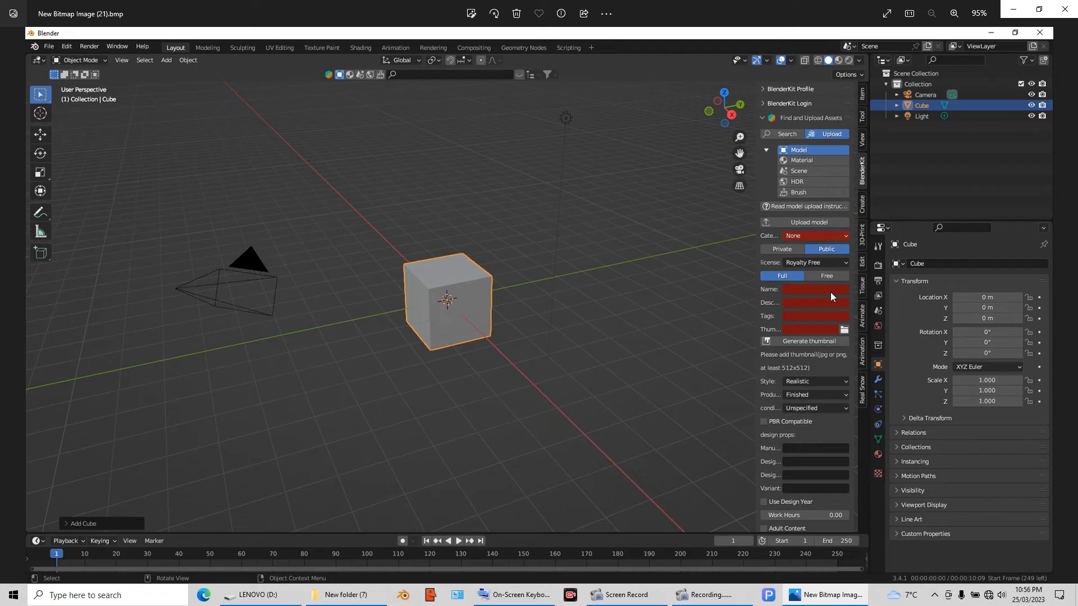
mouse_move(819, 337)
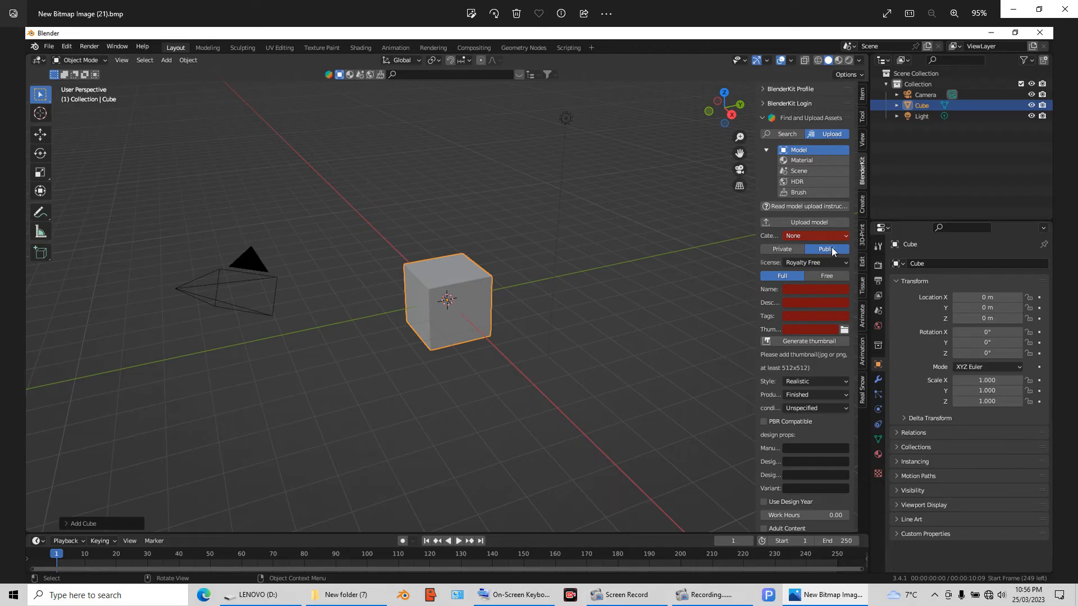
mouse_move(836, 253)
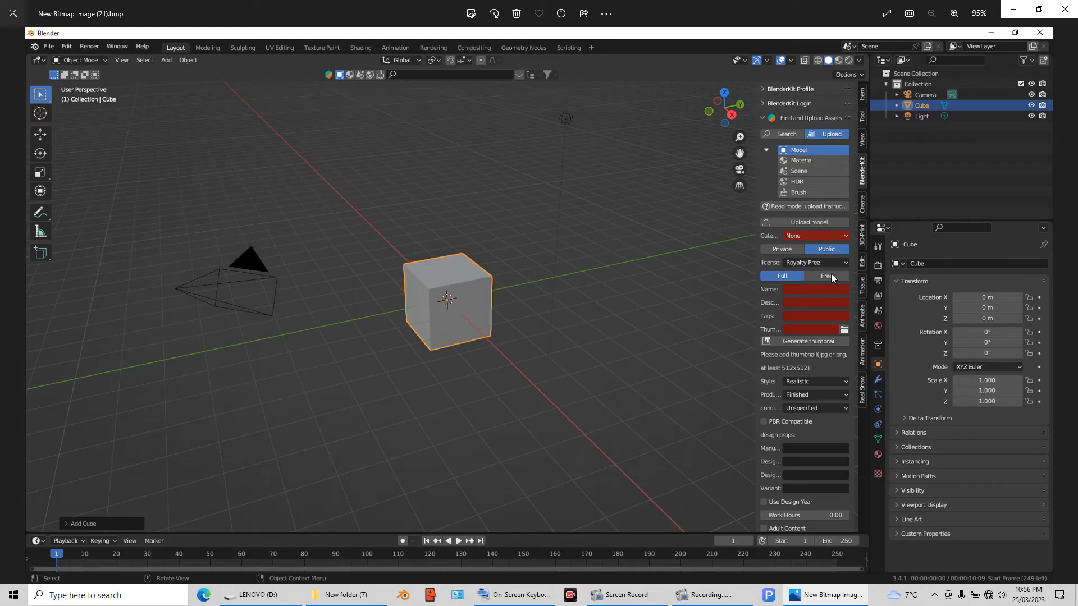
mouse_move(832, 280)
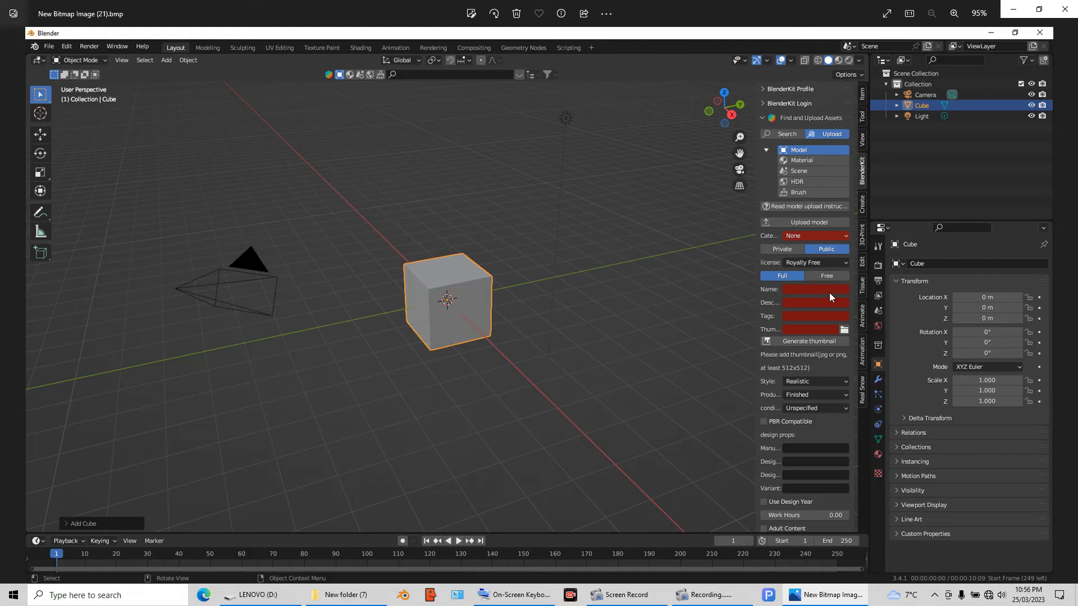
mouse_move(795, 306)
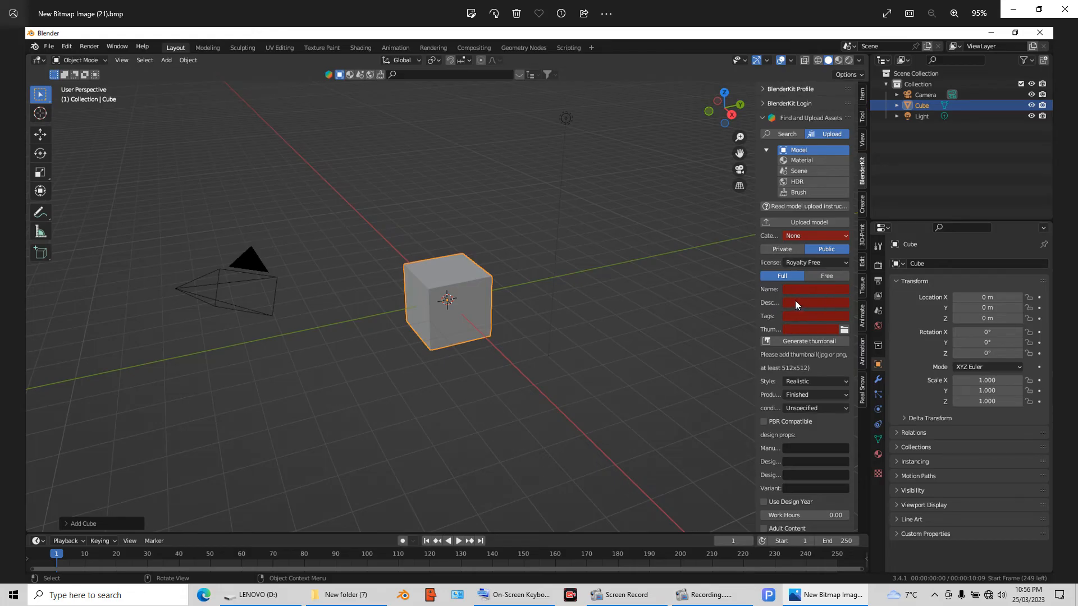
mouse_move(810, 315)
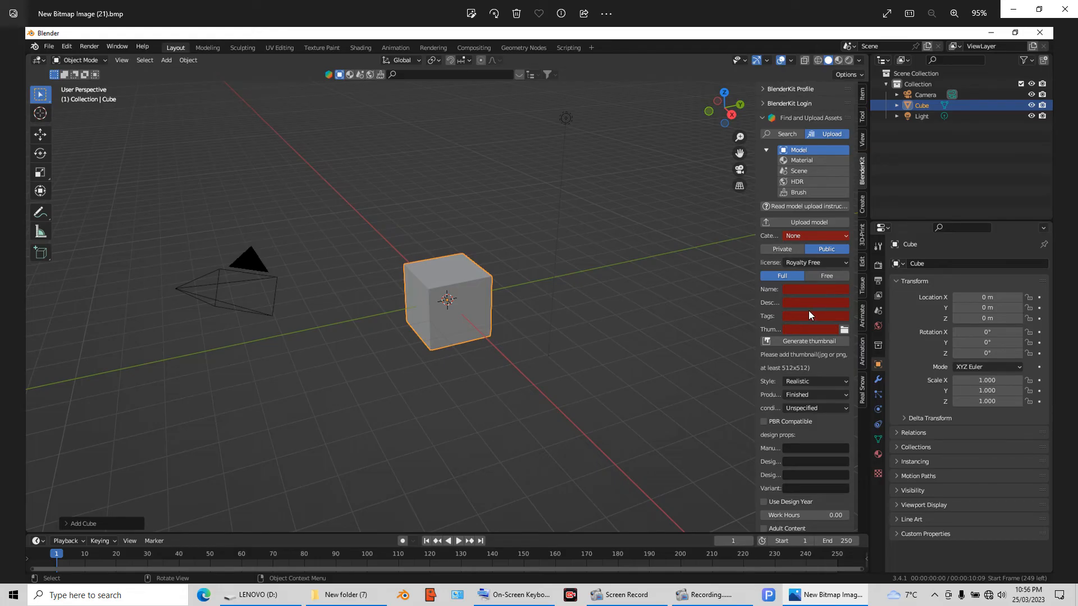
mouse_move(803, 308)
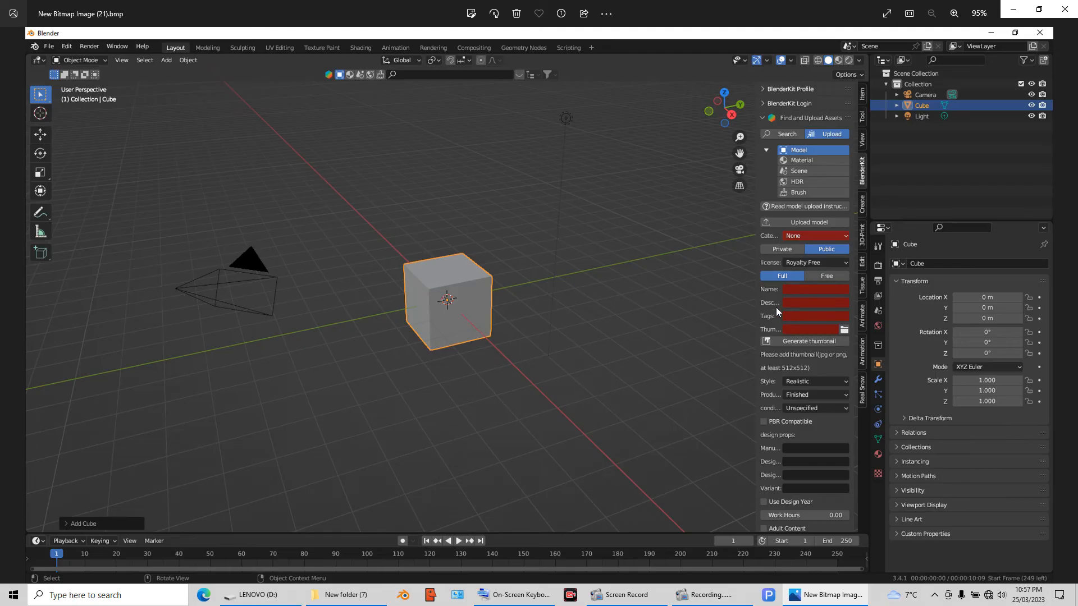
mouse_move(818, 308)
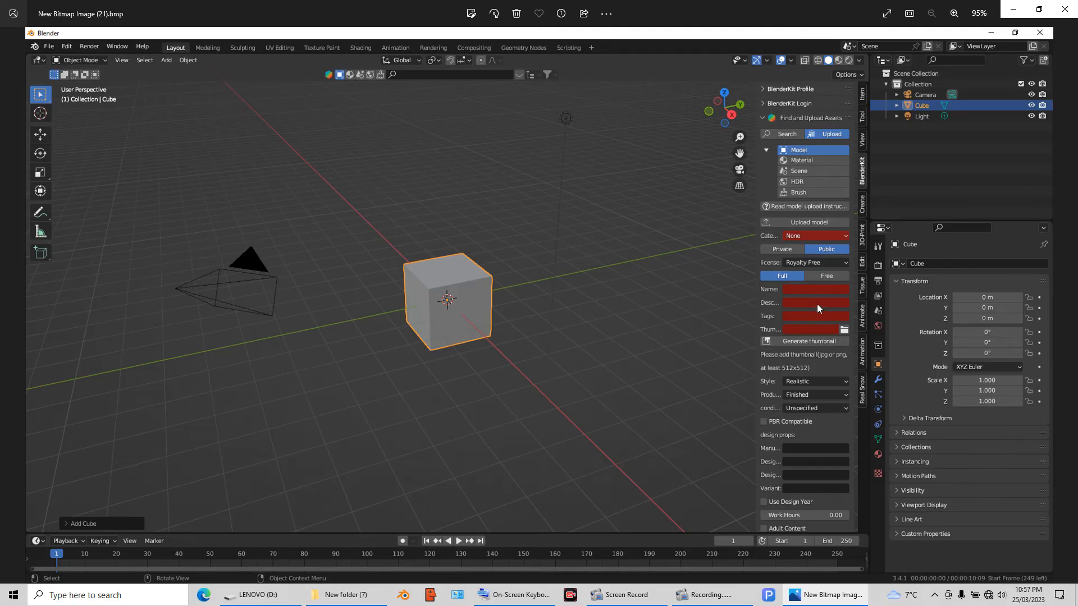
mouse_move(797, 323)
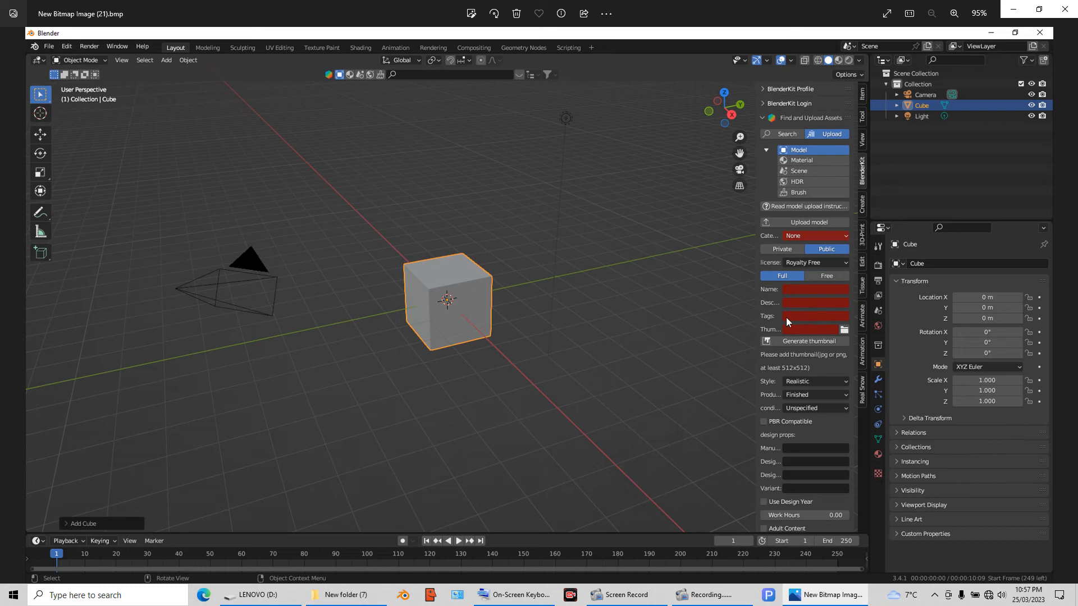
mouse_move(807, 322)
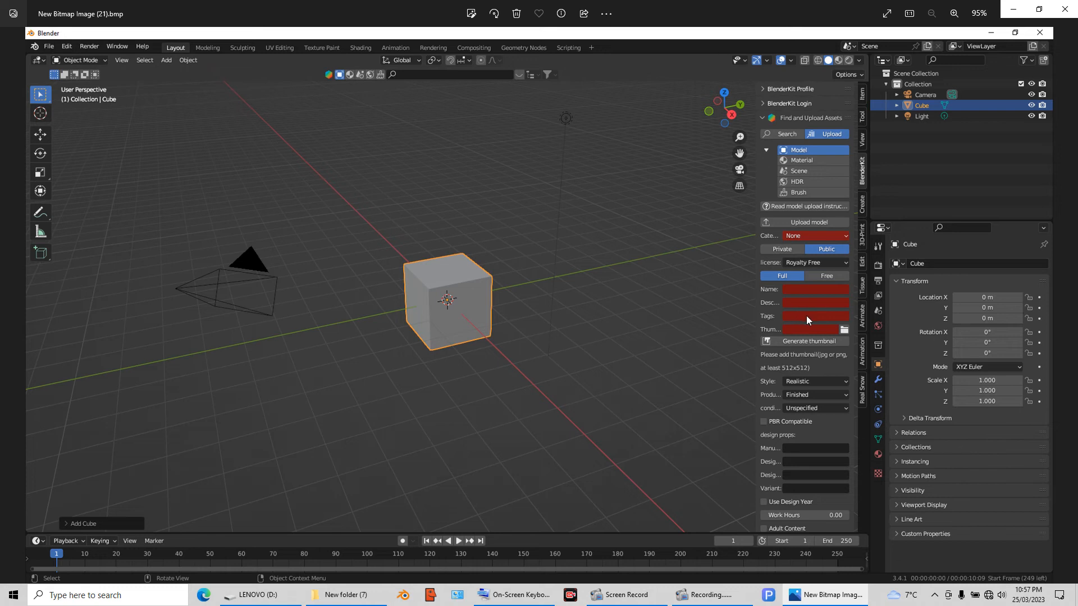
mouse_move(823, 321)
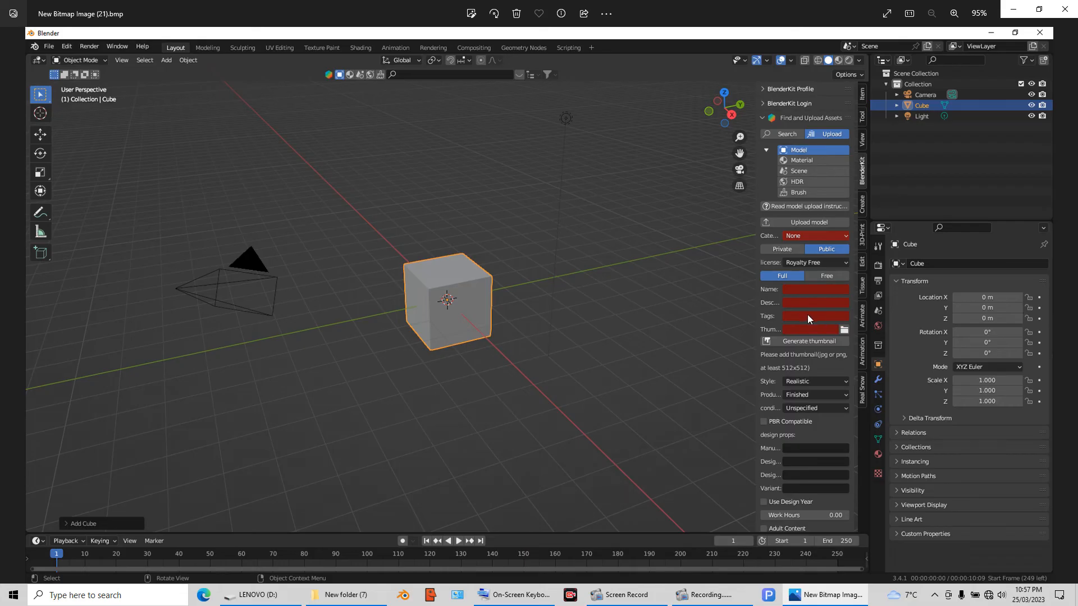
mouse_move(832, 320)
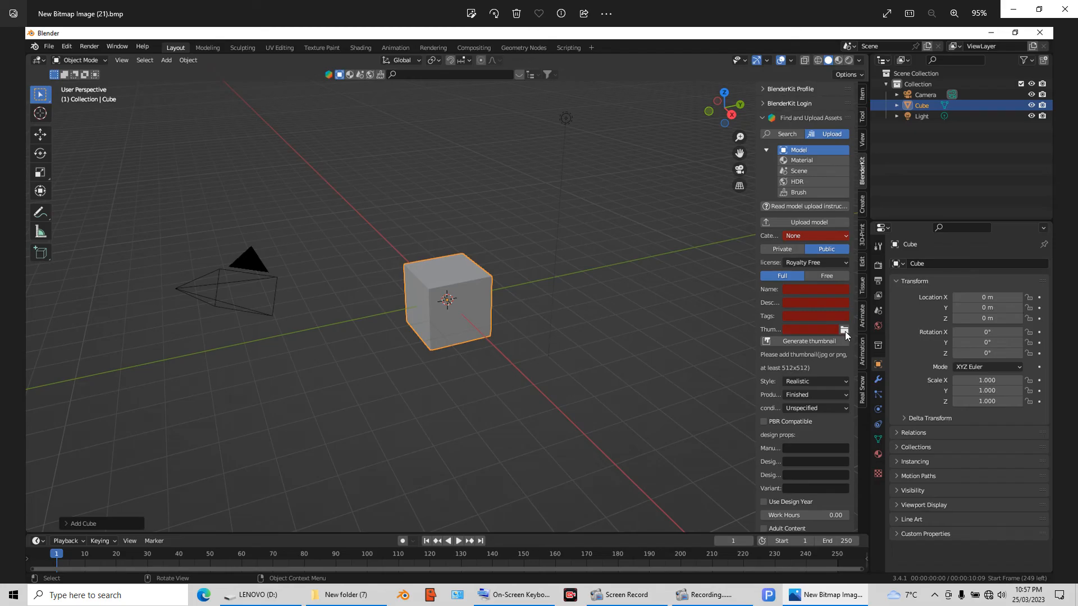
mouse_move(815, 419)
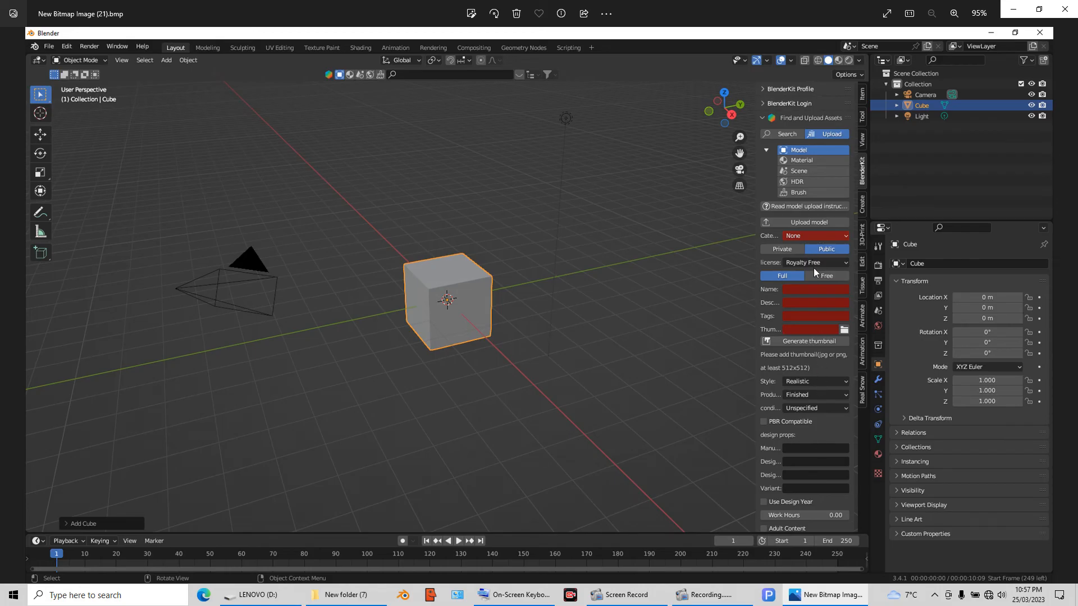
mouse_move(621, 217)
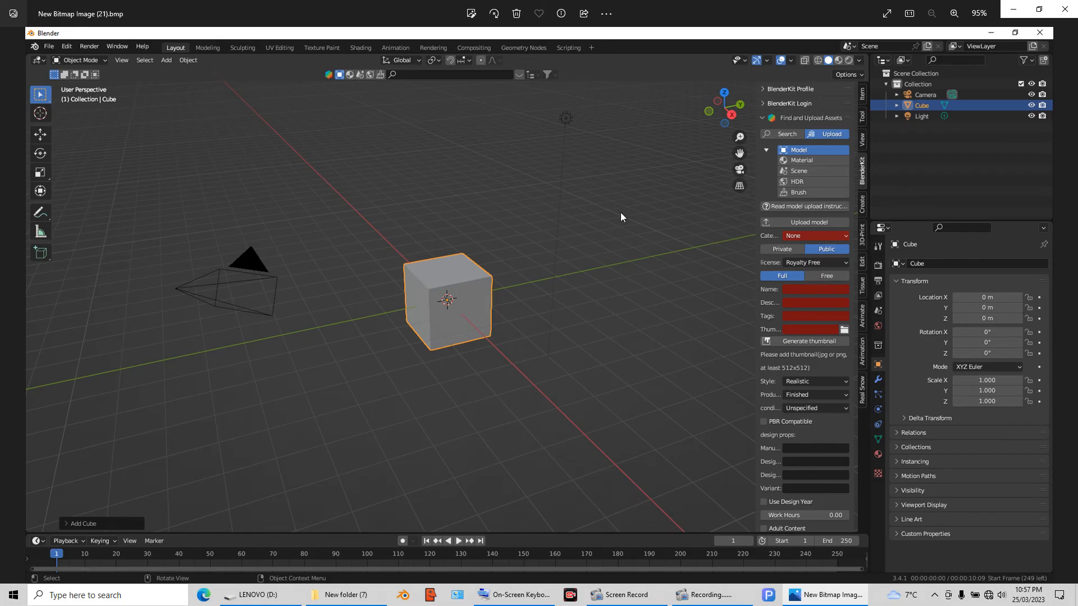
mouse_move(305, 310)
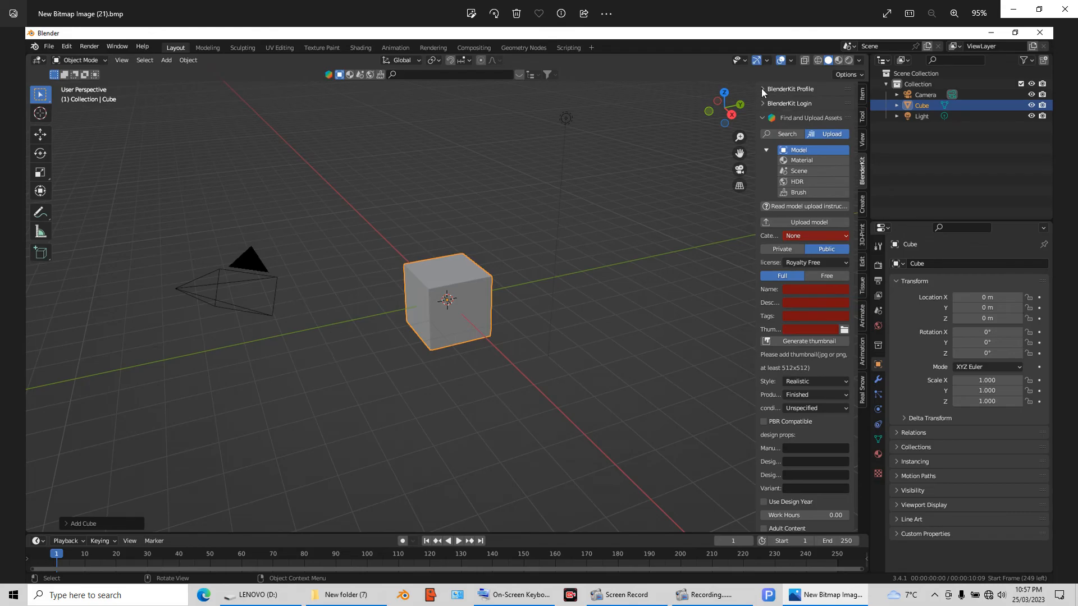
mouse_move(770, 103)
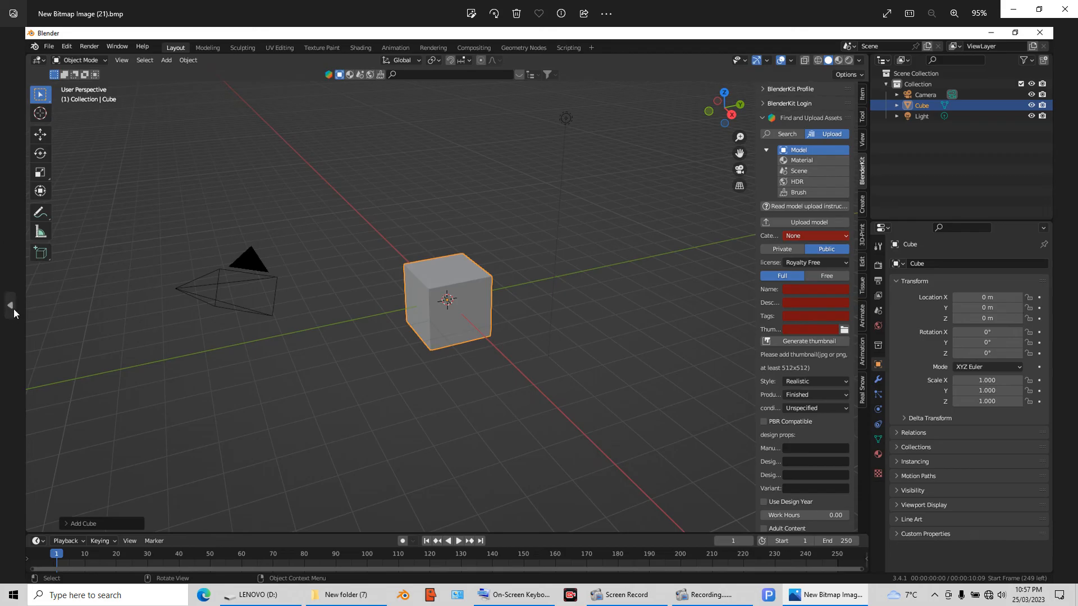
With the cube deleted, bring up Add > Mesh hovering Cube.
click(164, 60)
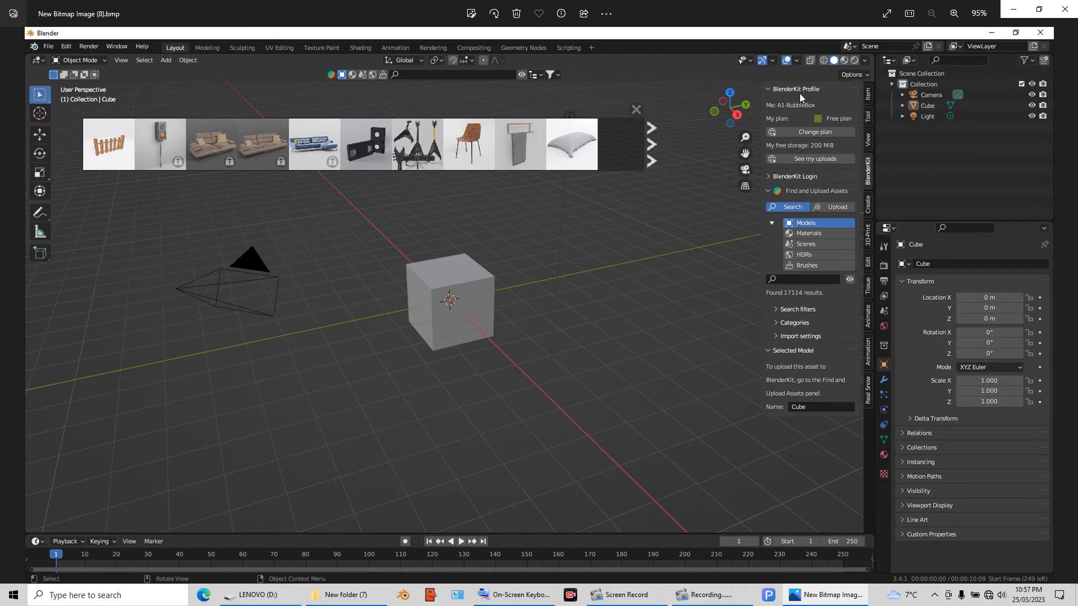
mouse_move(772, 107)
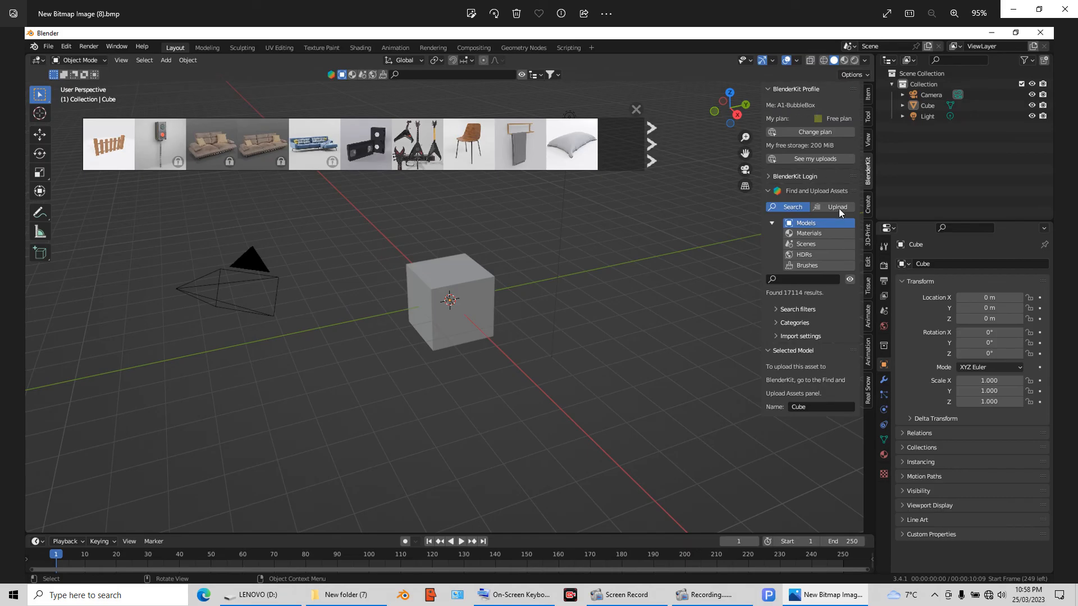
mouse_move(660, 261)
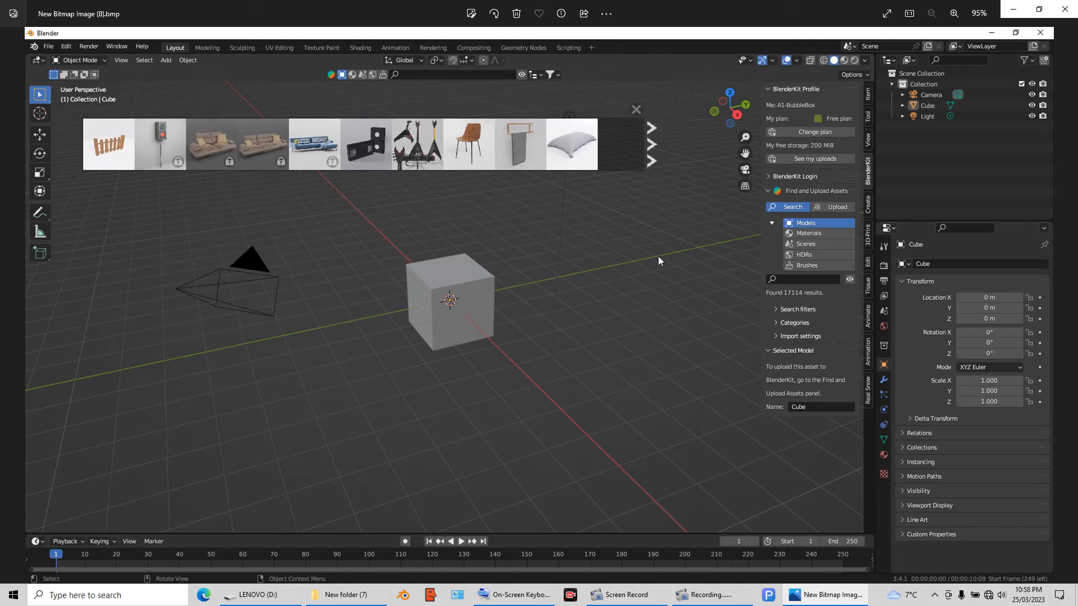
mouse_move(455, 316)
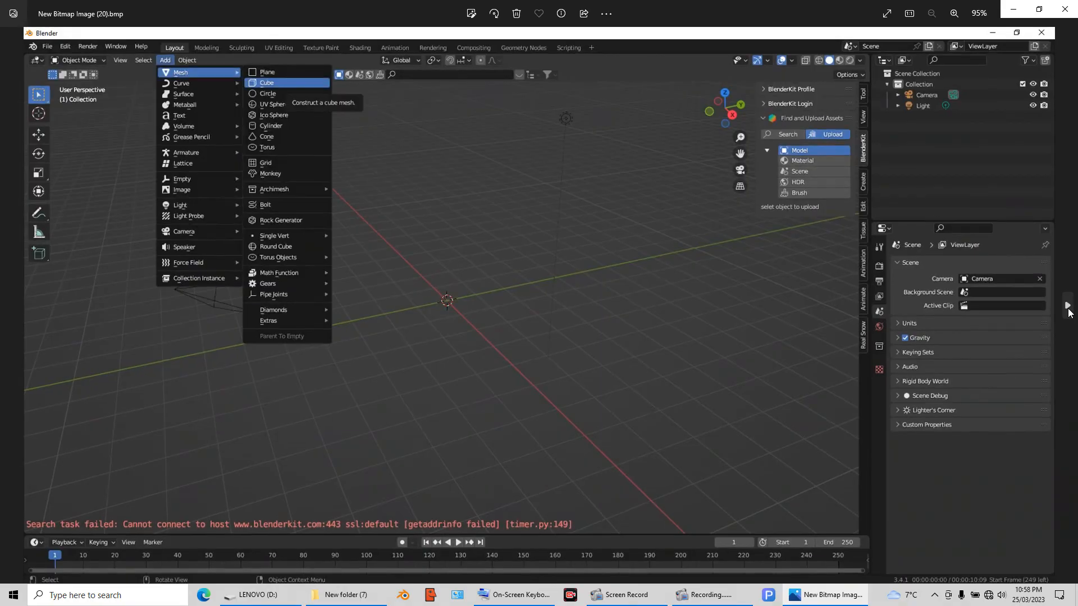
Add the cube back and show the BlenderKit Upload form for it in the N-panel.
click(268, 82)
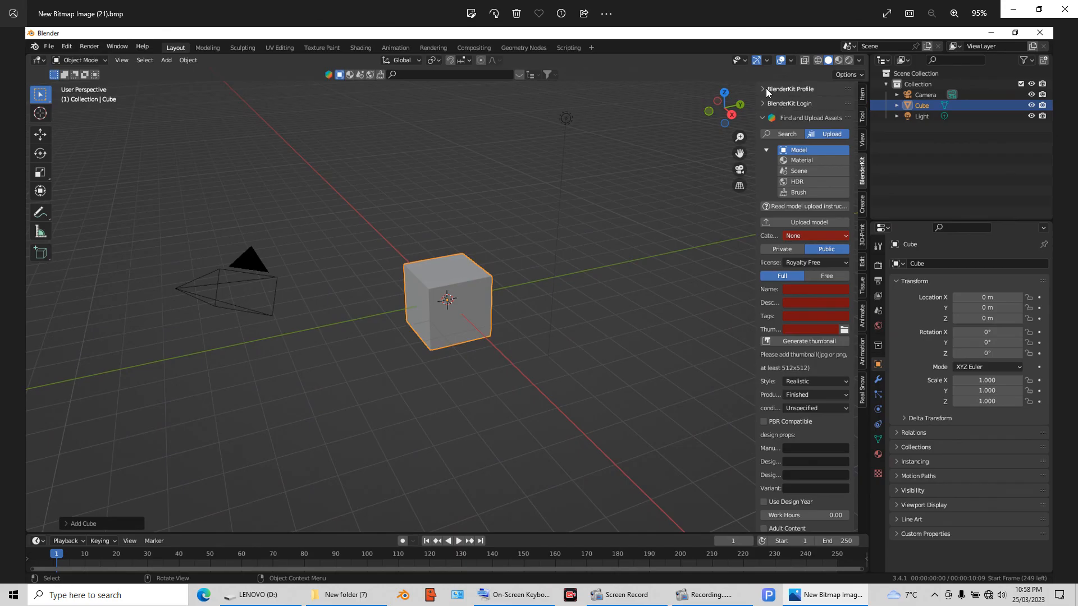
mouse_move(777, 99)
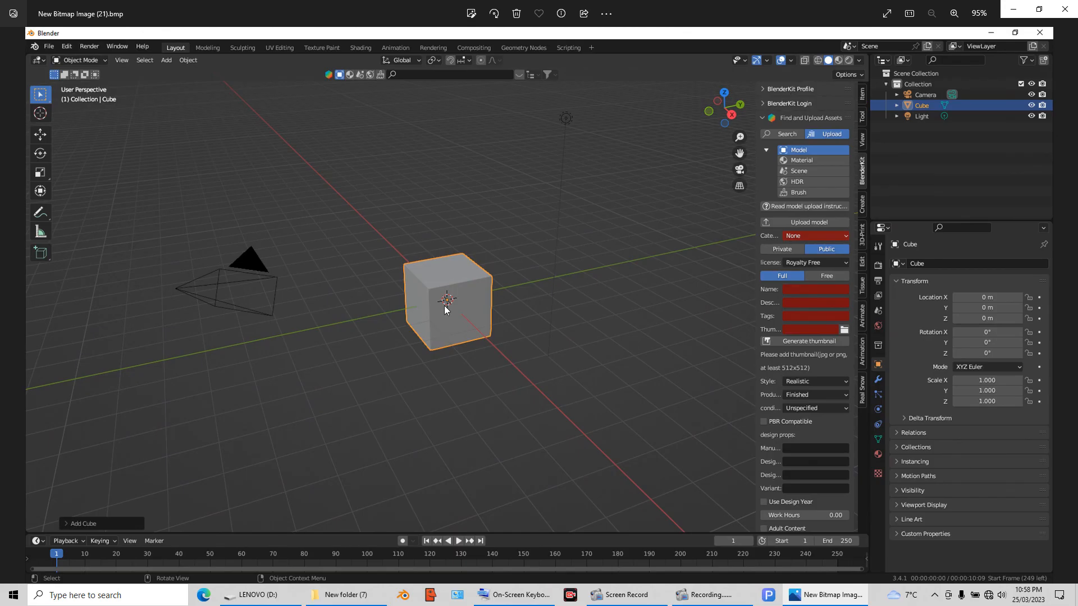
mouse_move(482, 271)
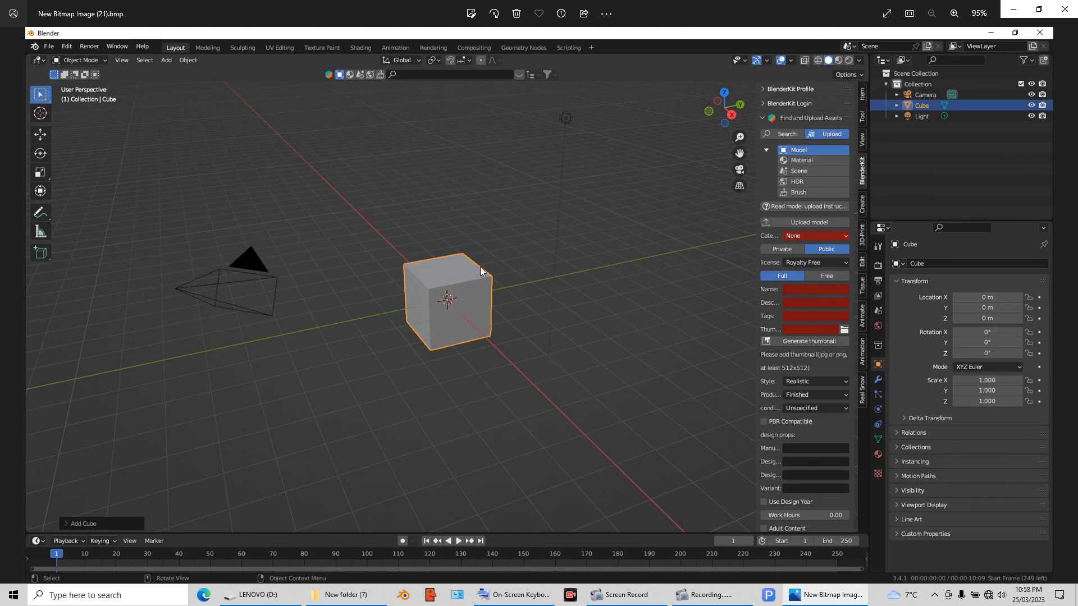
mouse_move(439, 324)
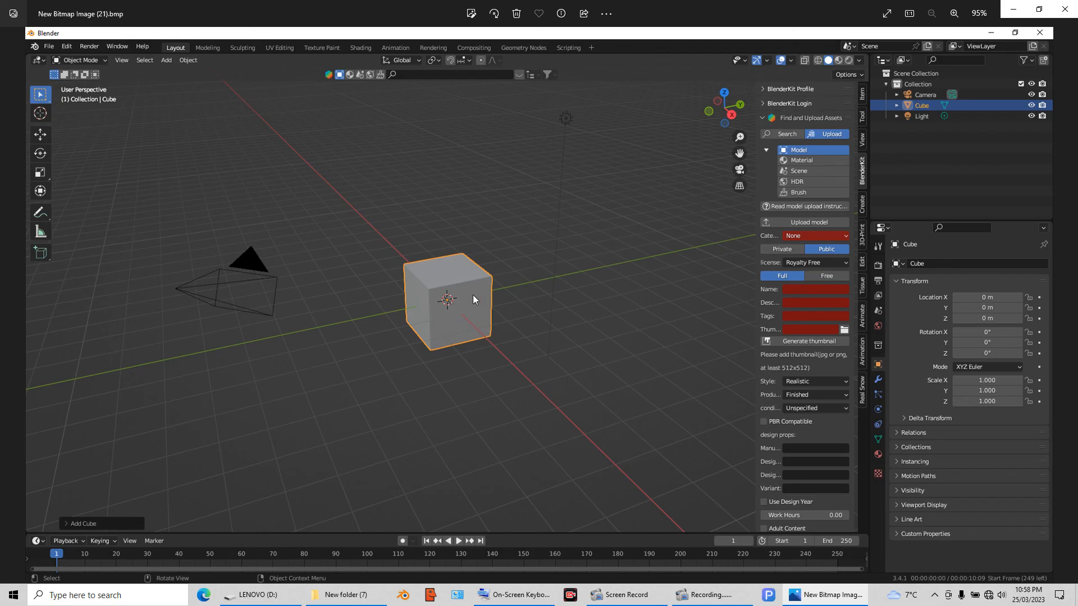
mouse_move(452, 301)
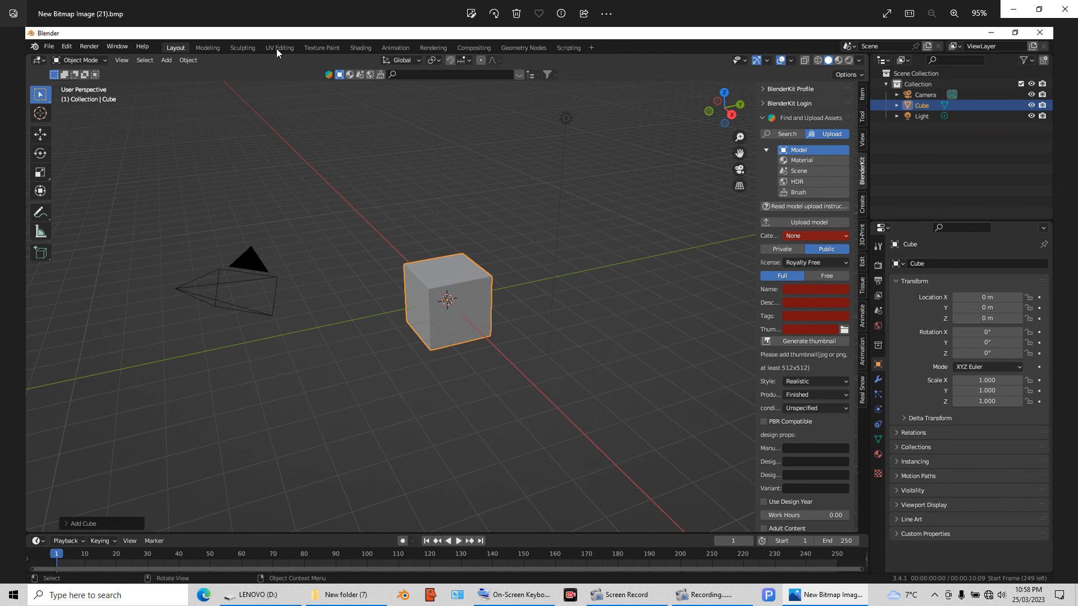
mouse_move(283, 68)
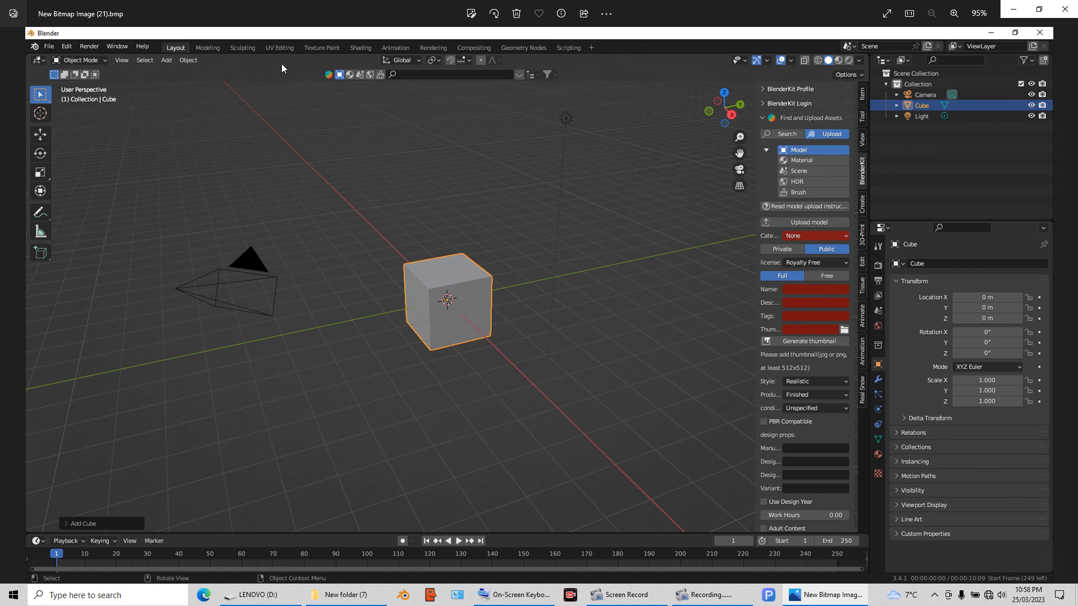
mouse_move(703, 273)
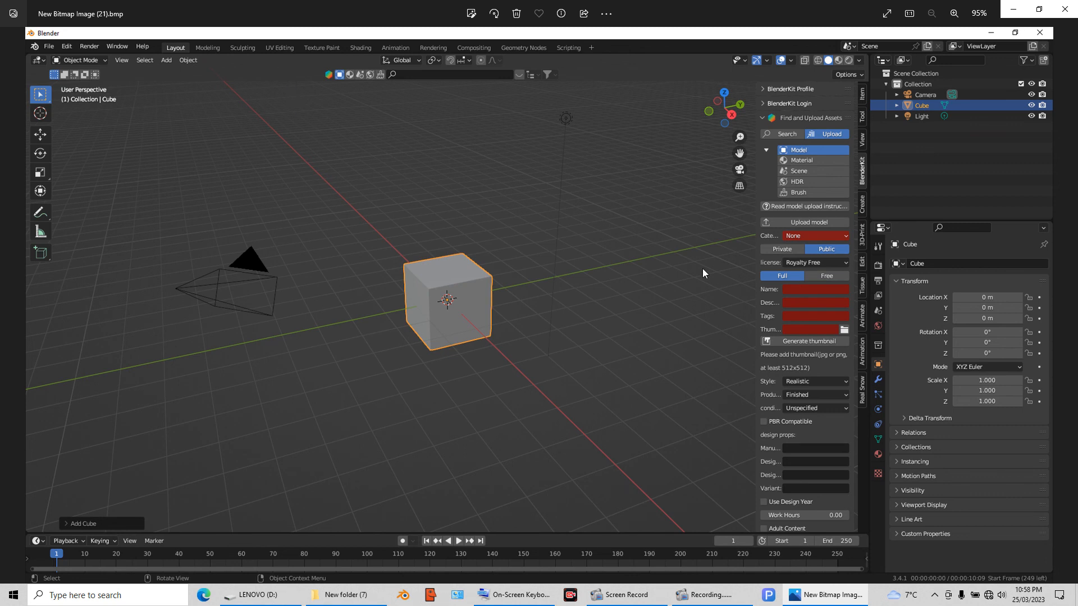
mouse_move(801, 219)
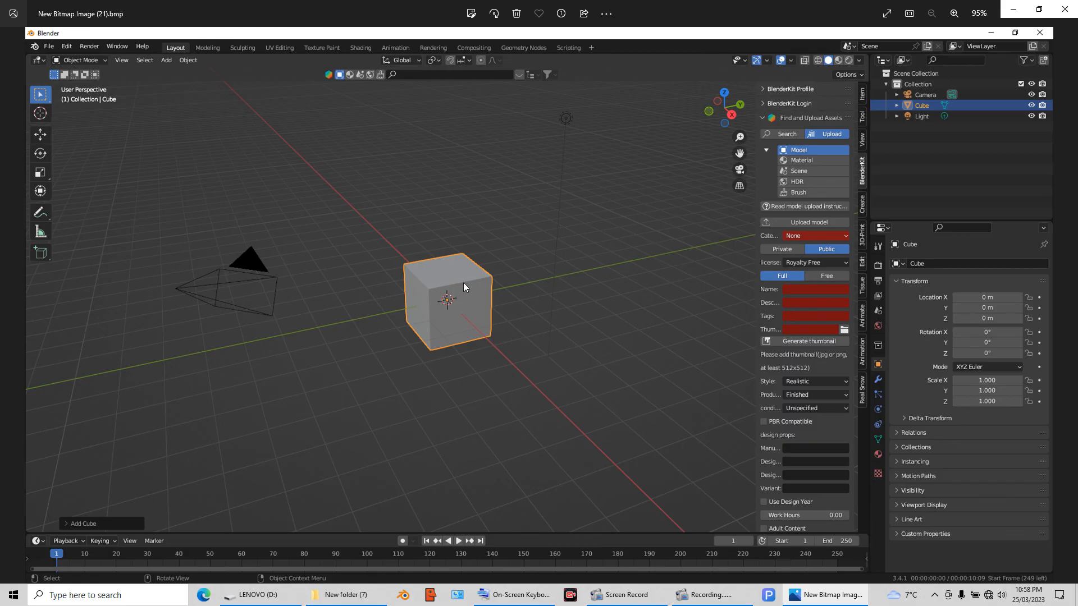
mouse_move(430, 303)
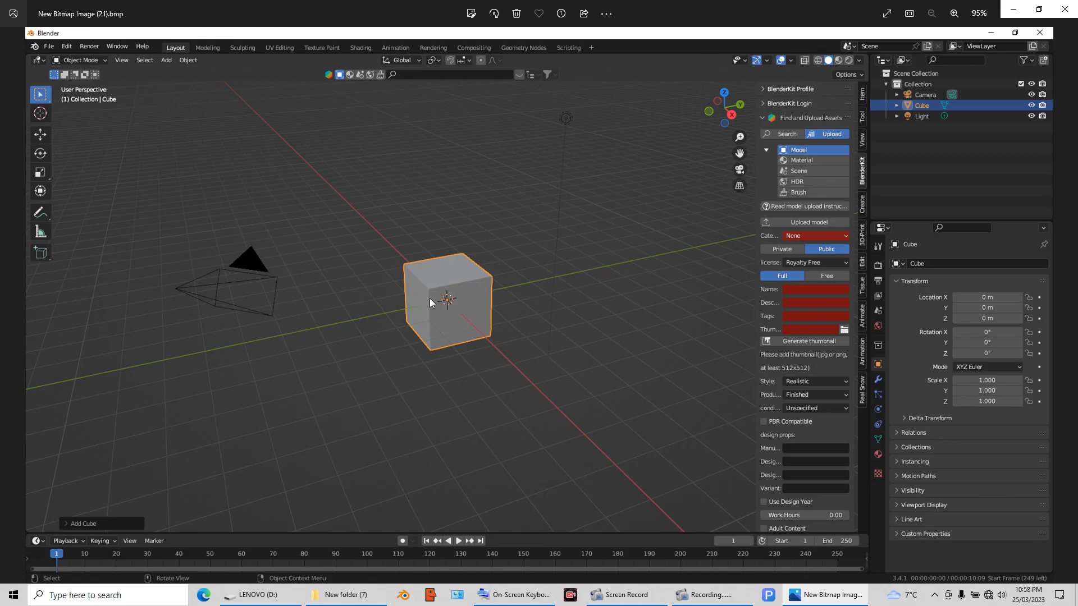
mouse_move(452, 301)
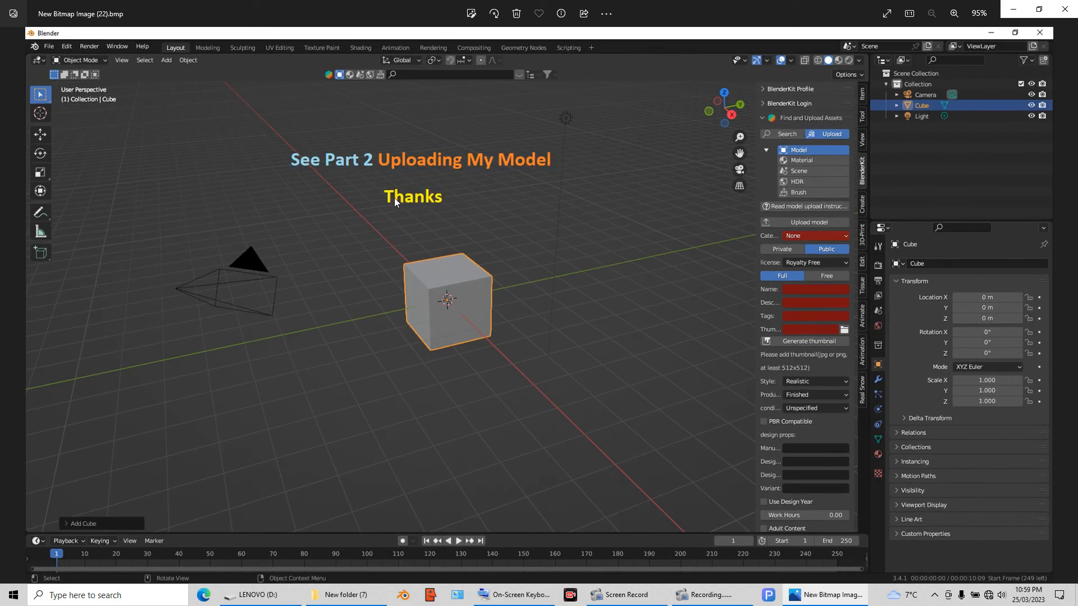
mouse_move(516, 177)
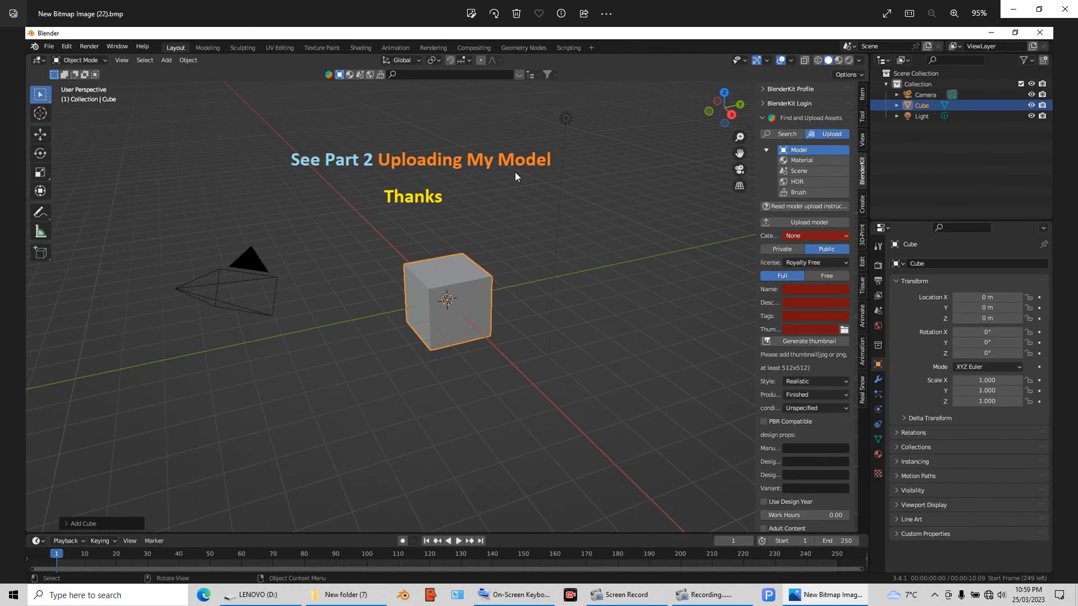
mouse_move(423, 208)
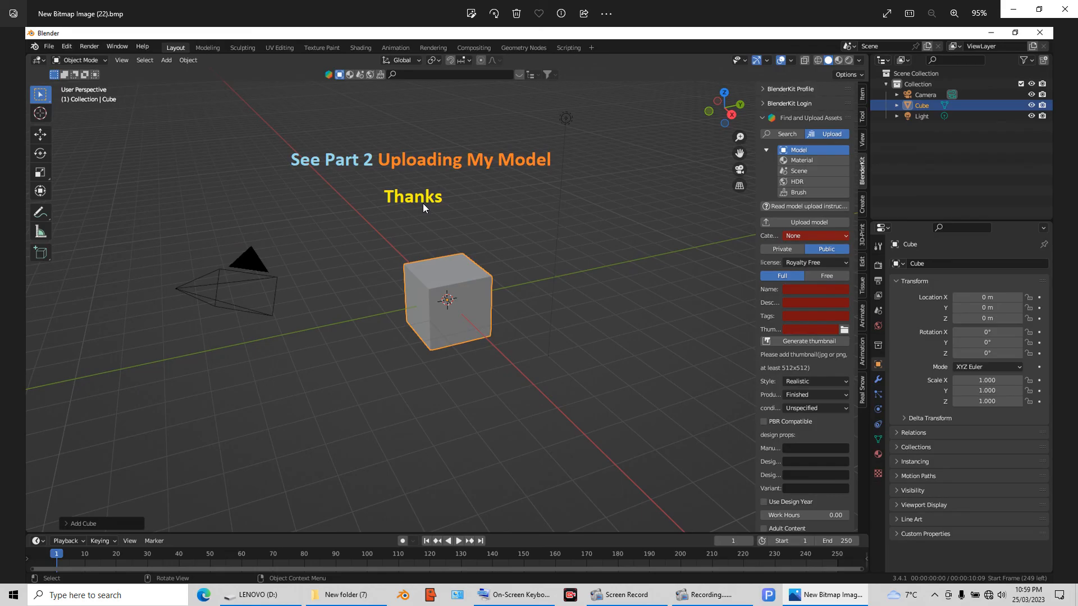